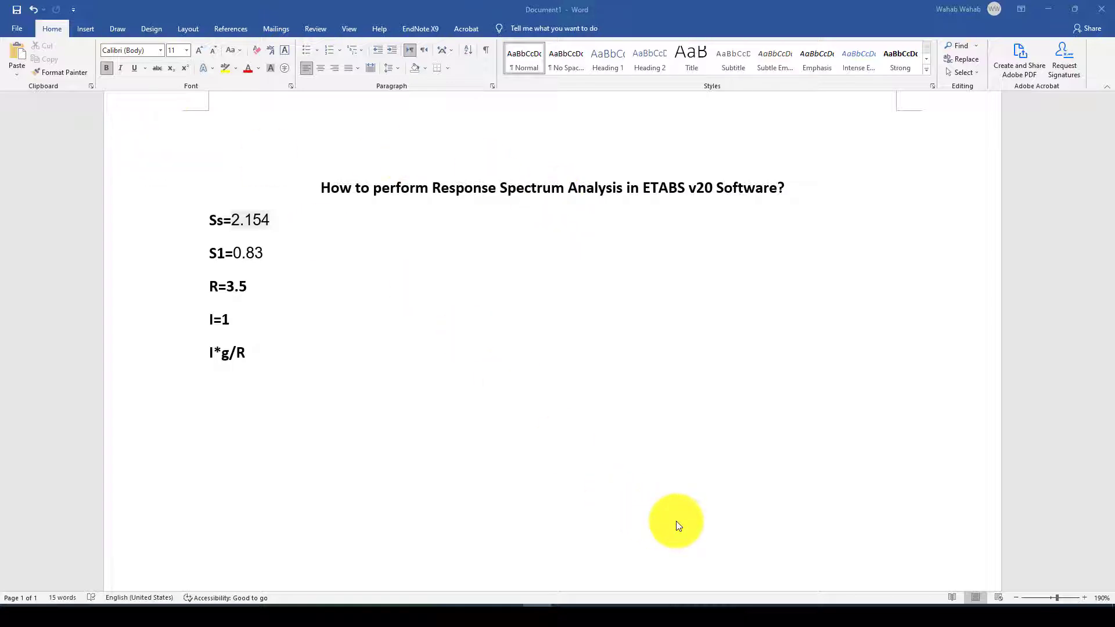
mouse_move(643, 189)
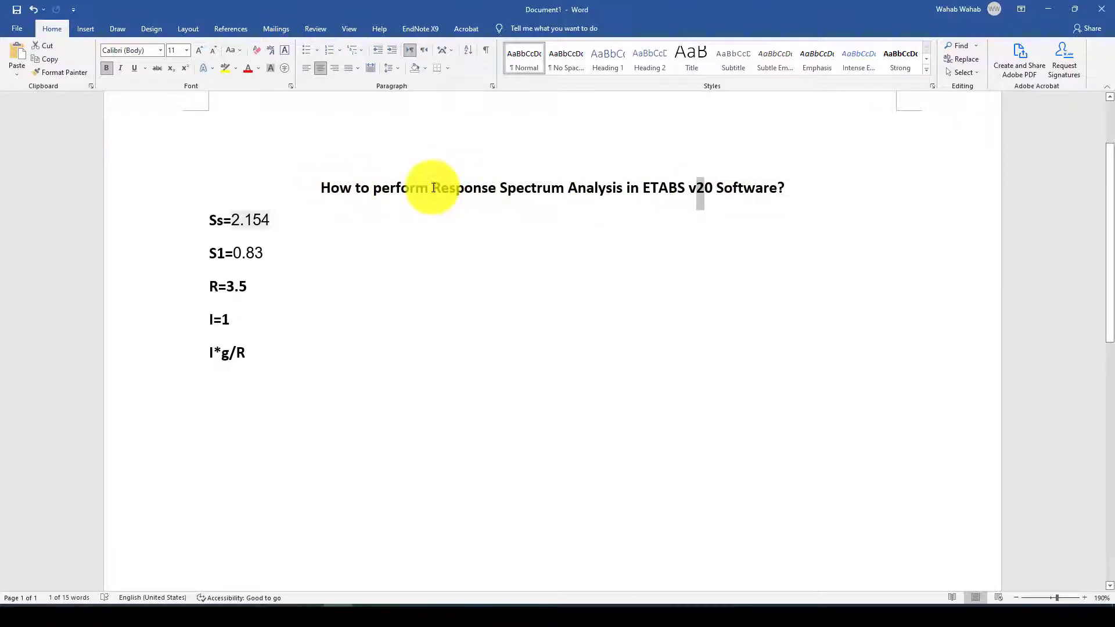
Insert a blank line after S1=0.83 so it sits apart from R=3.5
drag(431, 187, 623, 187)
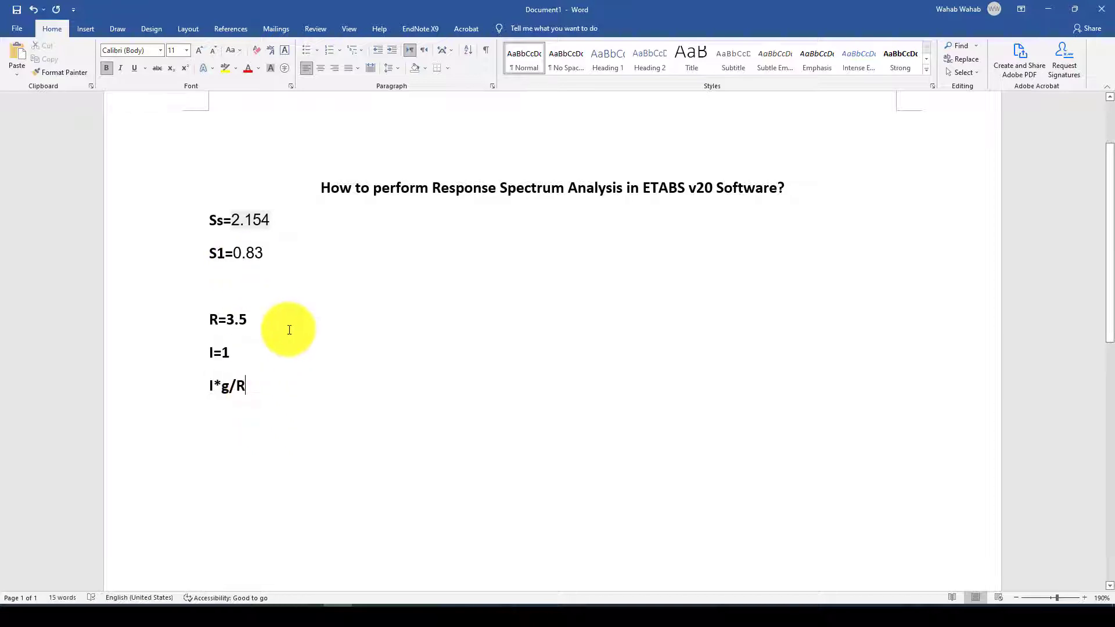
mouse_move(576, 228)
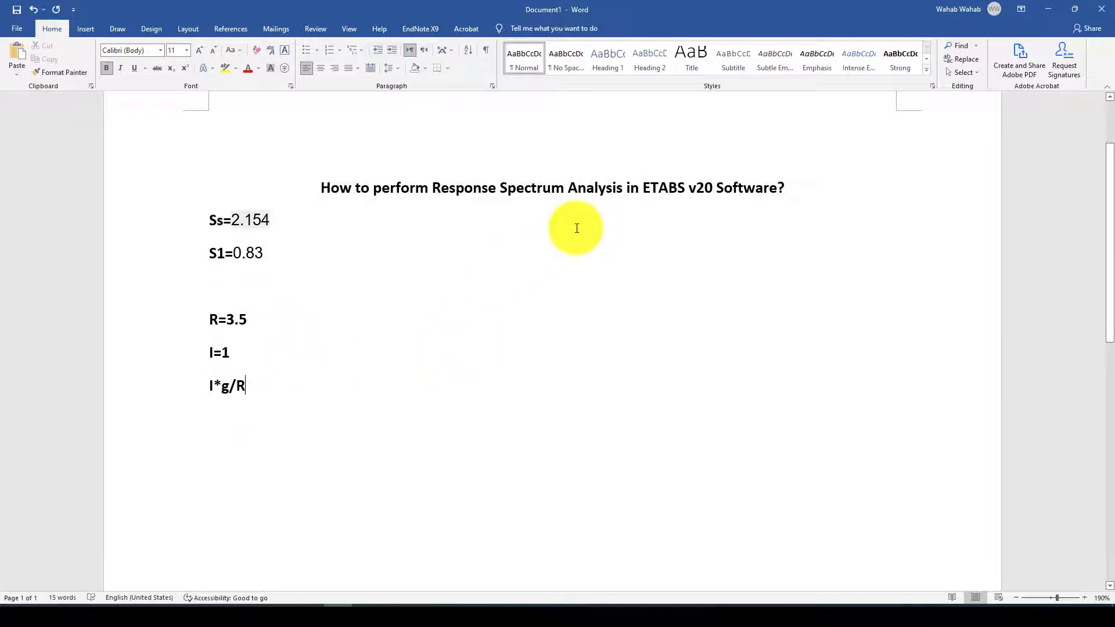
mouse_move(522, 238)
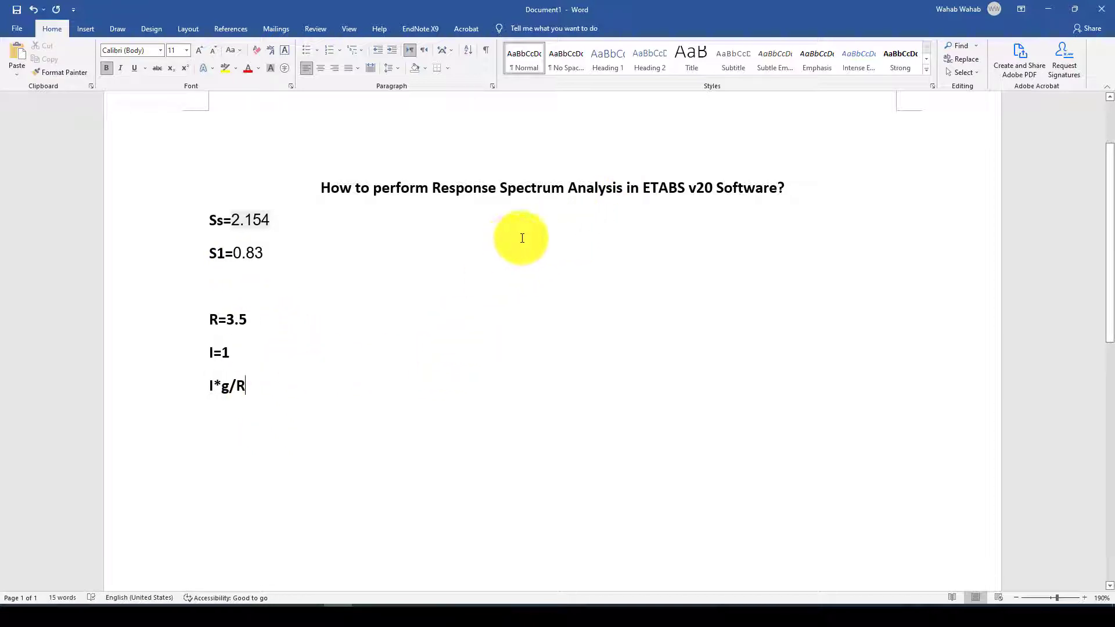
drag(209, 220, 270, 262)
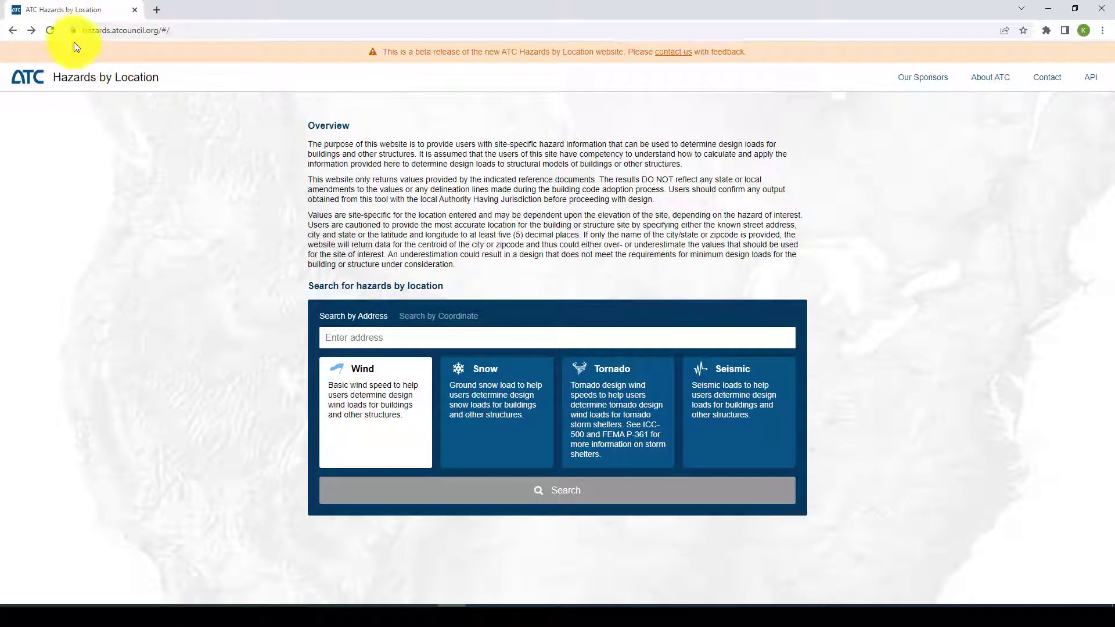
mouse_move(194, 170)
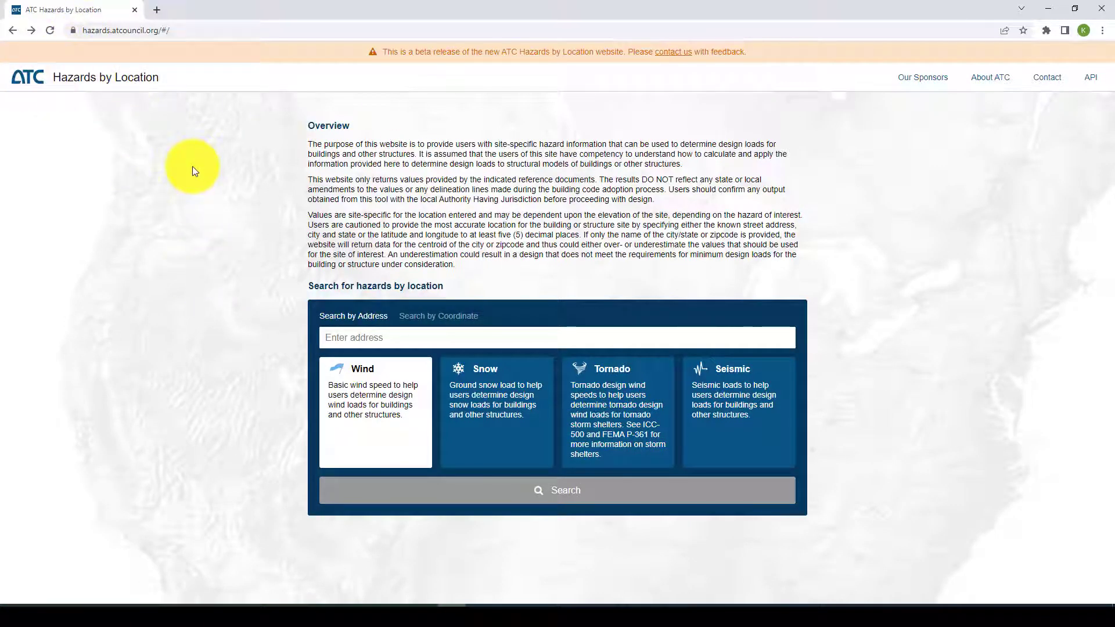
mouse_move(414, 377)
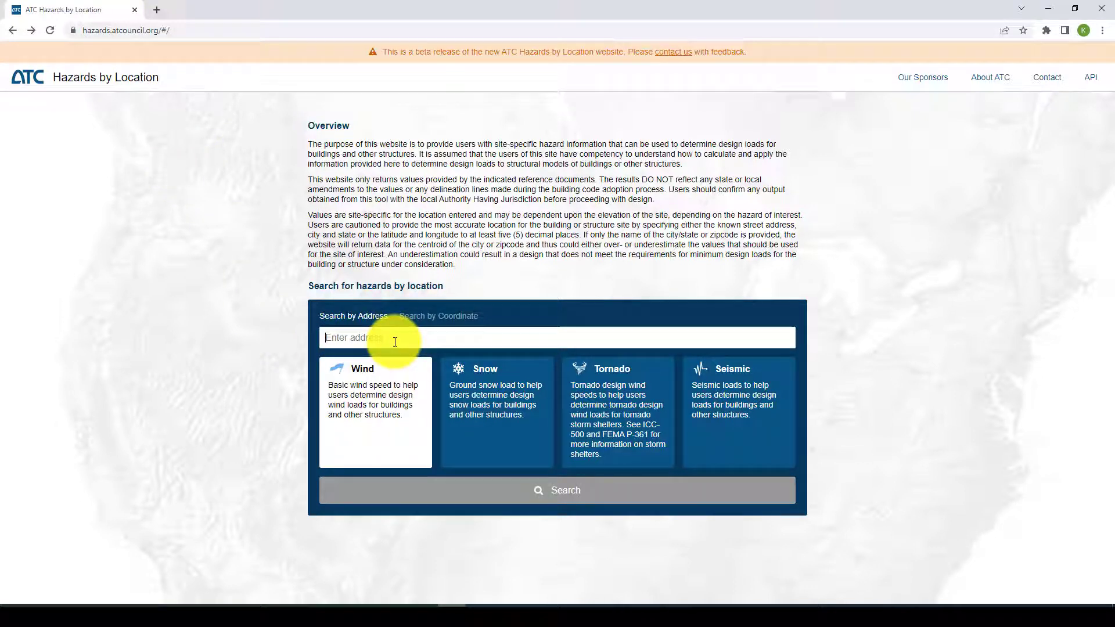
Search the address 'Berkeley' and choose Berkeley, CA, USA from the suggestions
text(b)
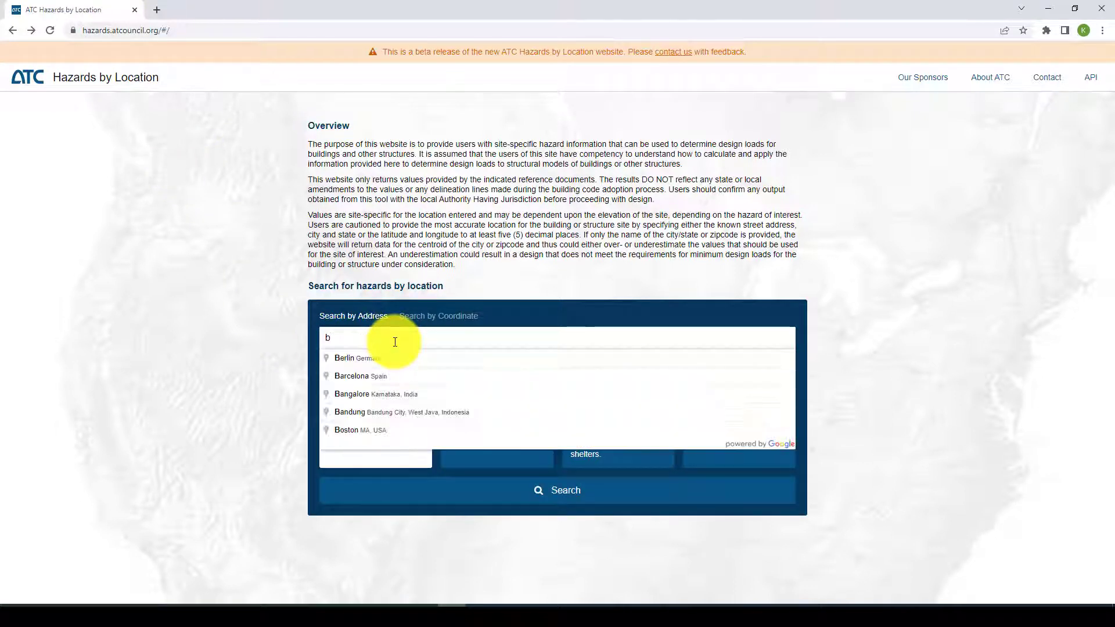
text(erke)
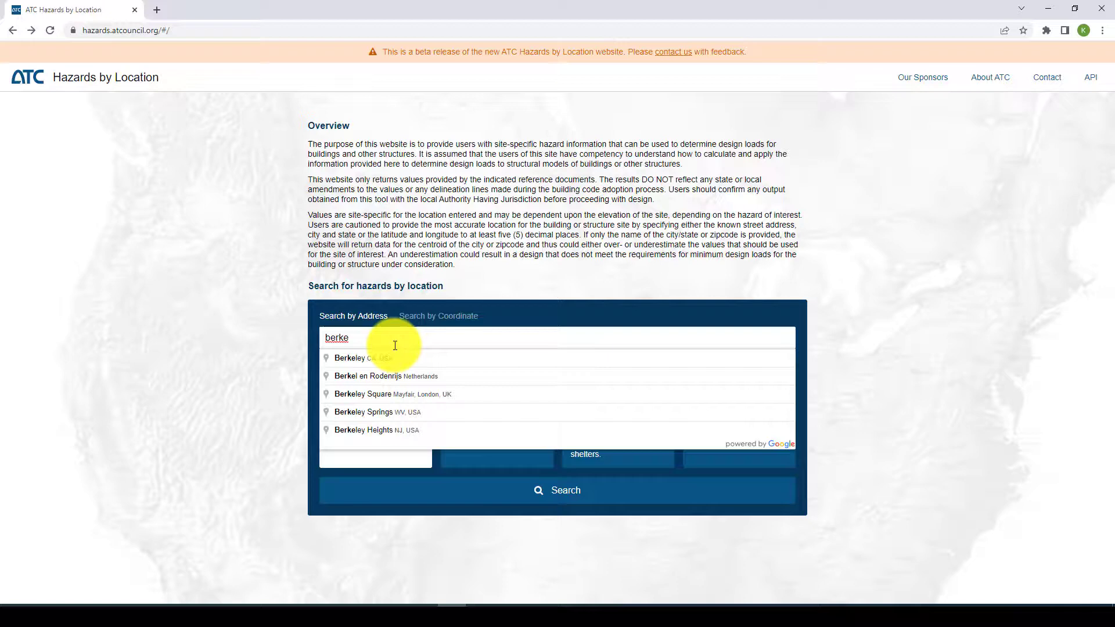
click(361, 357)
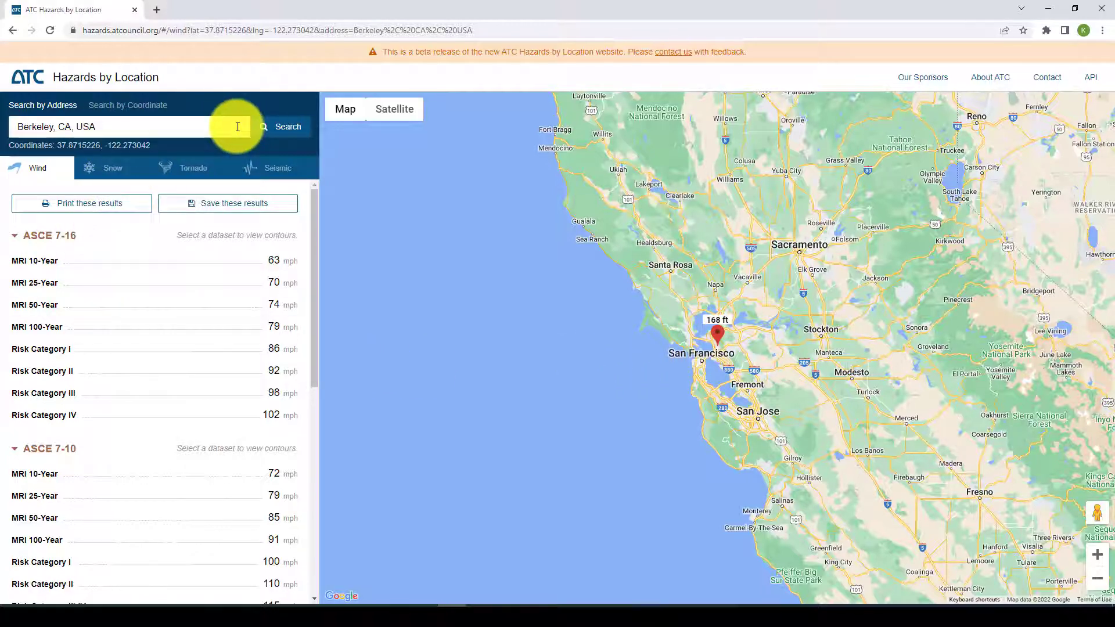
mouse_move(284, 172)
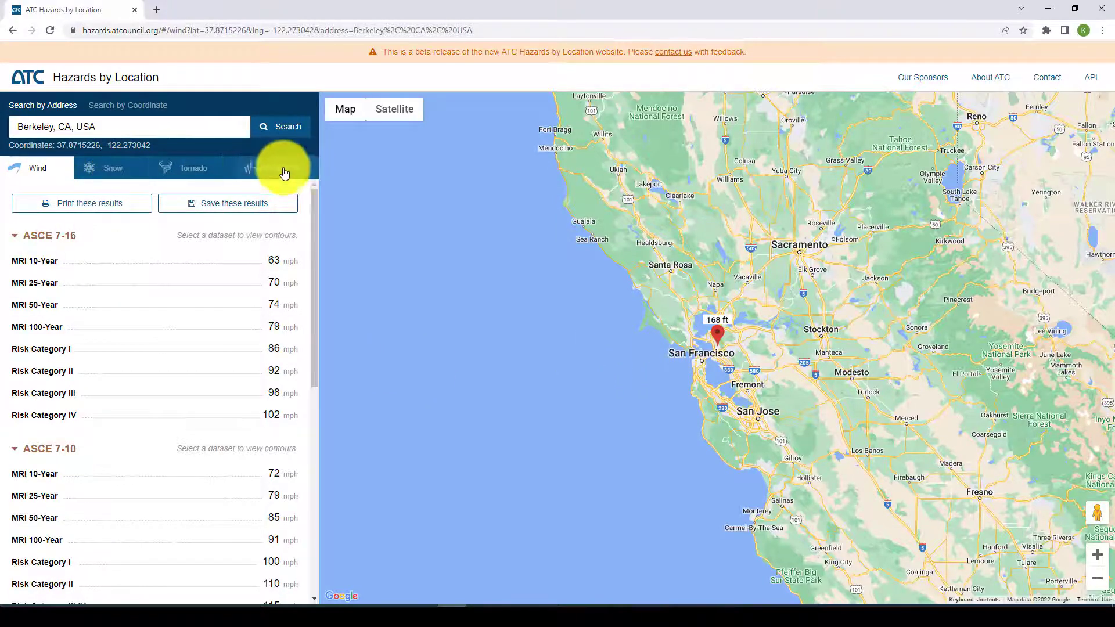
Use Seismic inputs ASCE7-10, Risk Category II and Site Class D - Stiff Soil
click(276, 168)
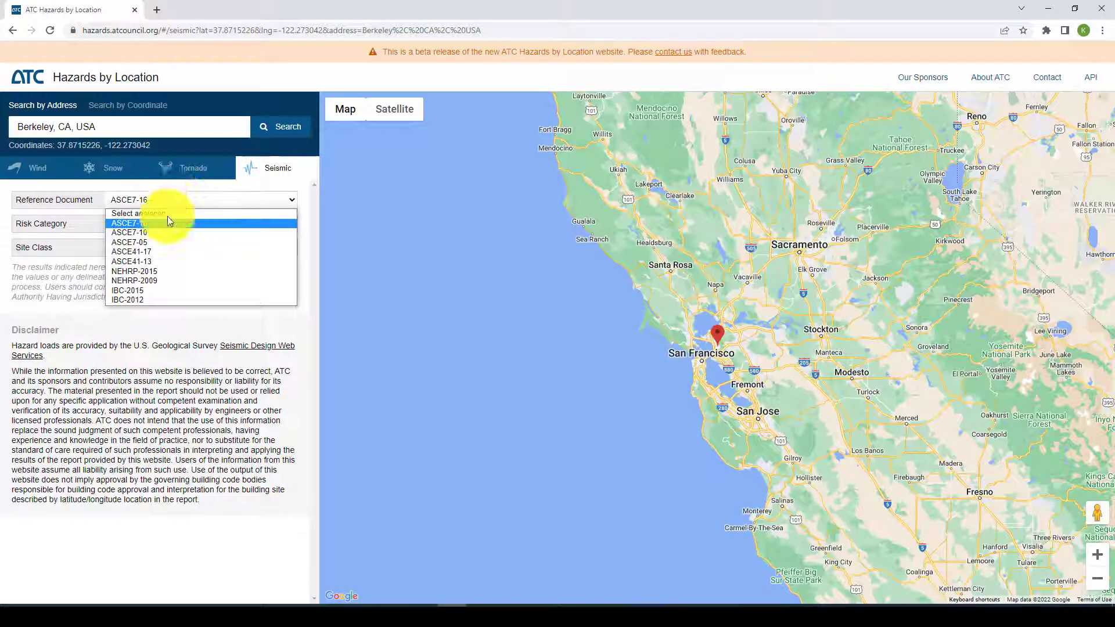
click(129, 232)
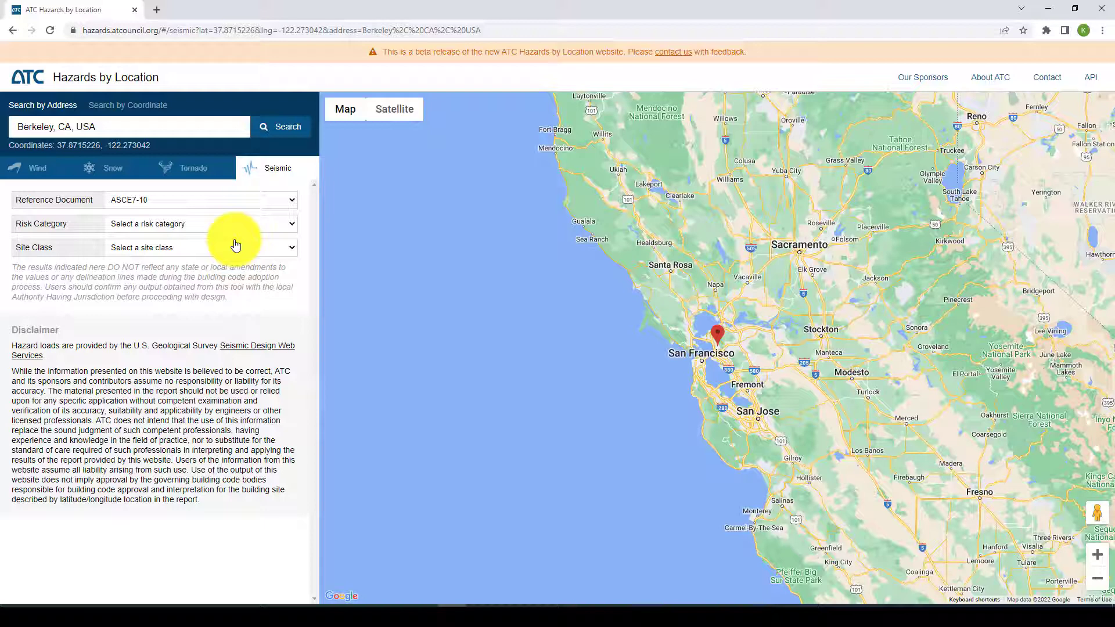
mouse_move(160, 227)
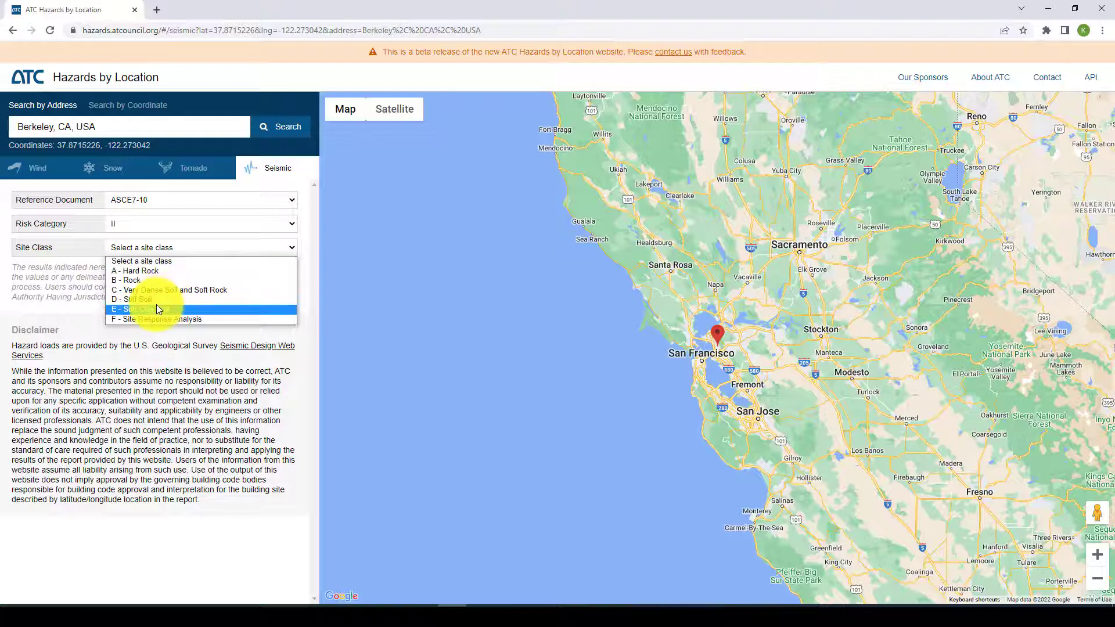
click(134, 299)
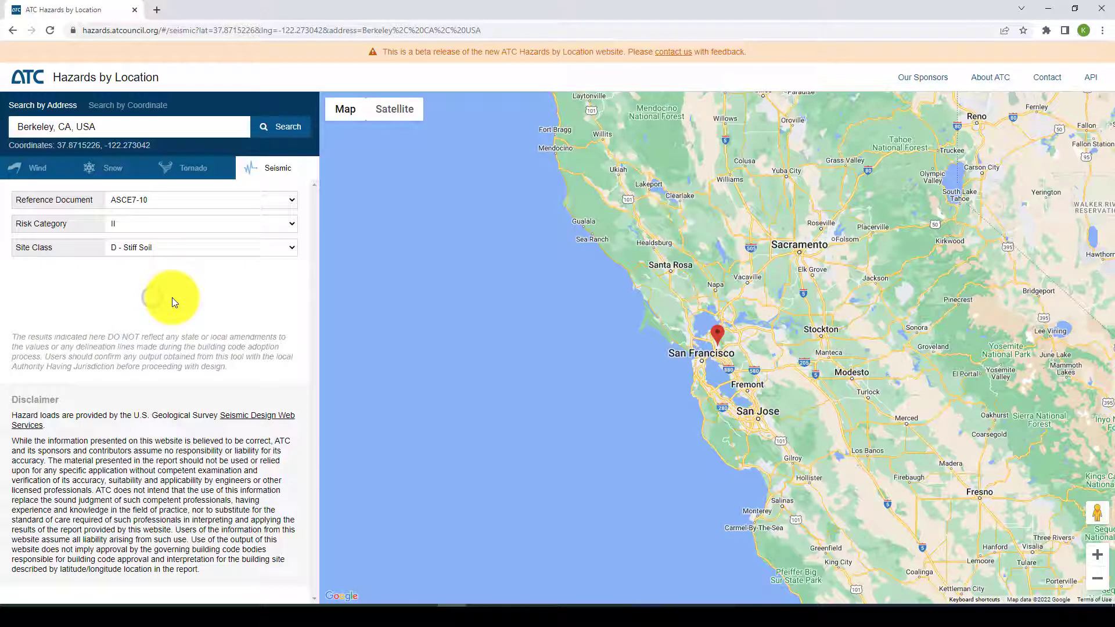
click(281, 126)
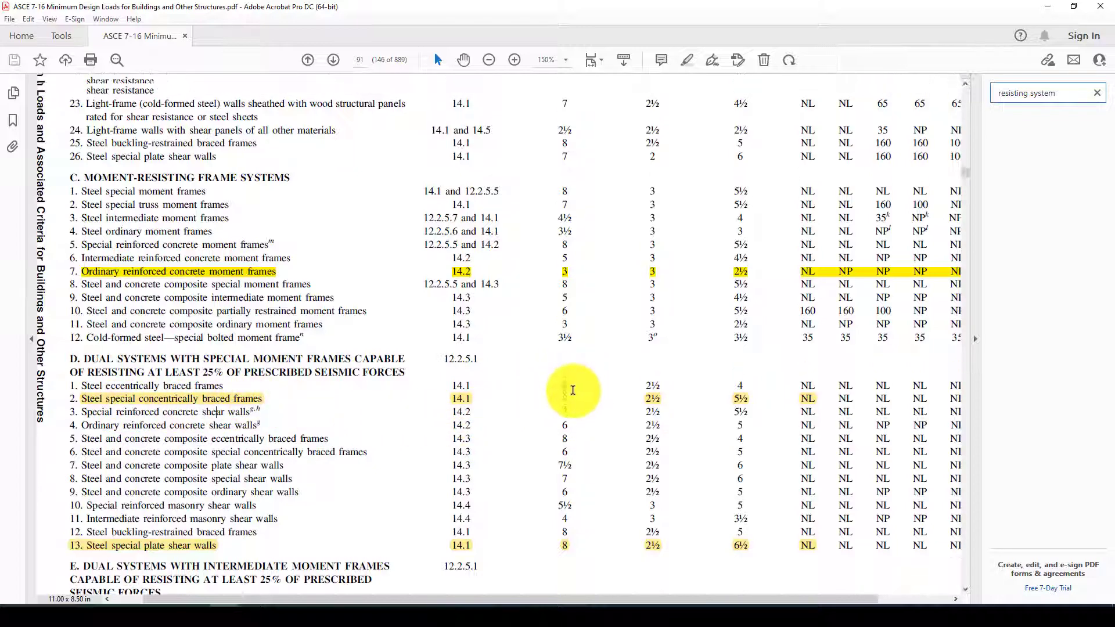
Scroll the ASCE 7-16 PDF to the top of the seismic force-resisting systems table
click(307, 60)
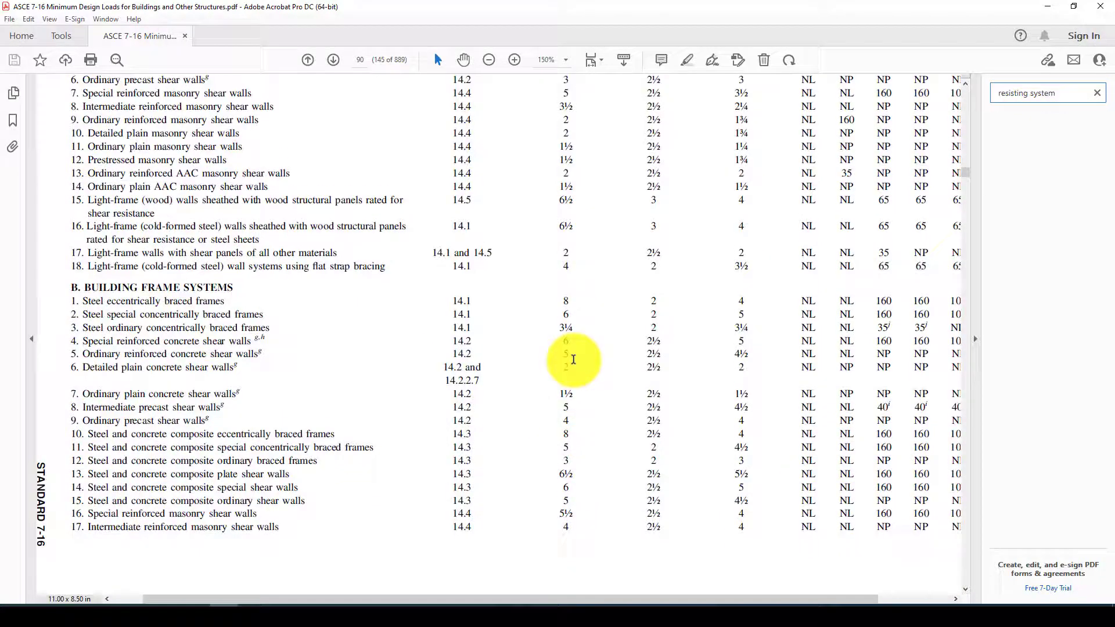
scroll(up, 3)
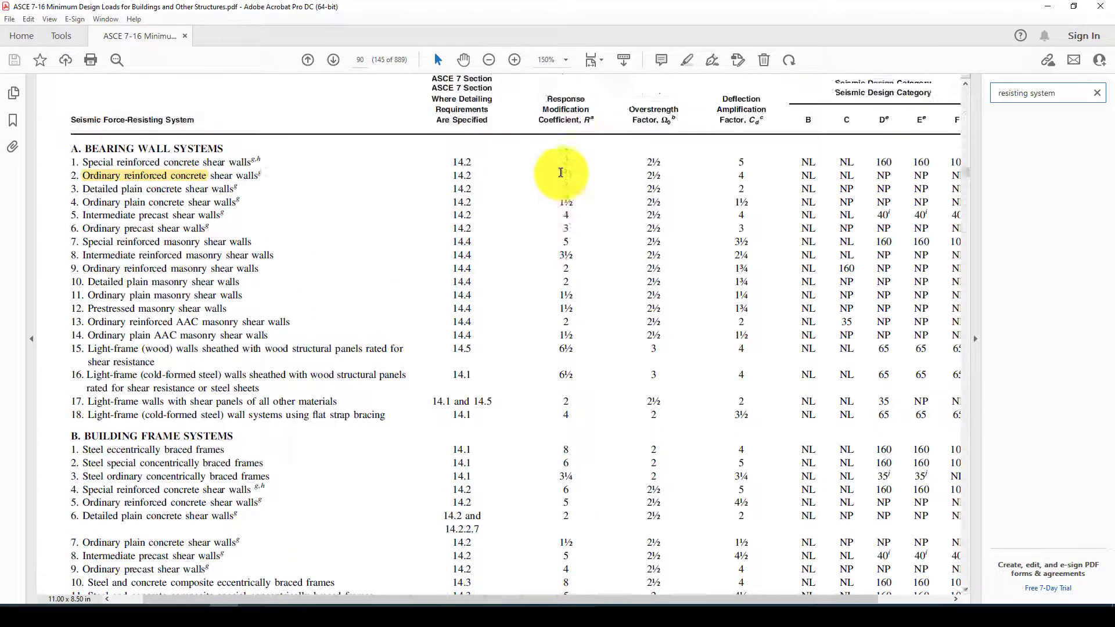
scroll(down, 3)
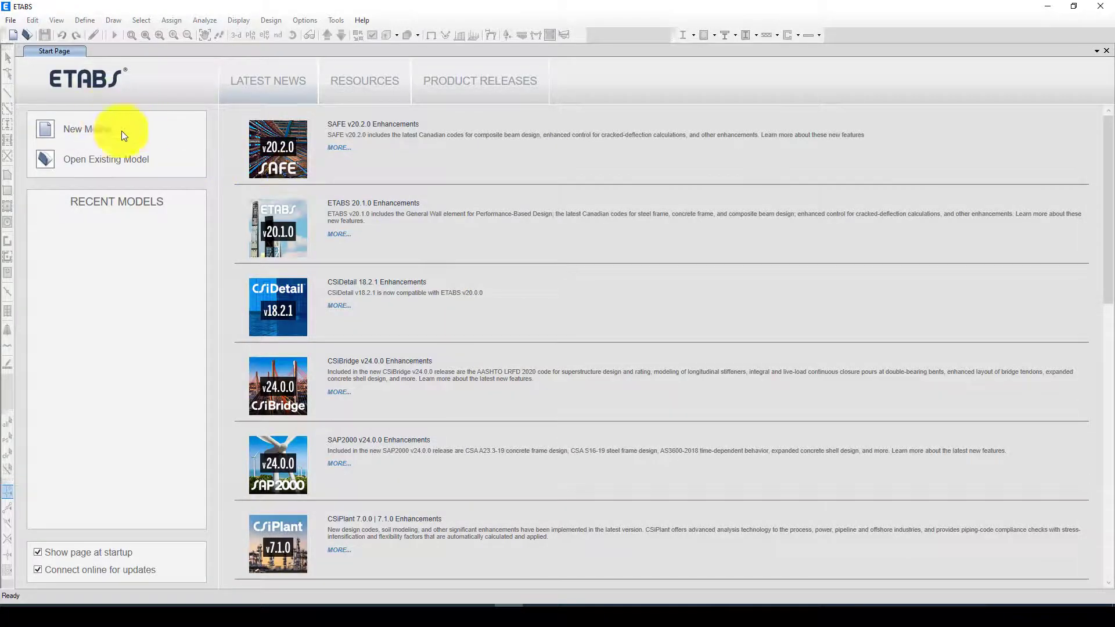
Initialize the new model with Metric SI, United States materials, AISC15M, AISC 360-10, ACI 318-19
click(86, 129)
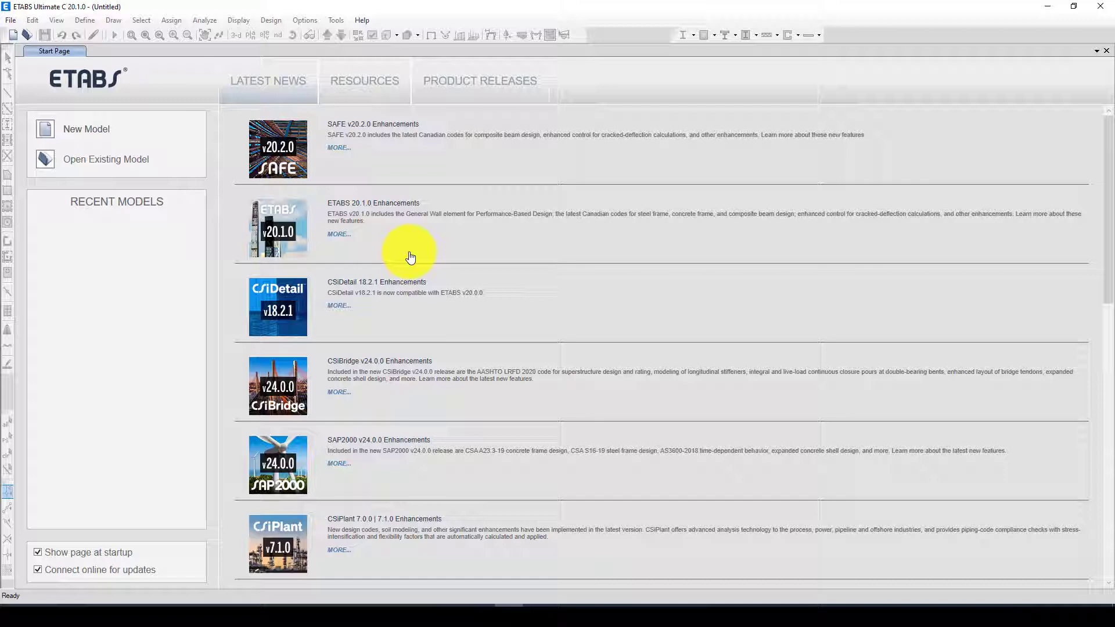
click(86, 129)
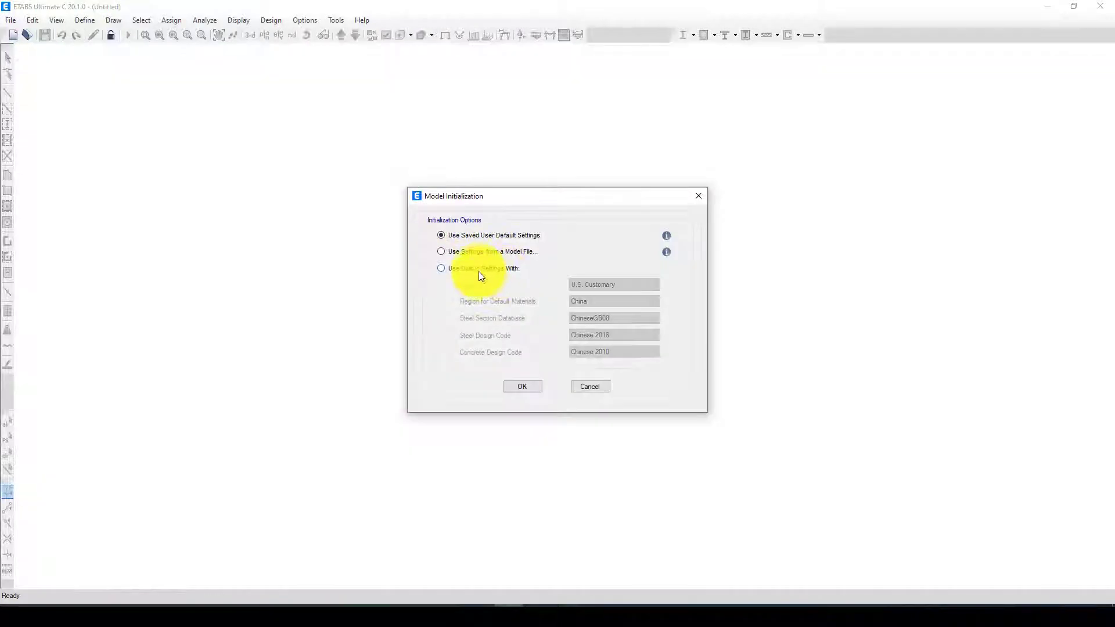
click(440, 268)
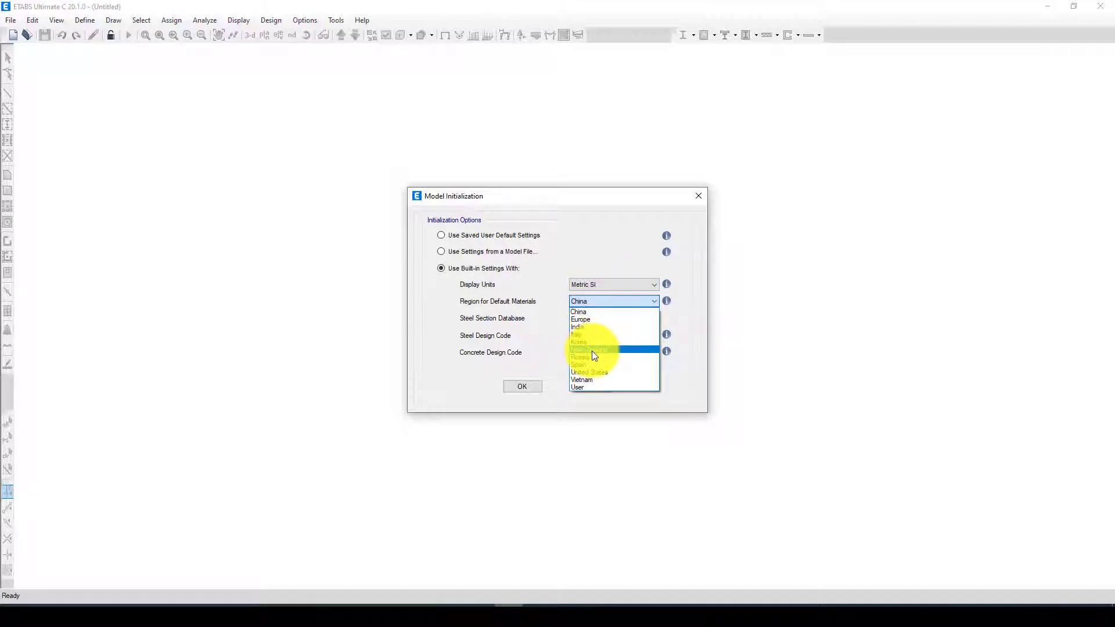
click(590, 372)
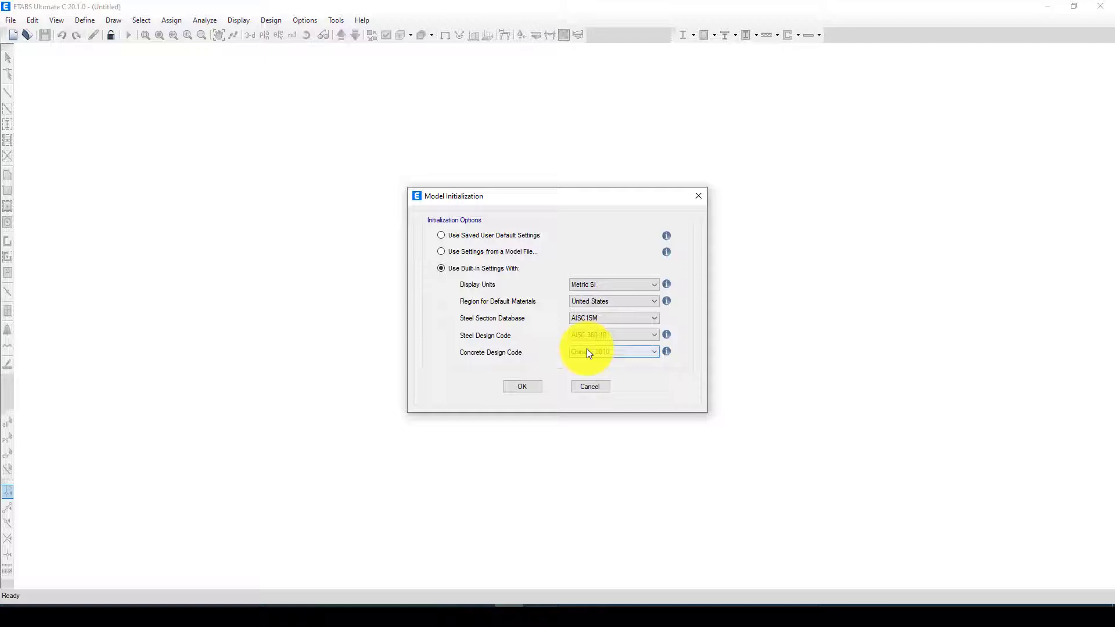
click(522, 386)
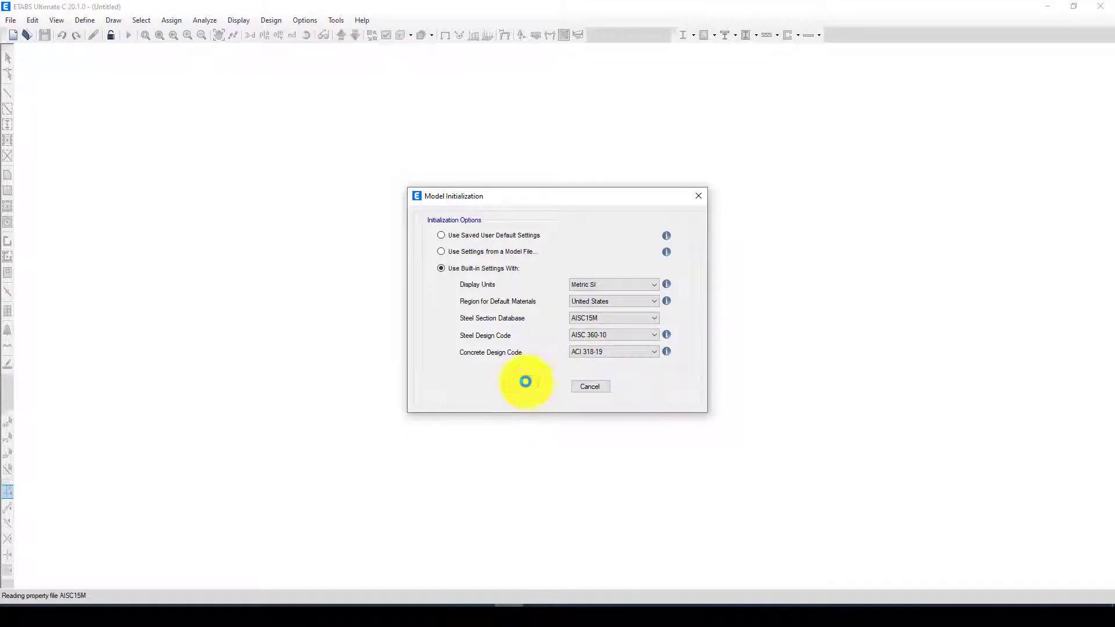
click(525, 381)
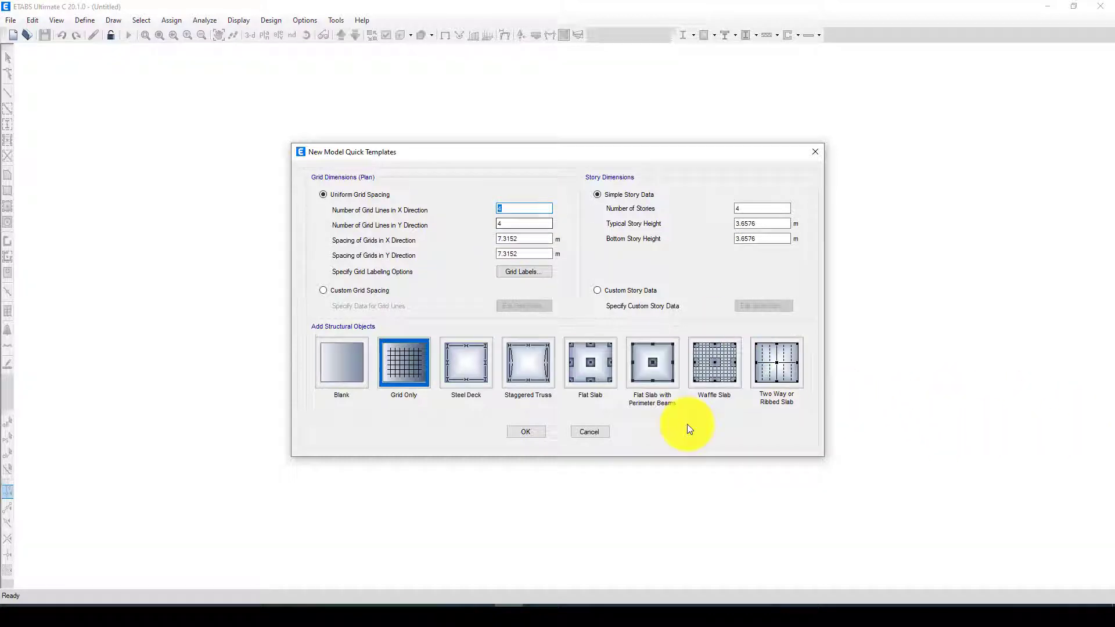
mouse_move(411, 450)
text(5)
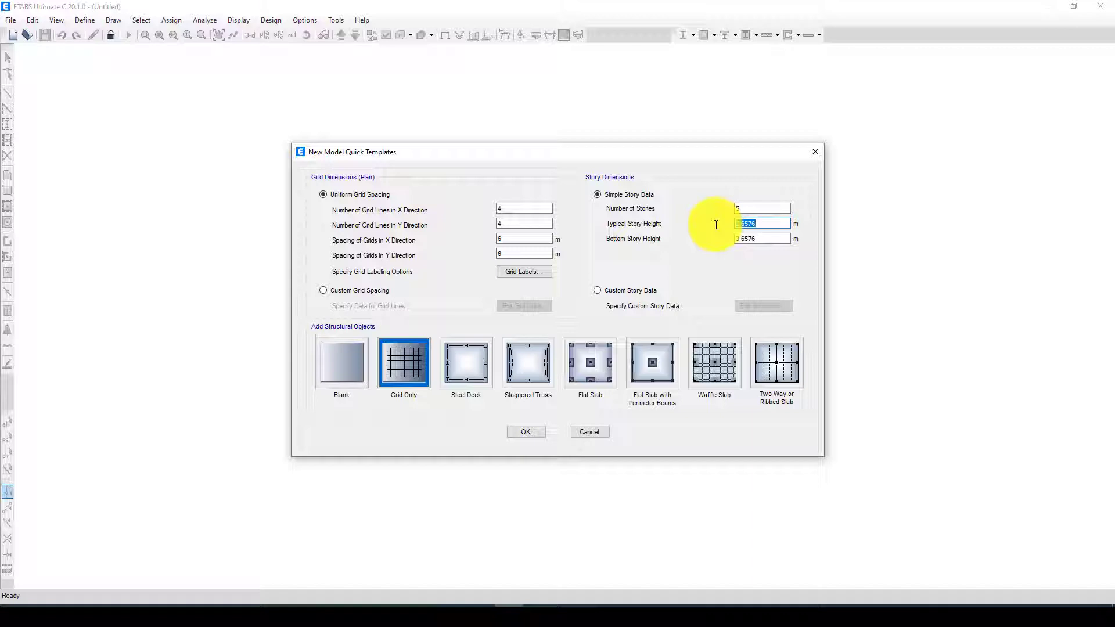
Make the 4 by 4 grid model with 6 m spacing and five 3 m stories
text(3)
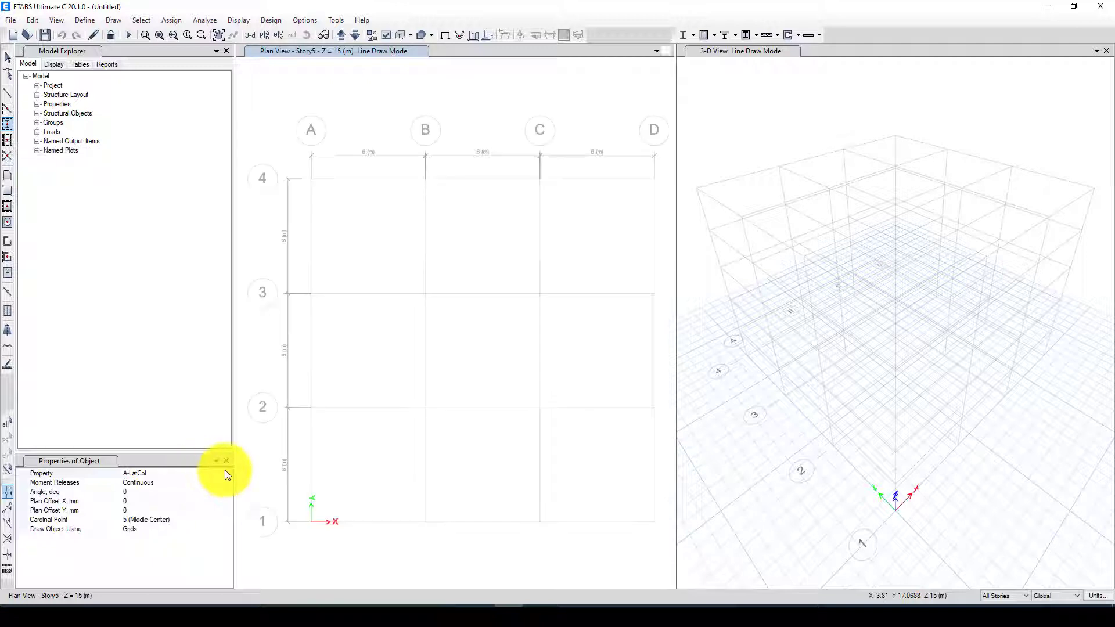
Set the Quick Draw Columns section to W360X110 for the grid-intersection columns
click(228, 473)
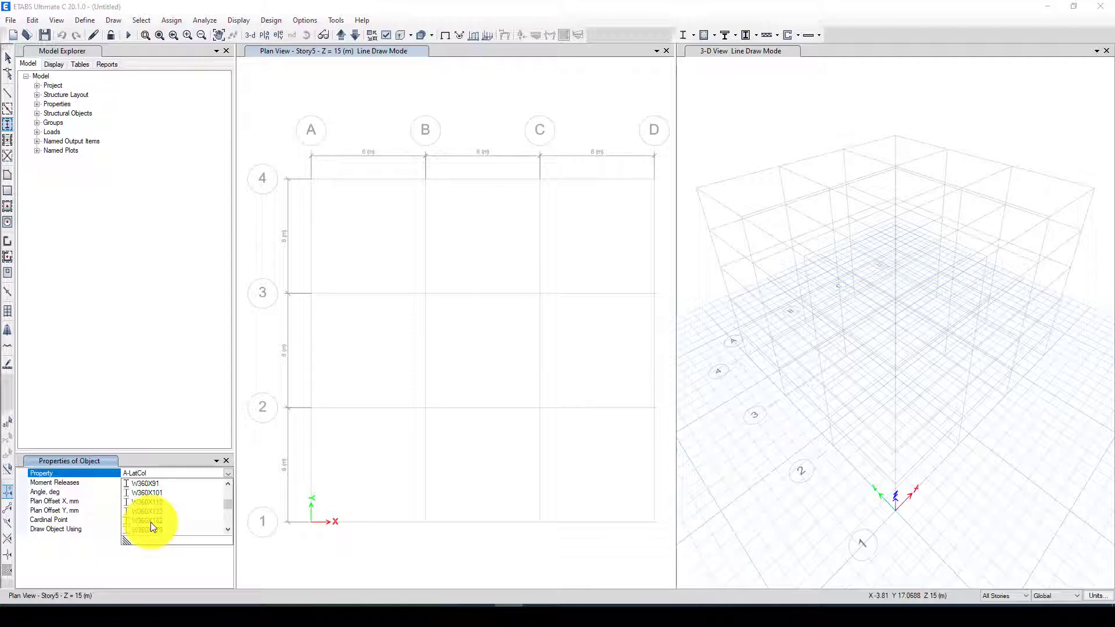
click(150, 502)
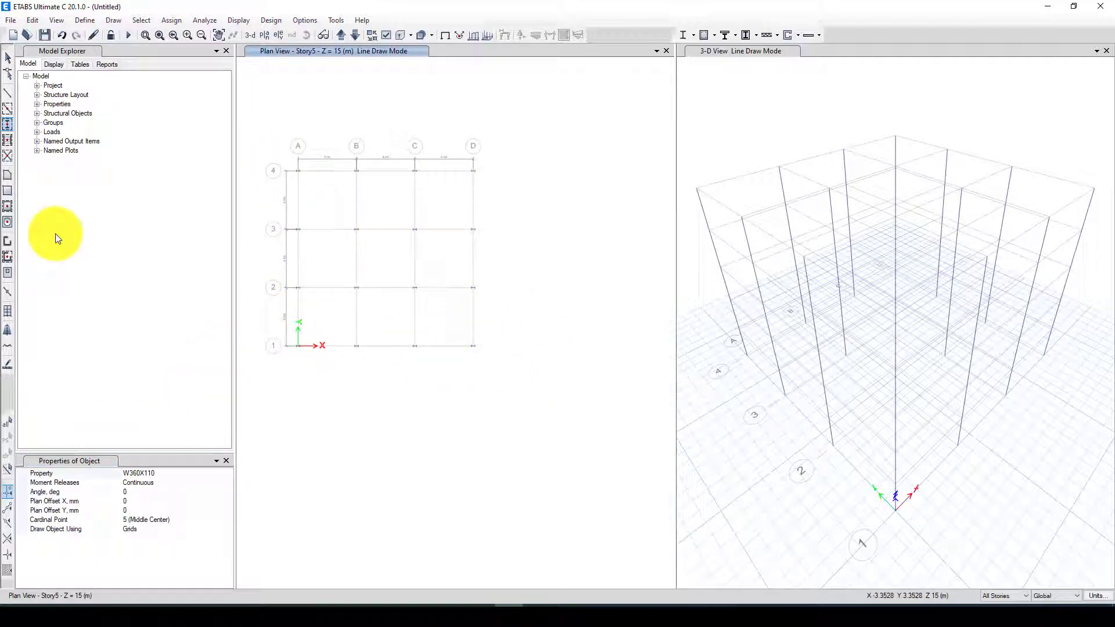
click(8, 109)
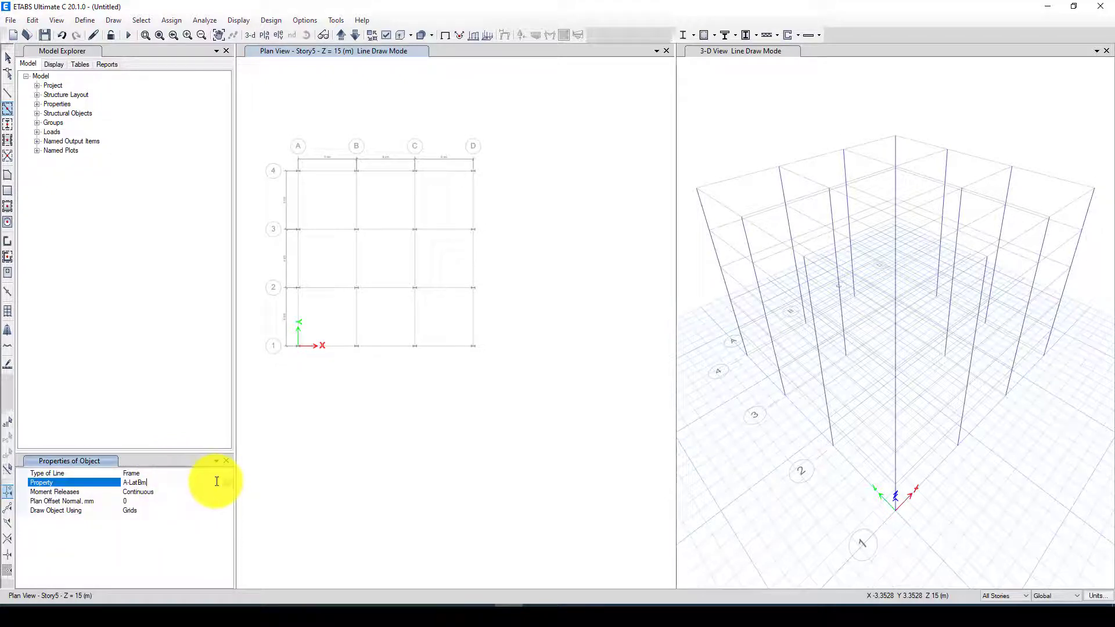
Browse the beam section list in Properties of Object
click(228, 483)
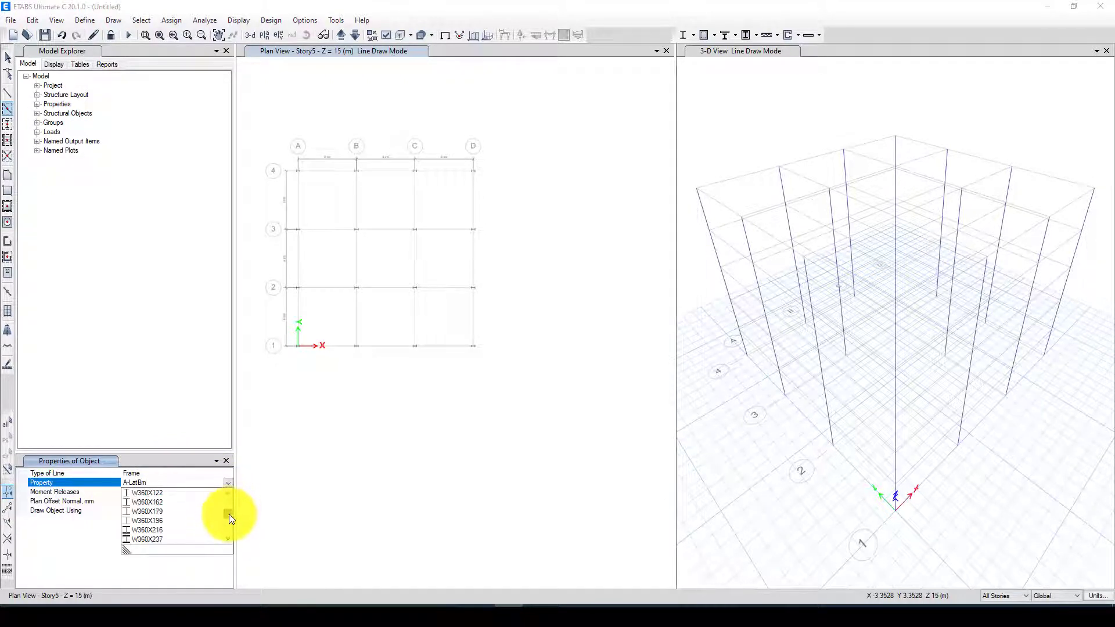
scroll(down, 3)
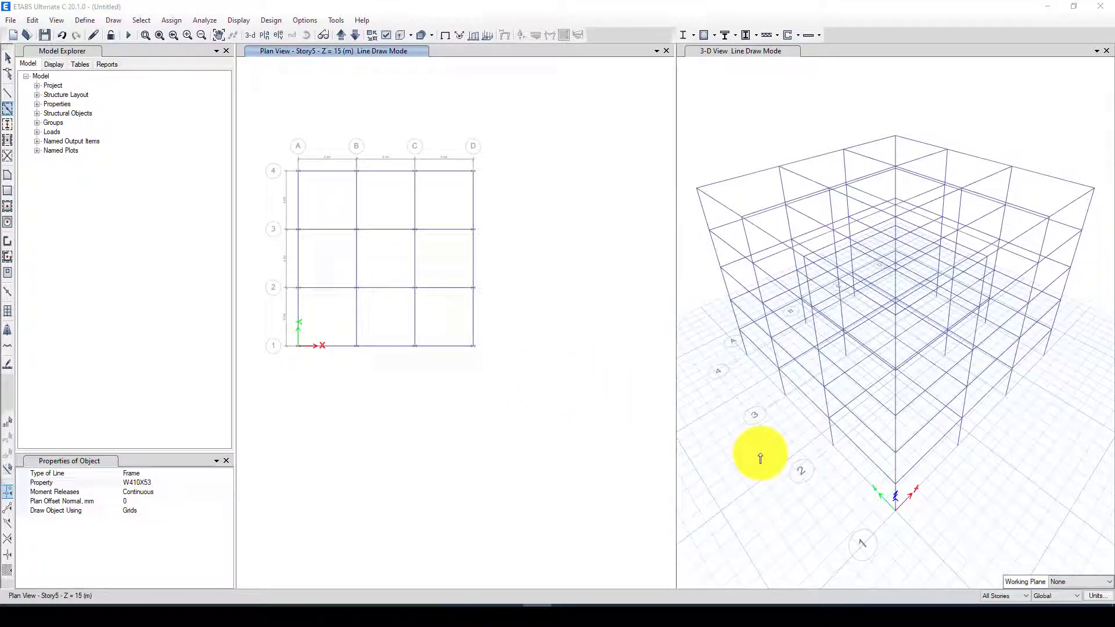
mouse_move(367, 344)
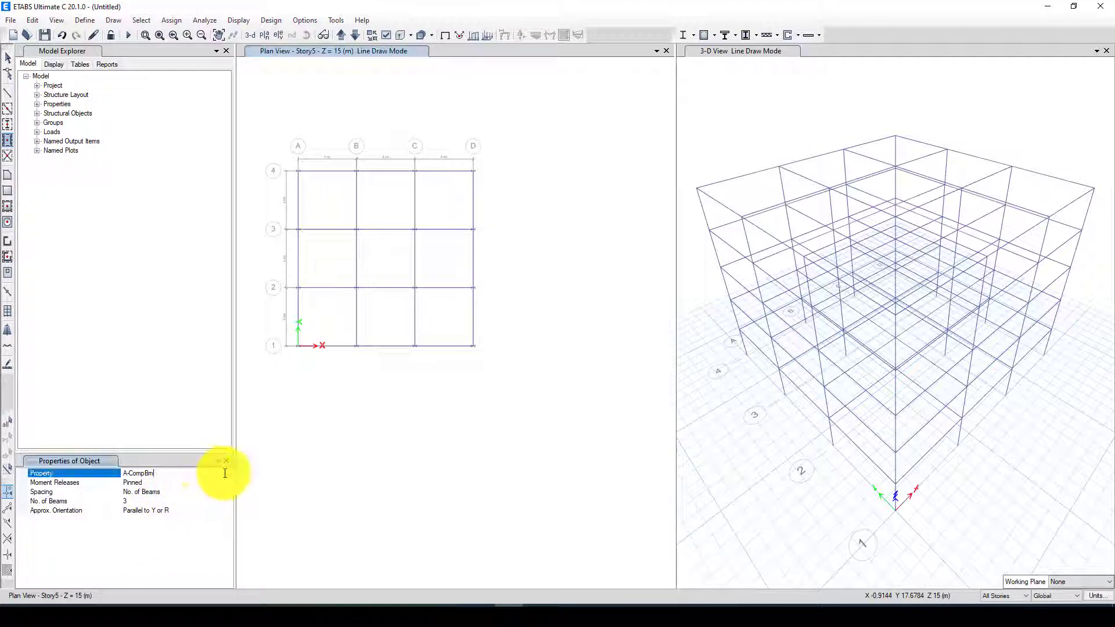
Set the secondary beam section to W250X28.4 and place three beams per bay
click(227, 473)
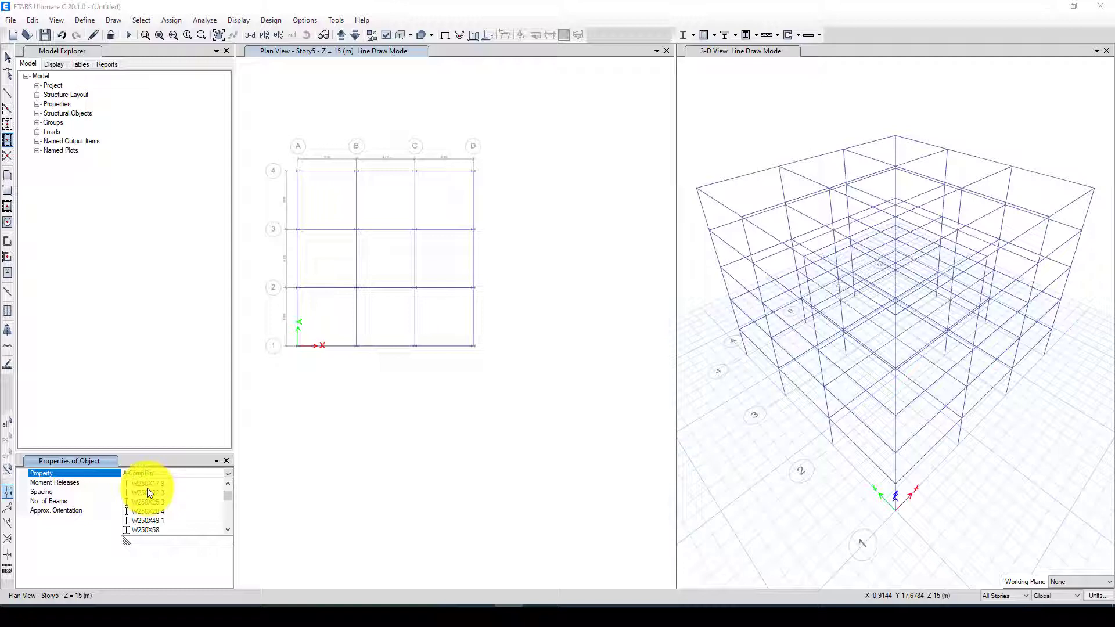
click(148, 511)
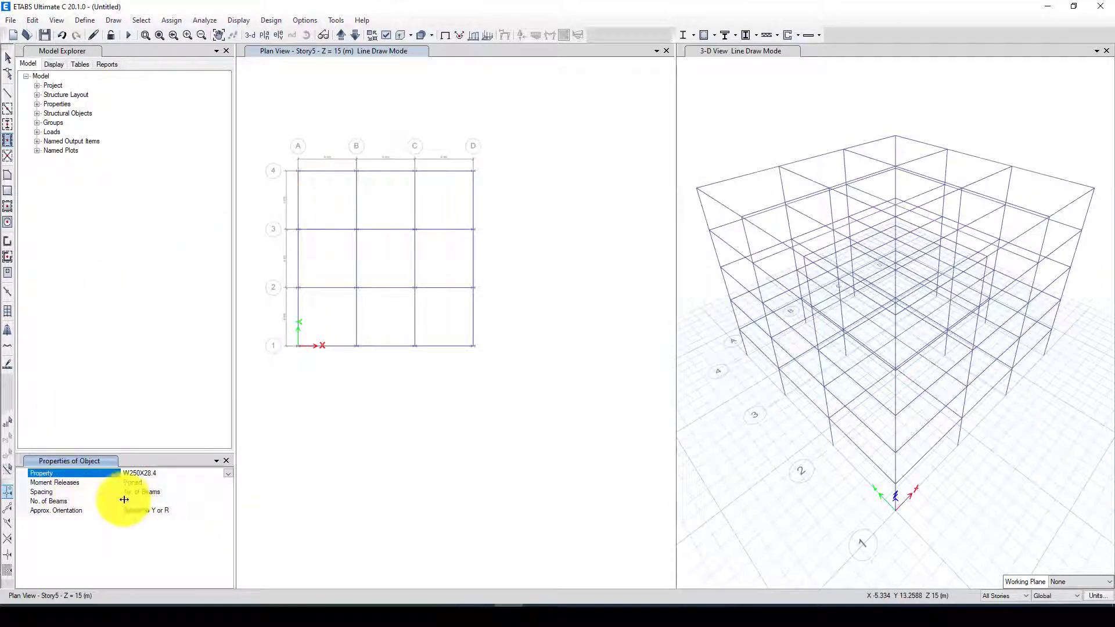
click(48, 501)
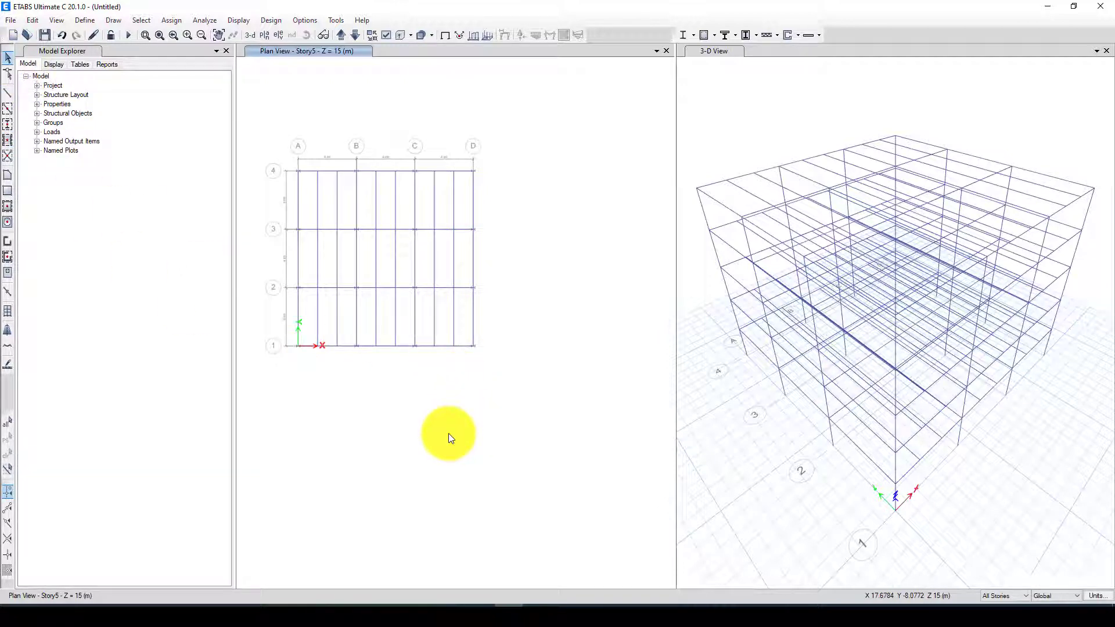
mouse_move(389, 380)
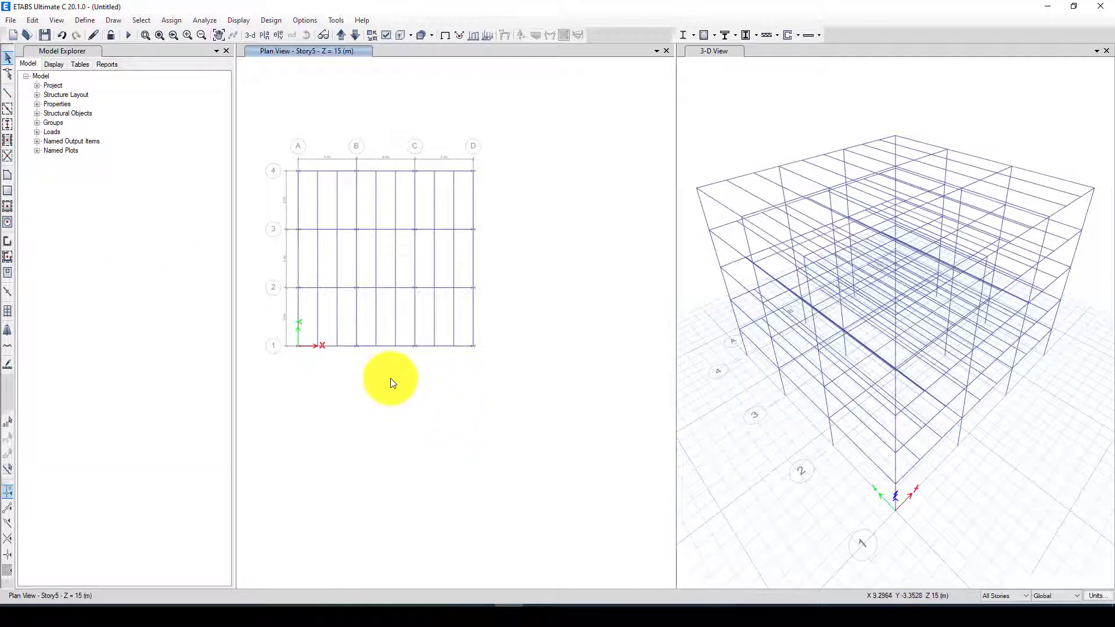
mouse_move(474, 230)
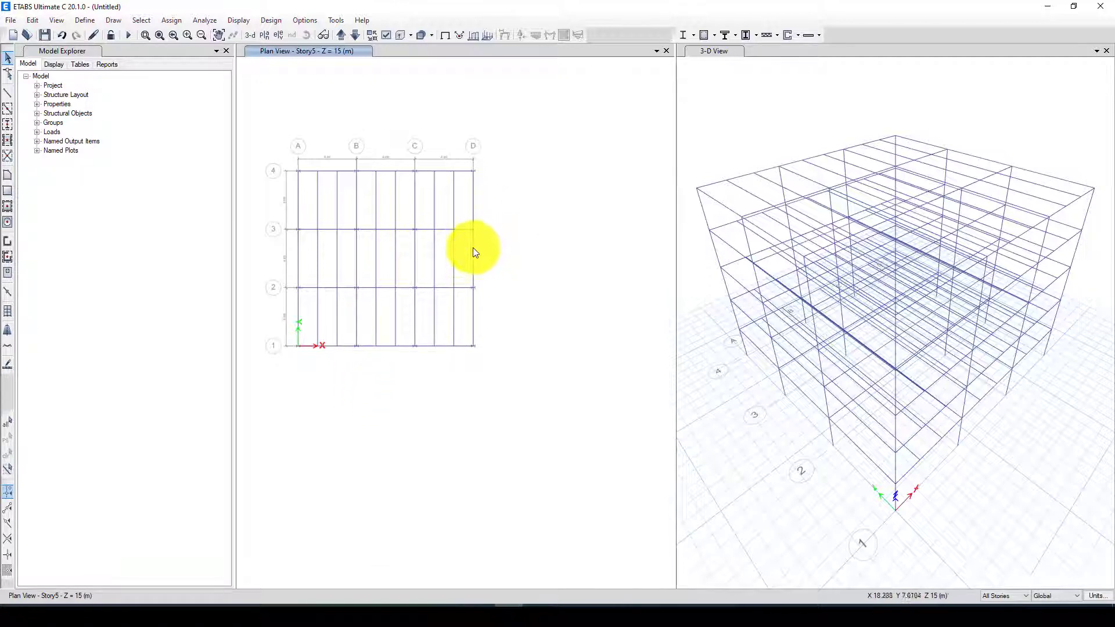
mouse_move(372, 175)
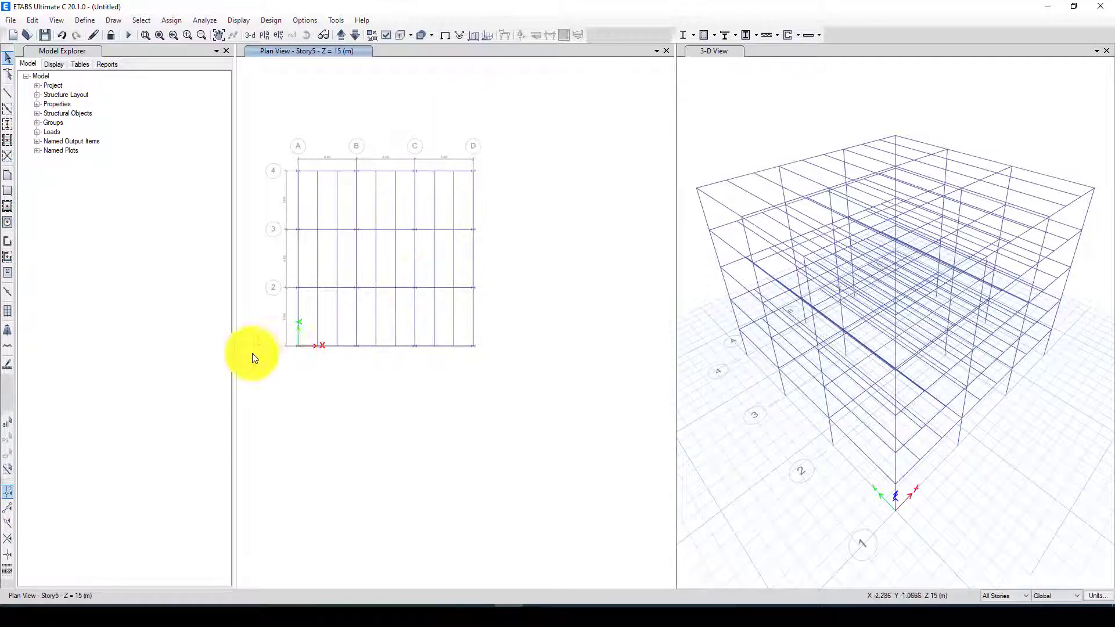
Switch through elevations A, D and 4 to draw the middle-bay inverted-V braces
click(279, 35)
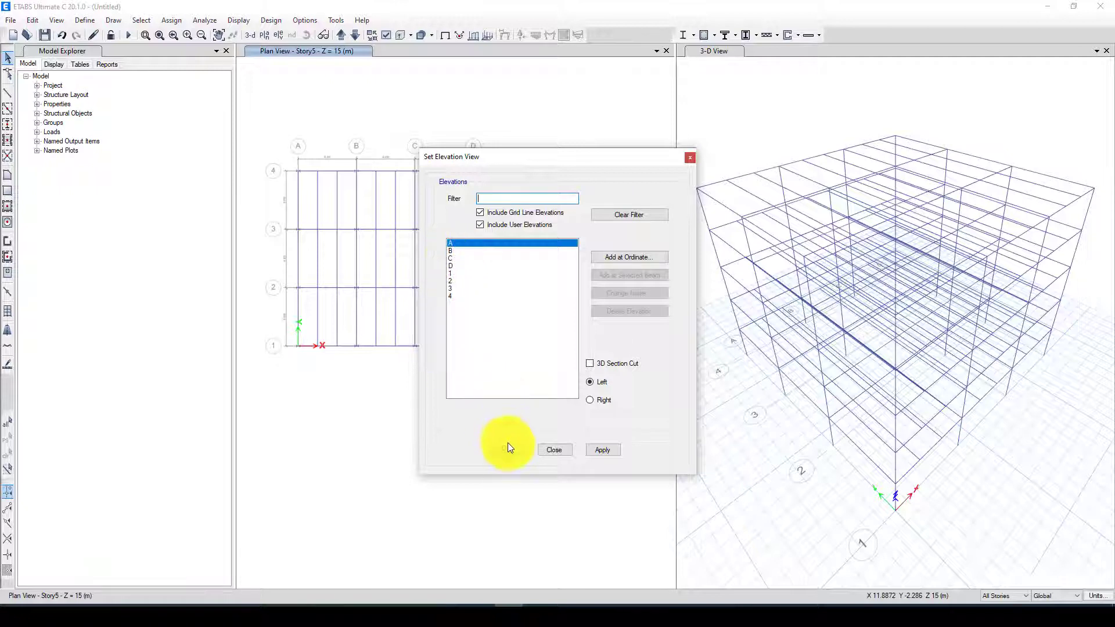
click(603, 449)
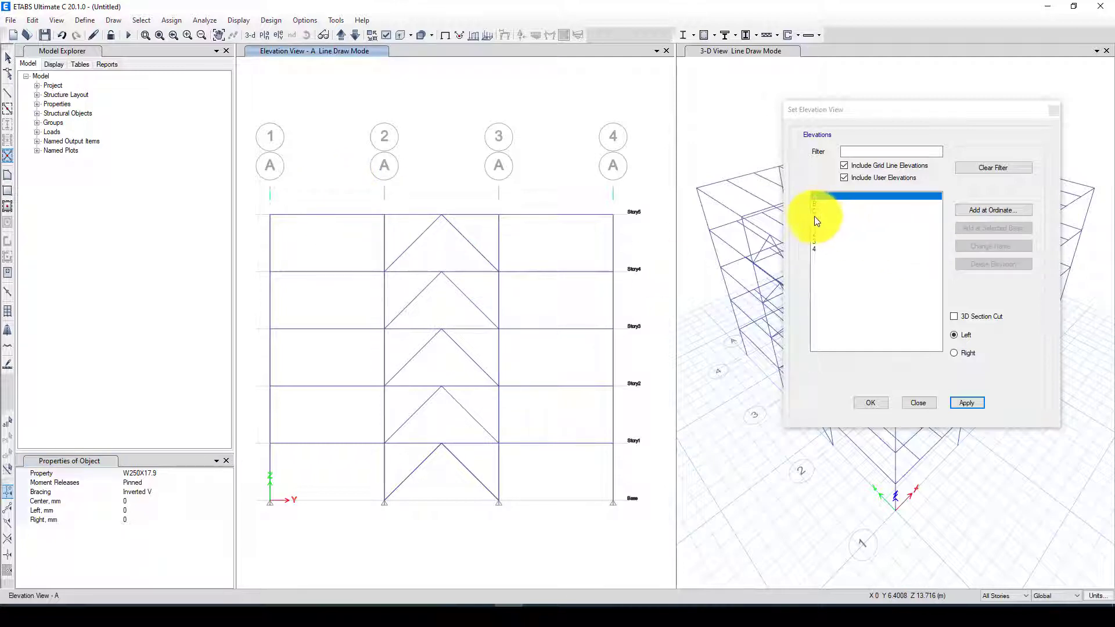
click(966, 403)
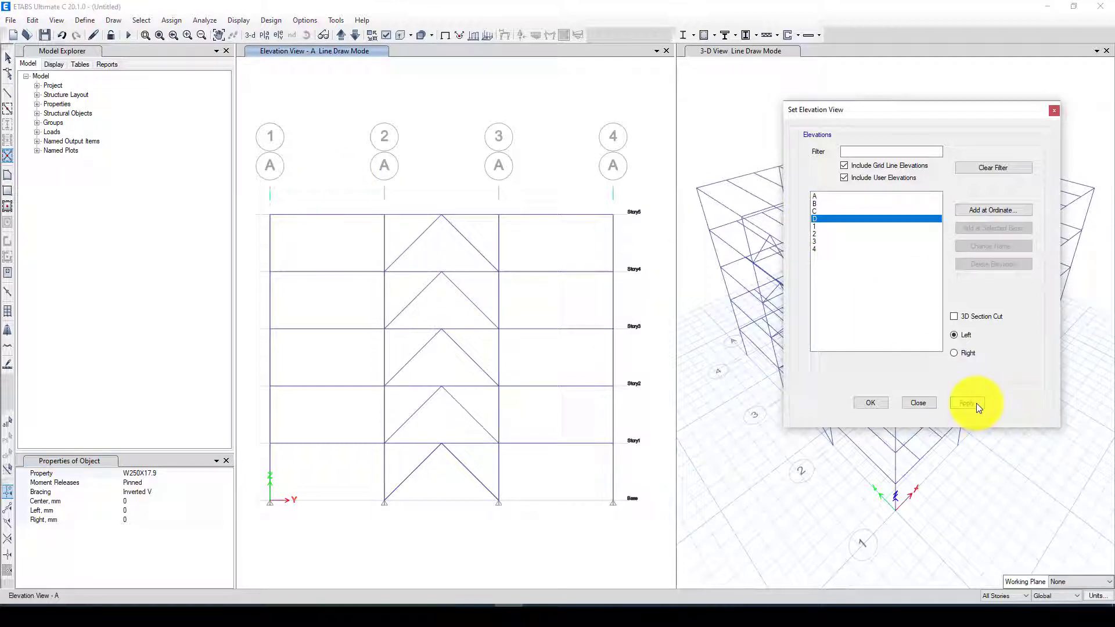
click(967, 402)
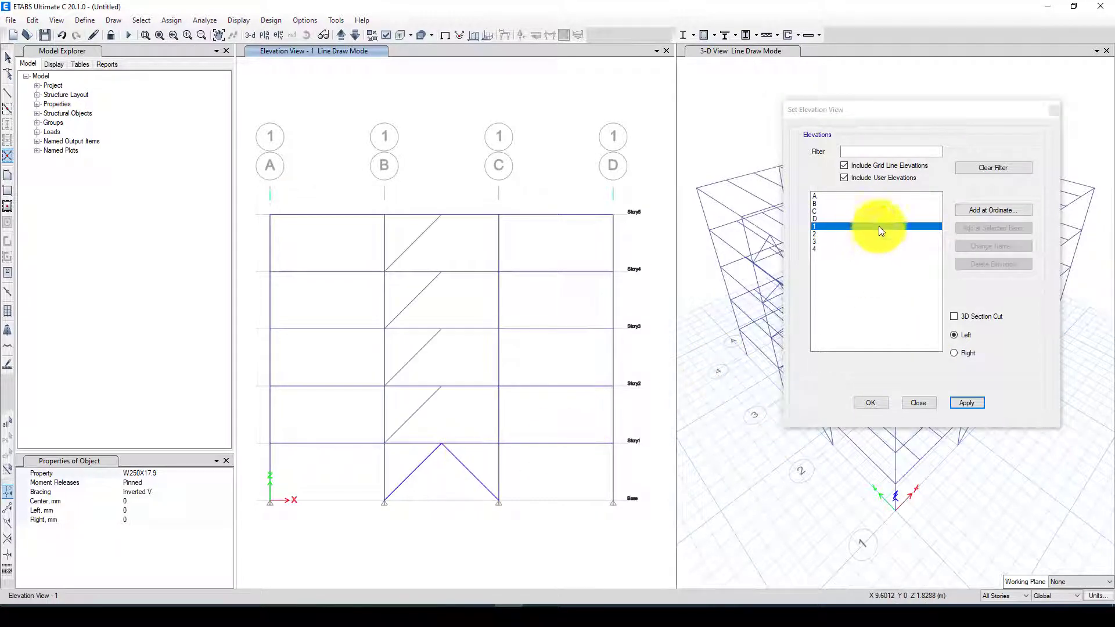
click(966, 403)
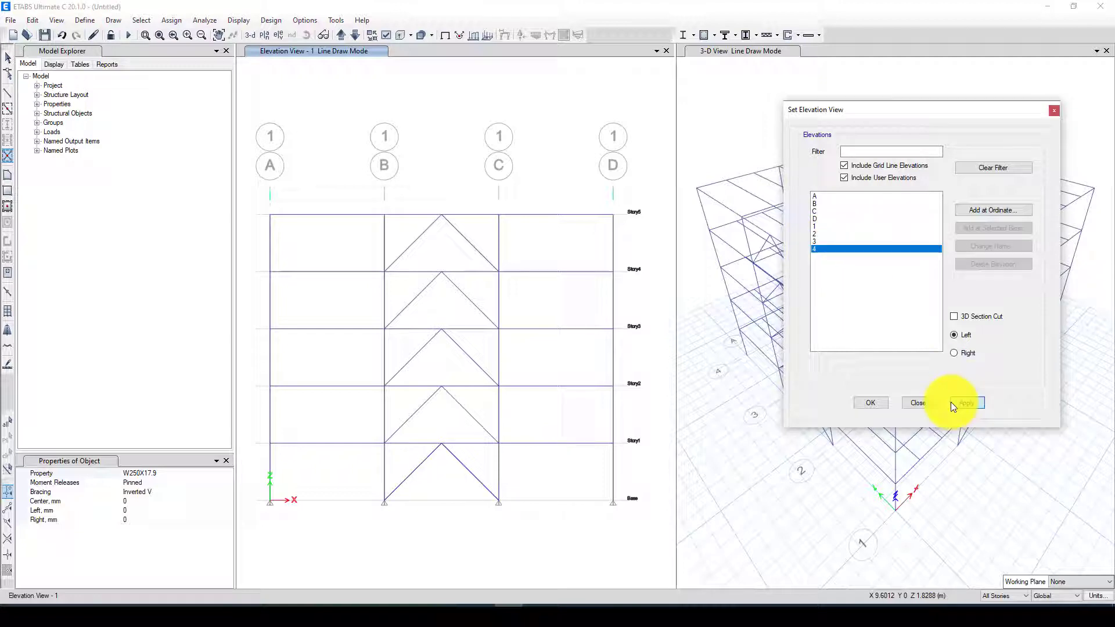
click(966, 403)
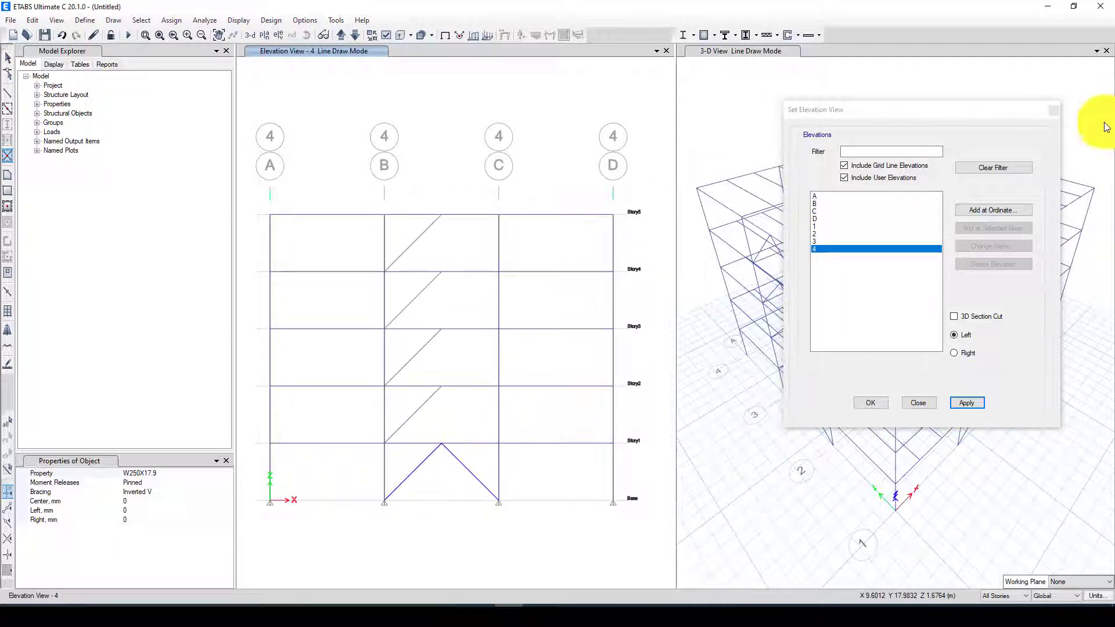
click(918, 403)
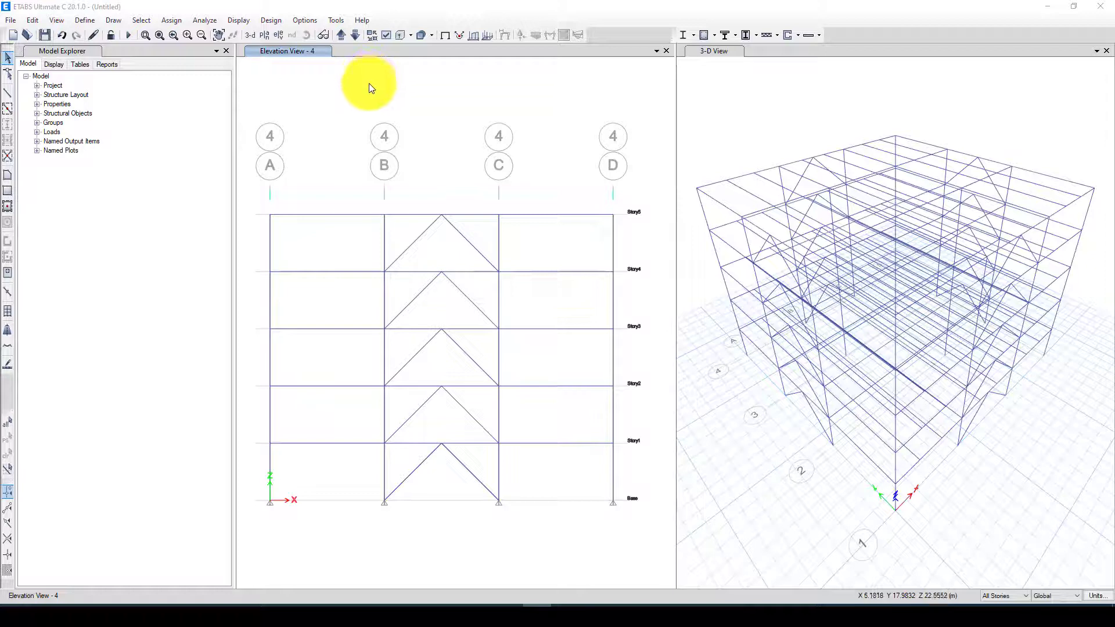
mouse_move(357, 505)
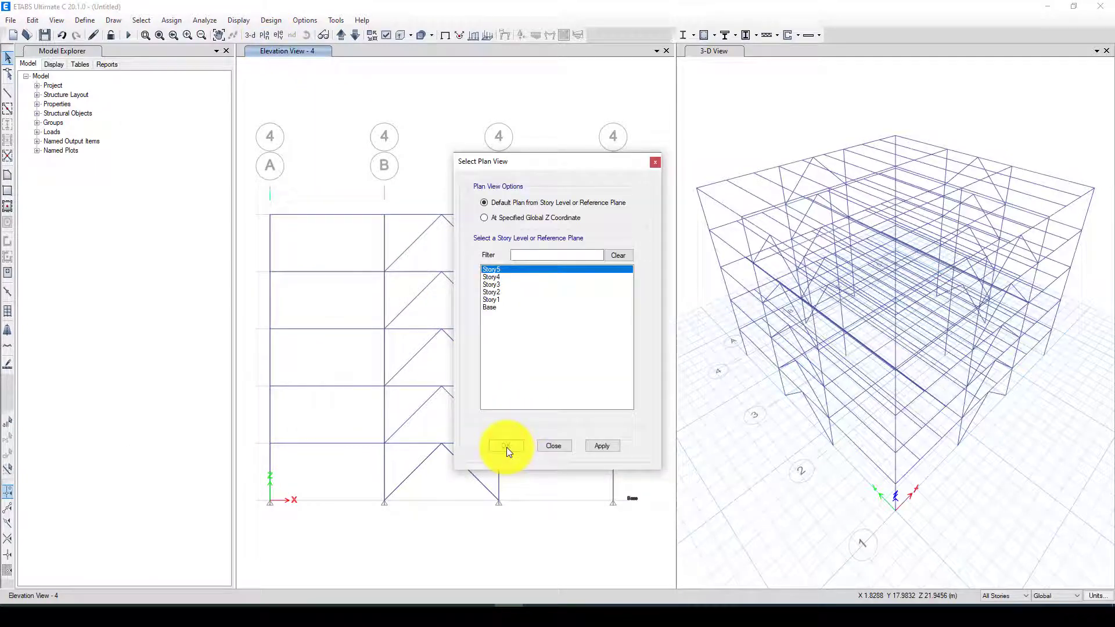
Give all 16 joints on the Base plan fully fixed restraints
click(505, 445)
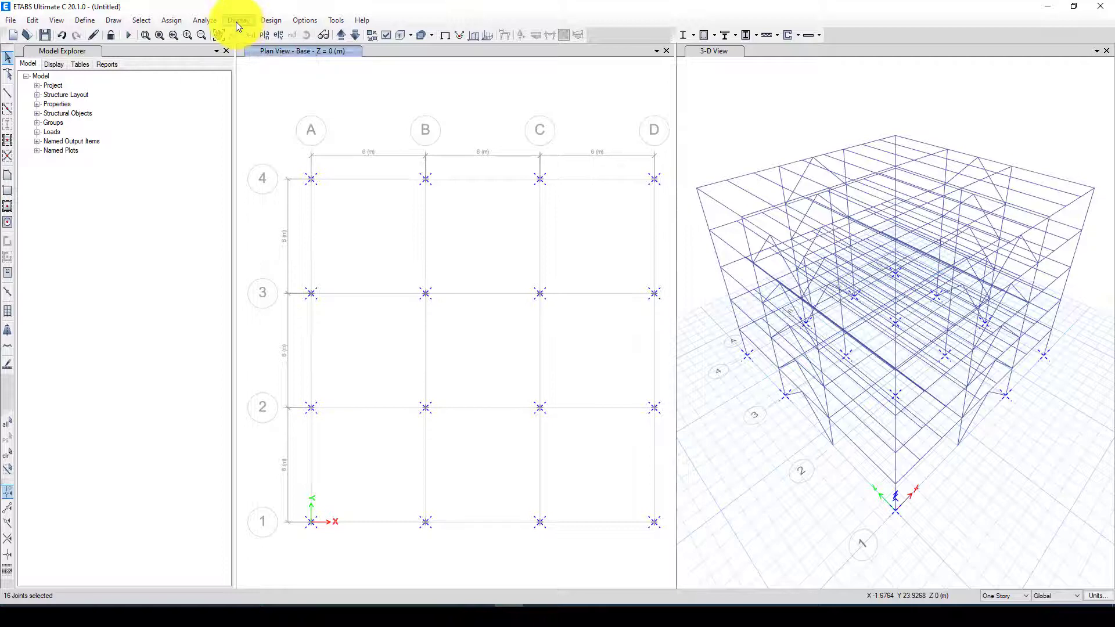
click(171, 20)
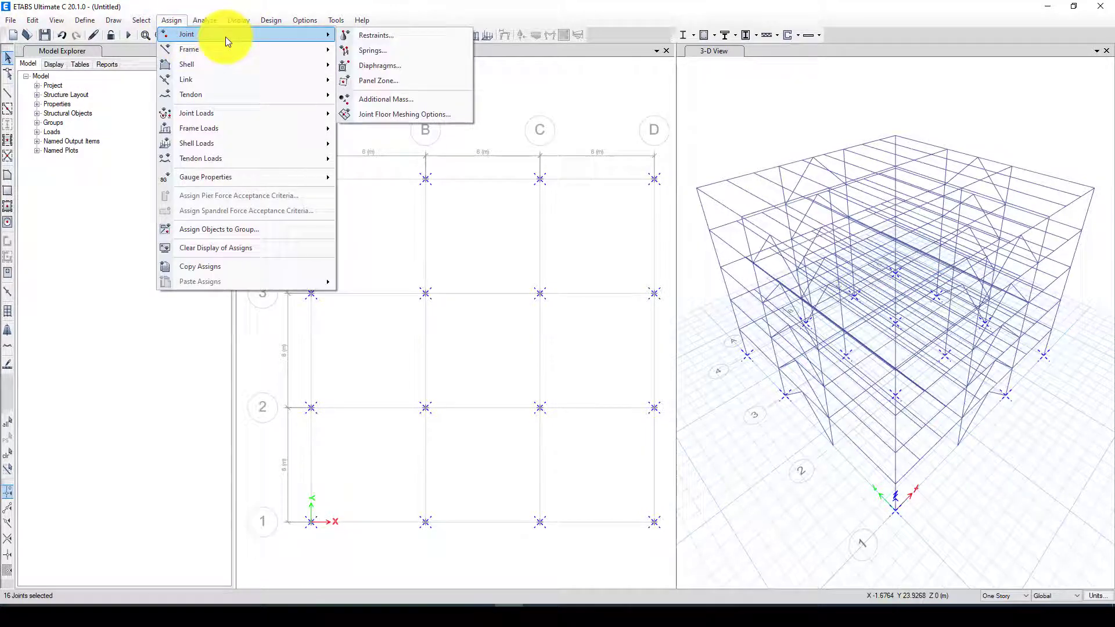
click(375, 35)
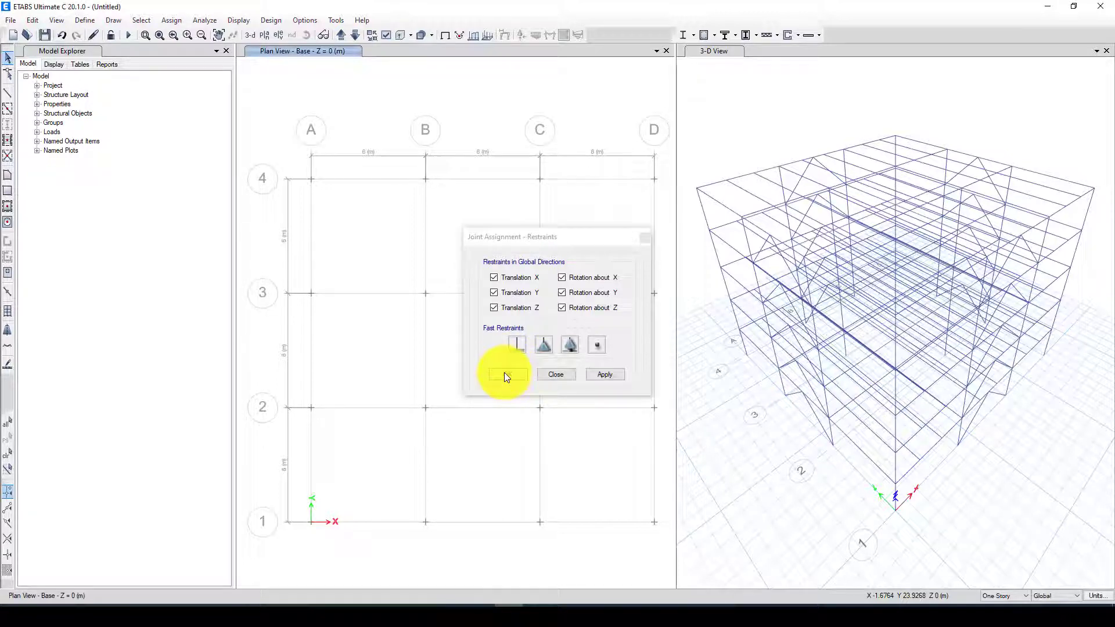
click(556, 374)
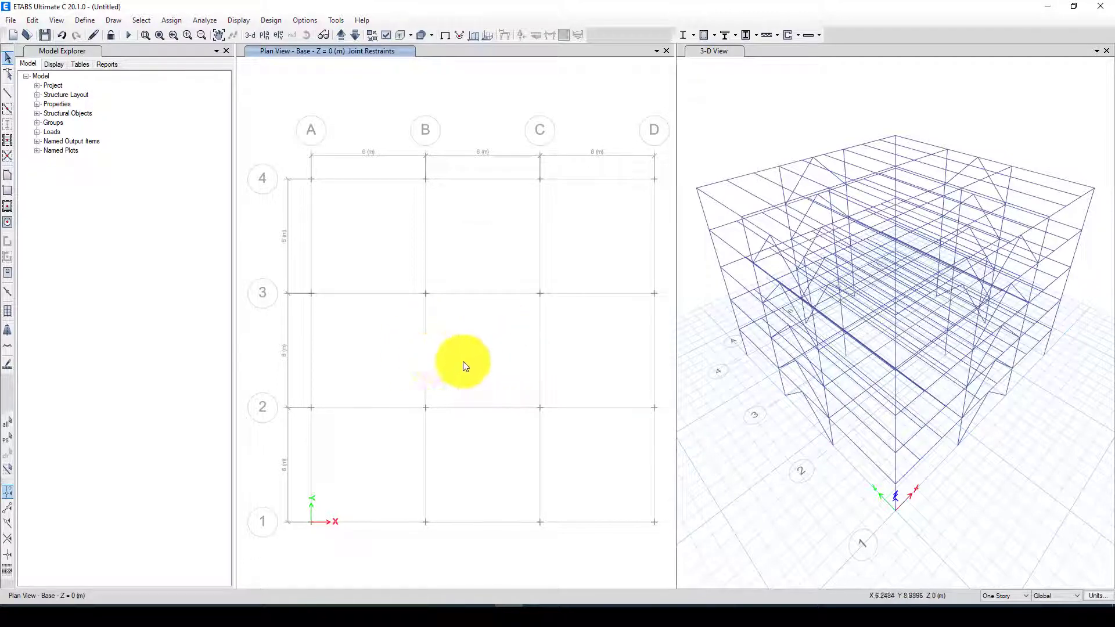
mouse_move(413, 205)
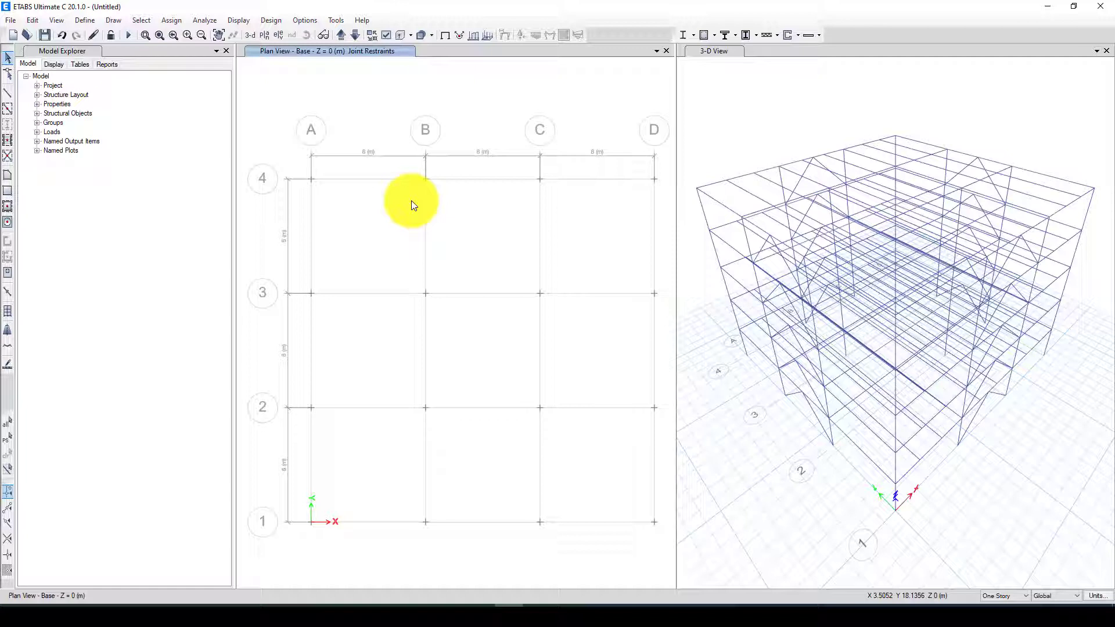
mouse_move(677, 340)
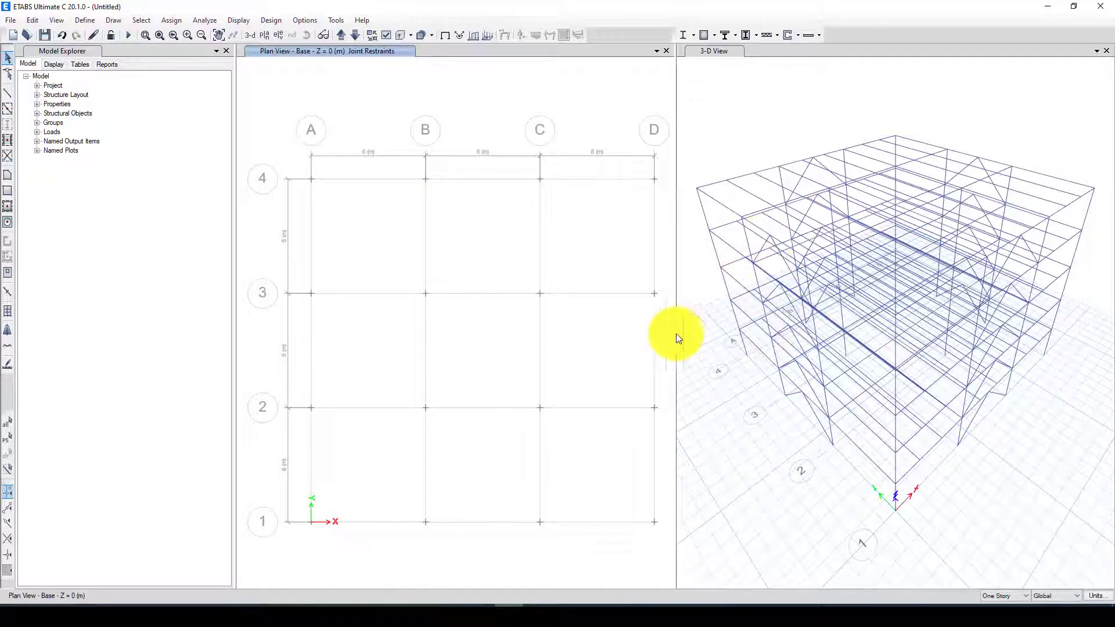
mouse_move(802, 341)
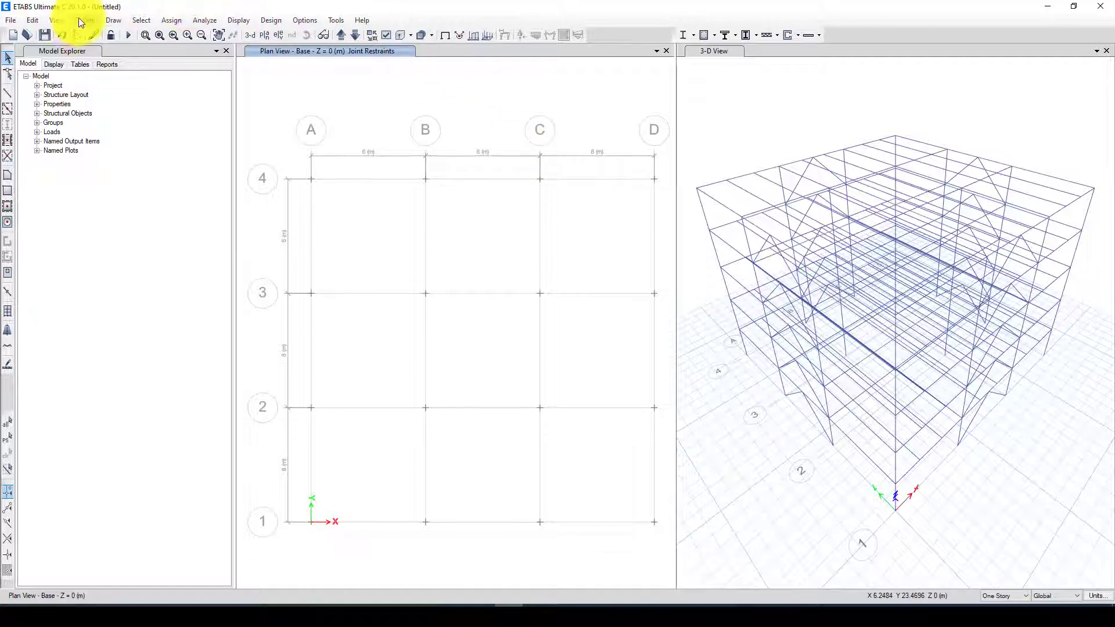
Set mass source MsSrc1 to the Dead pattern at multiplier 1, then show Story1
click(84, 19)
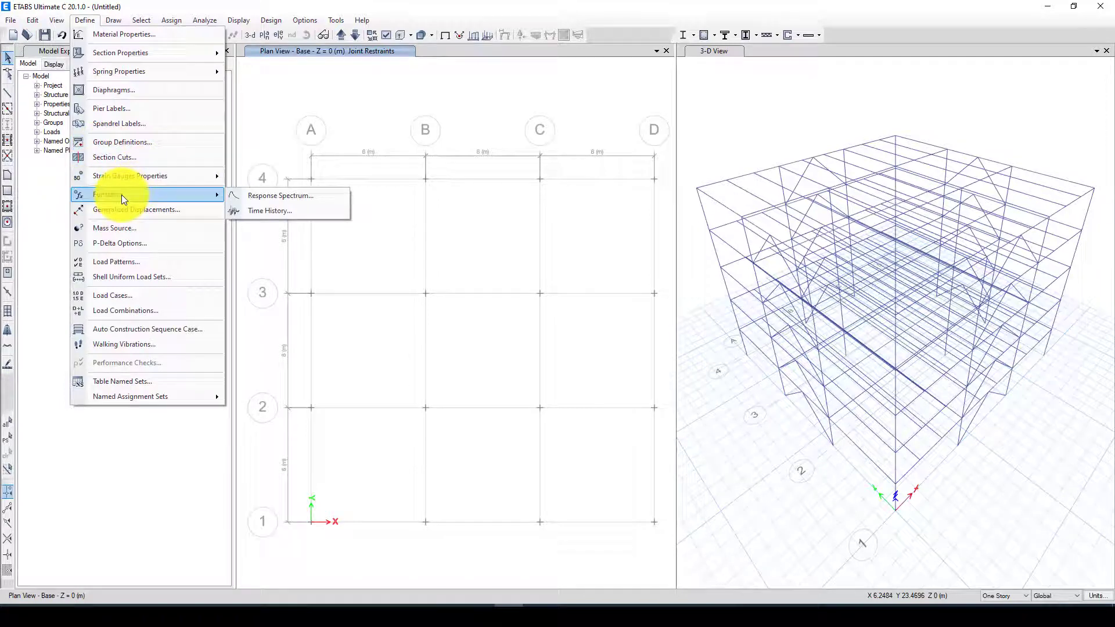
click(115, 227)
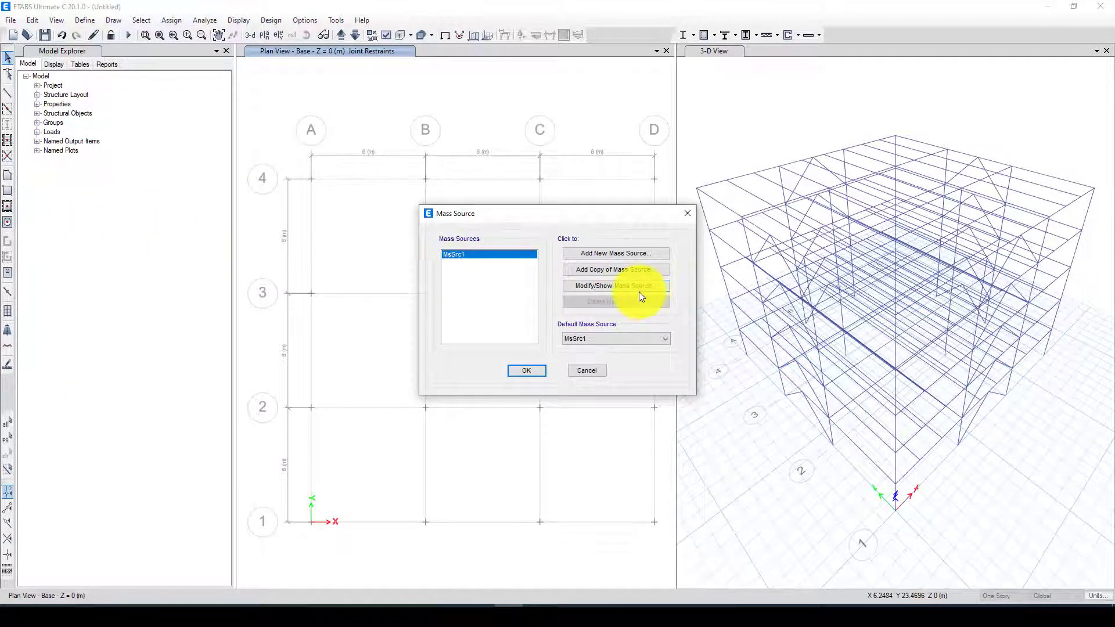
click(615, 286)
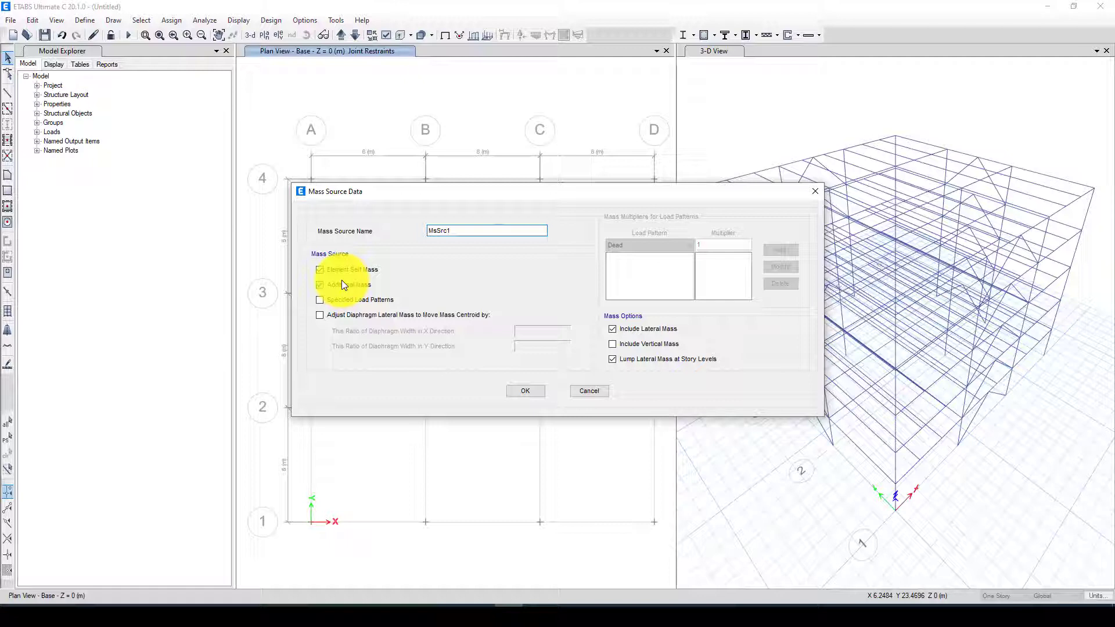
click(319, 300)
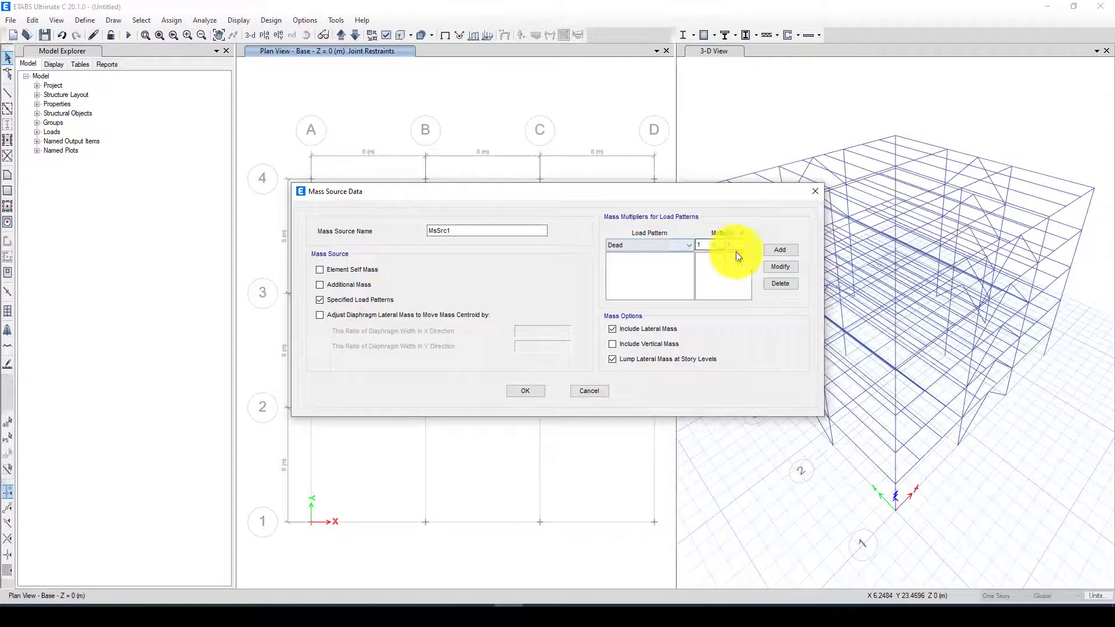
click(780, 250)
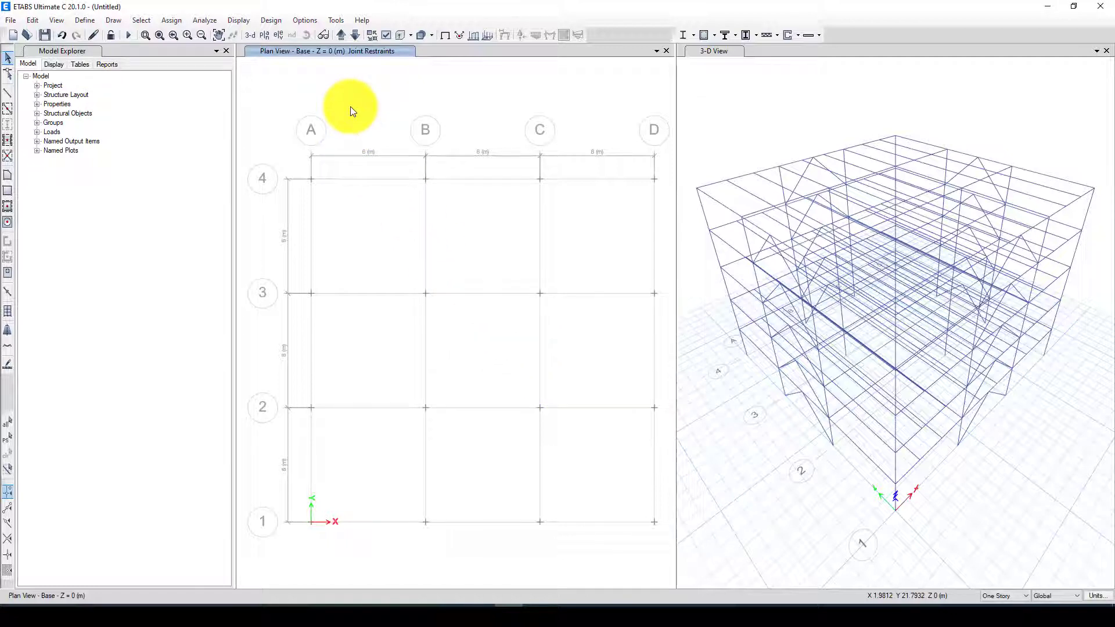
click(342, 34)
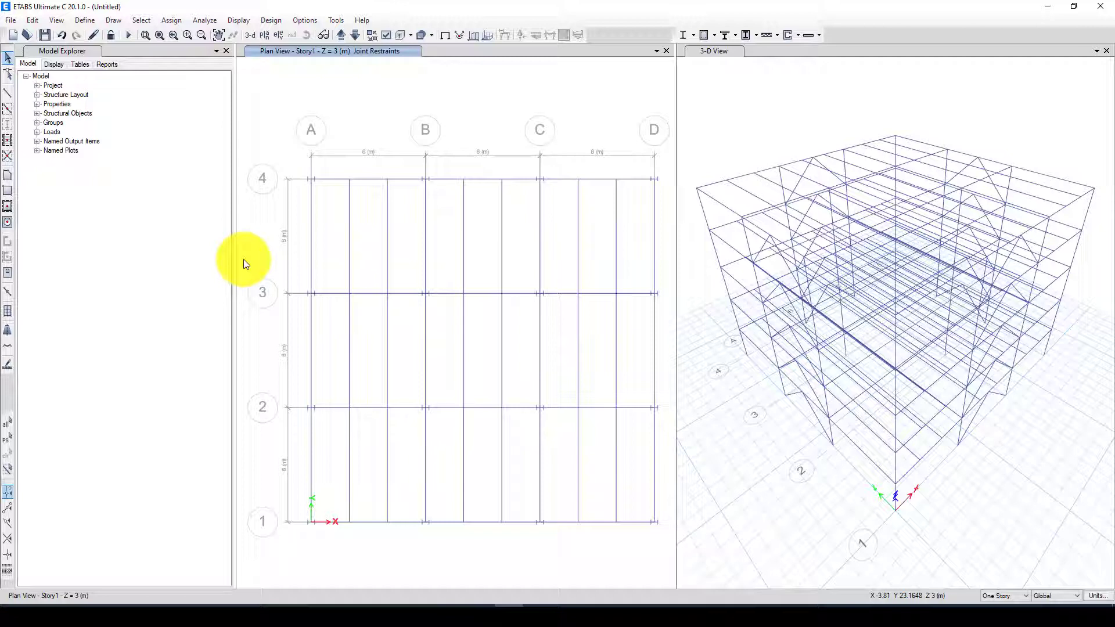
mouse_move(407, 246)
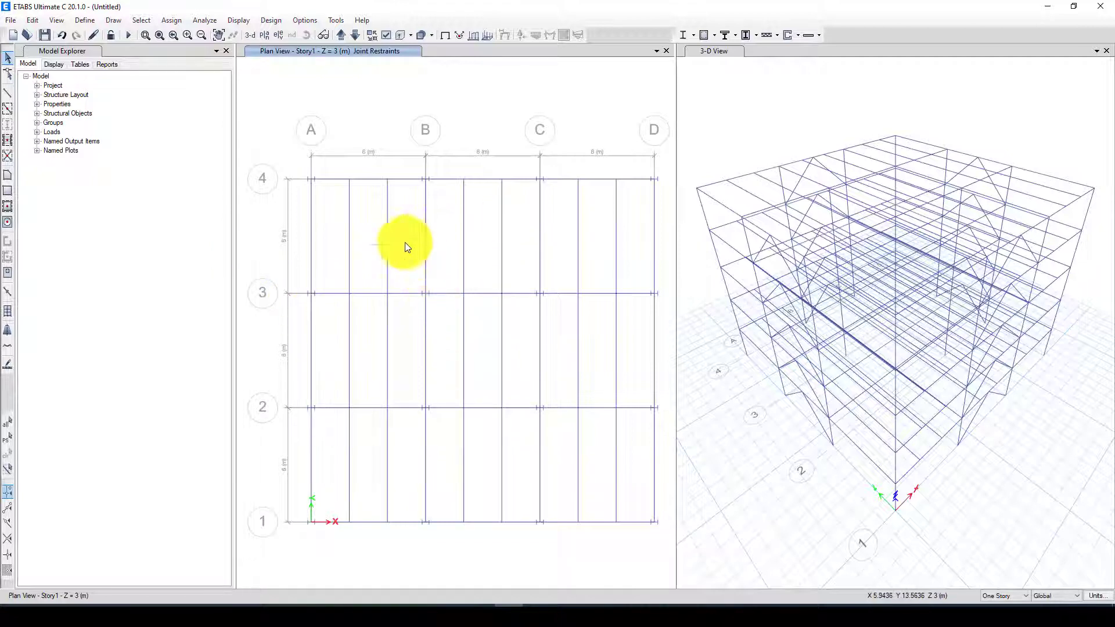
Add a new response spectrum function of type ASCE7-10
click(91, 19)
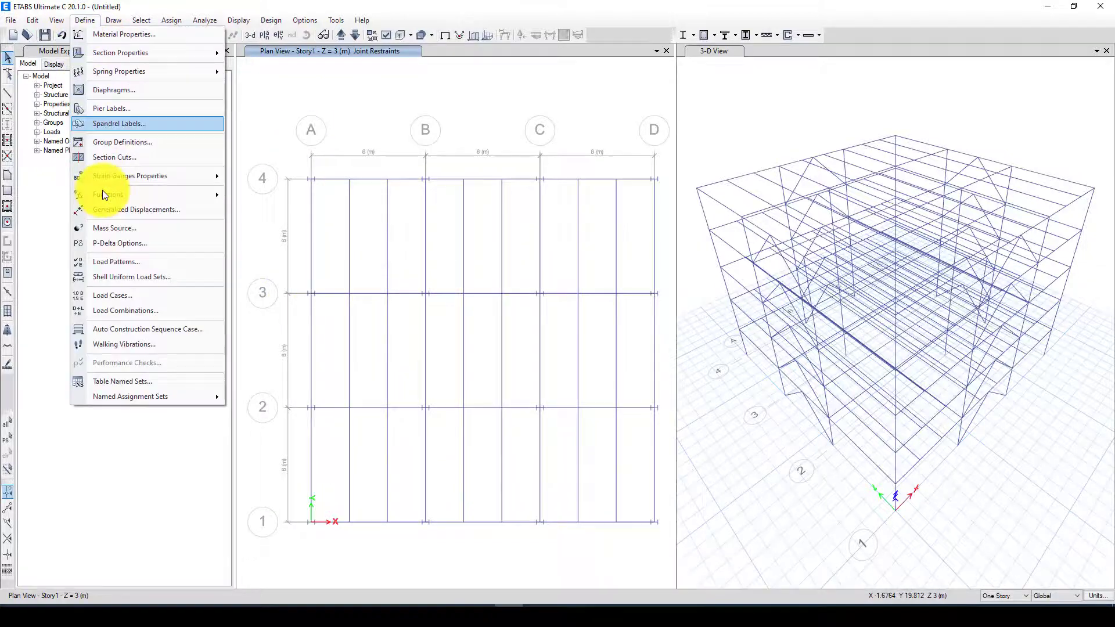
mouse_move(142, 210)
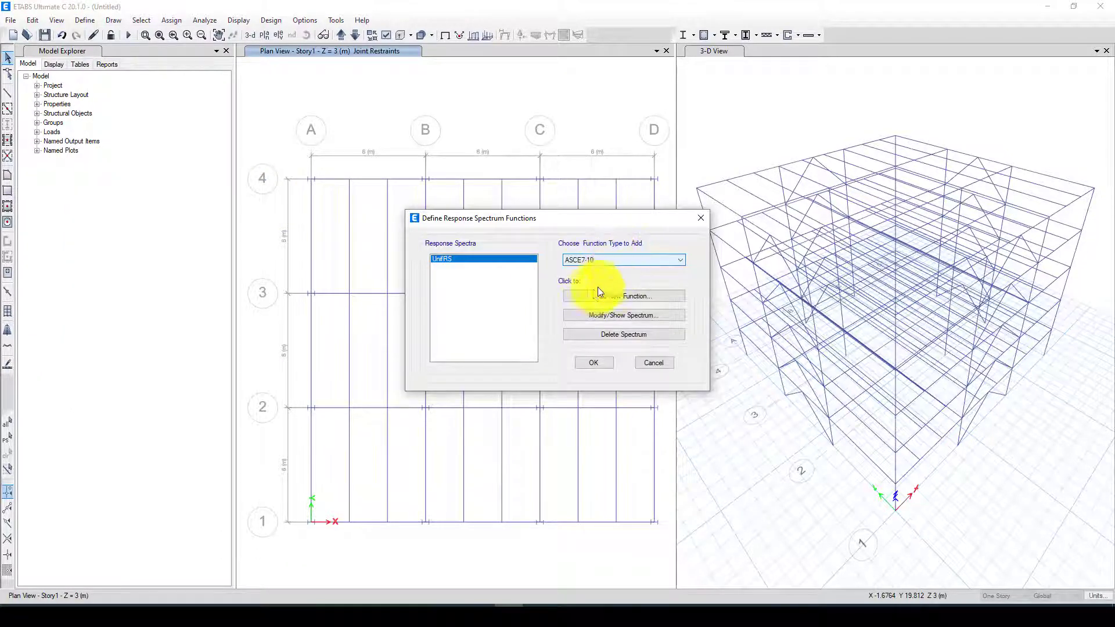
click(624, 296)
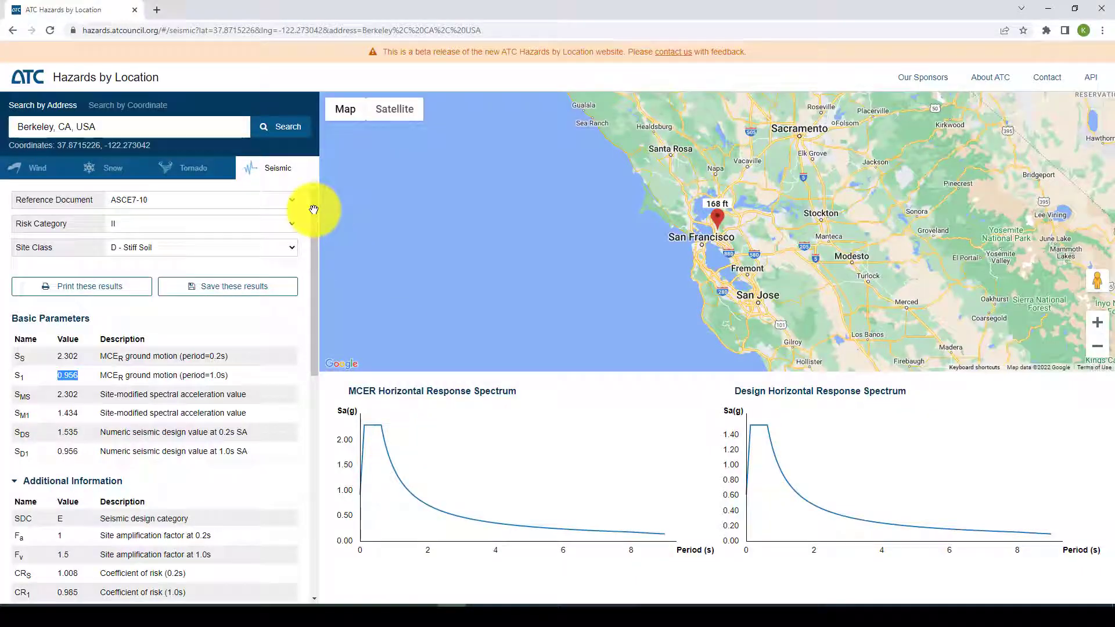
mouse_move(156, 373)
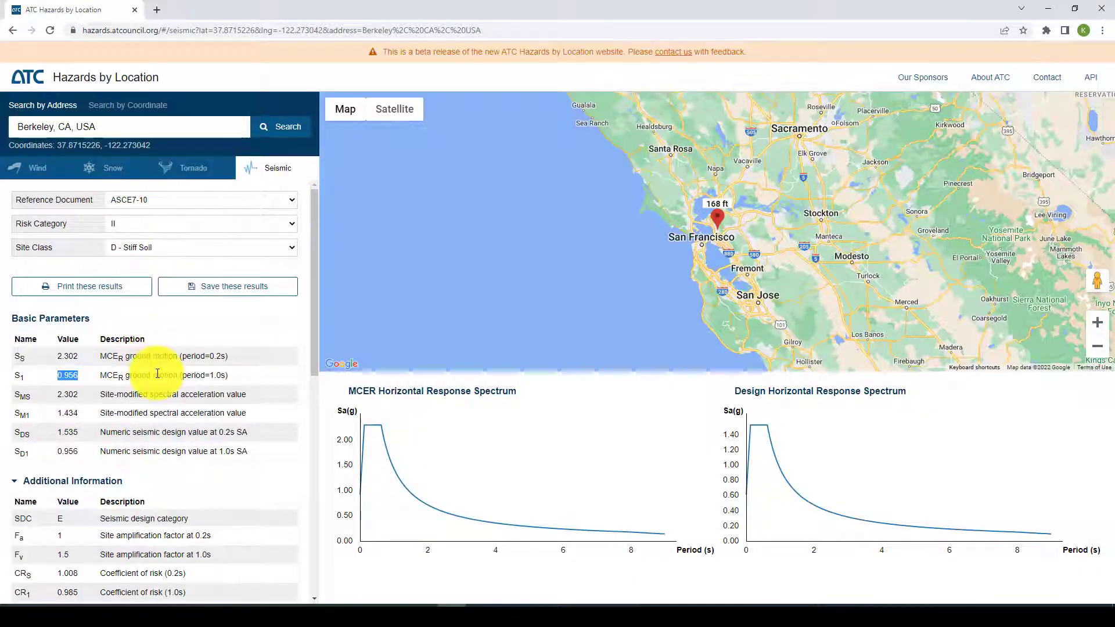
Scroll through Berkeley's seismic parameters, noting Ss 2.302 and S1 0.956
scroll(down, 3)
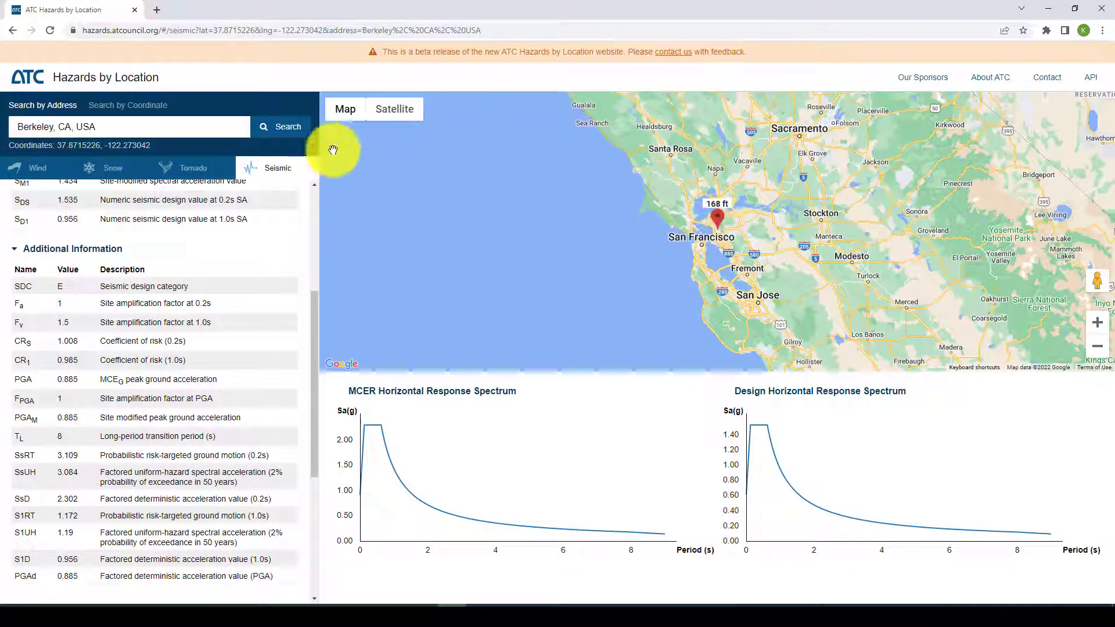
scroll(down, 3)
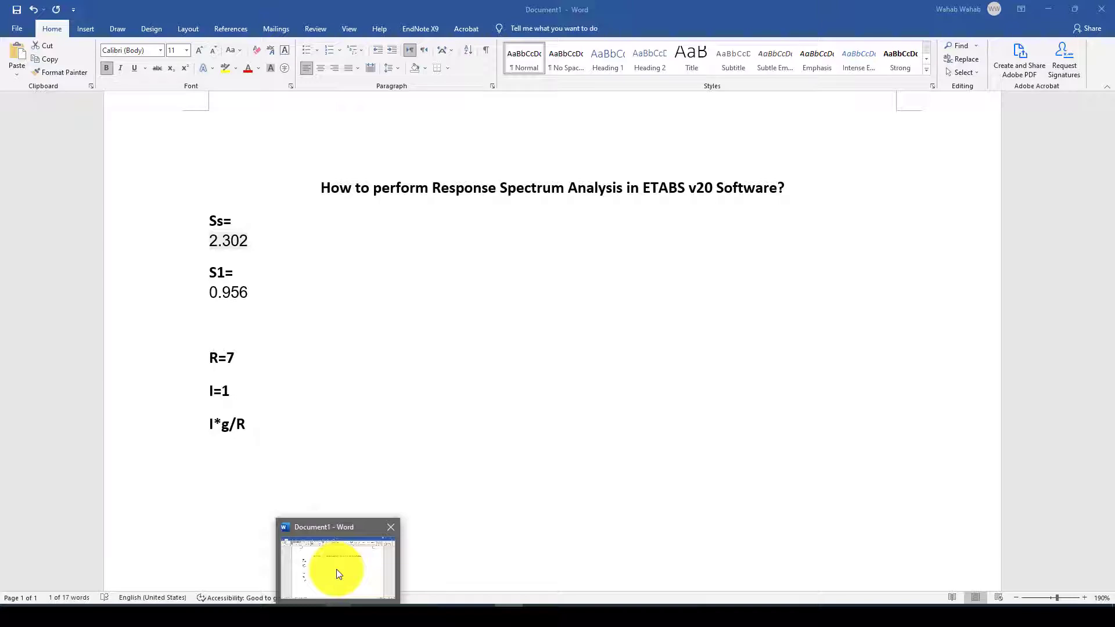
Check Func1's spectral inputs in ETABS, then return to Berkeley's hazard results
click(338, 573)
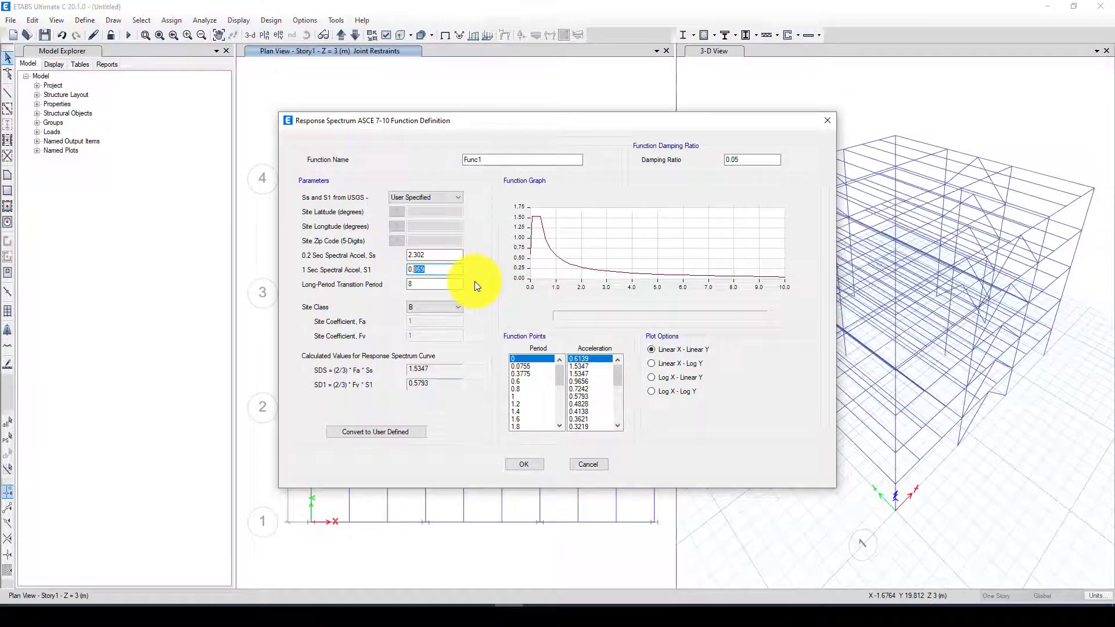
click(435, 284)
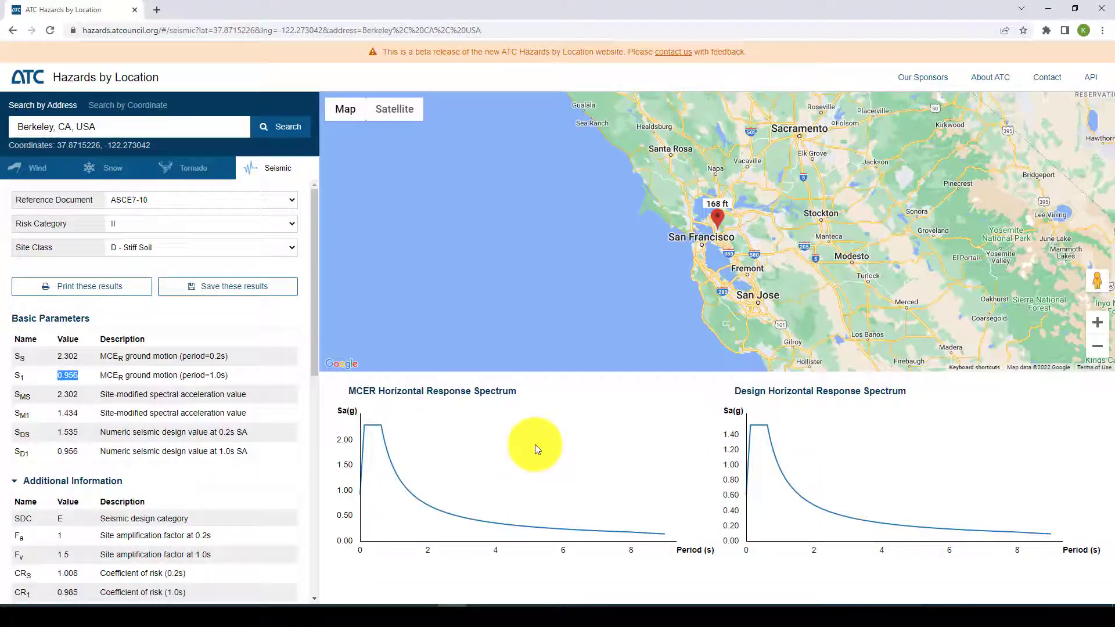
mouse_move(731, 446)
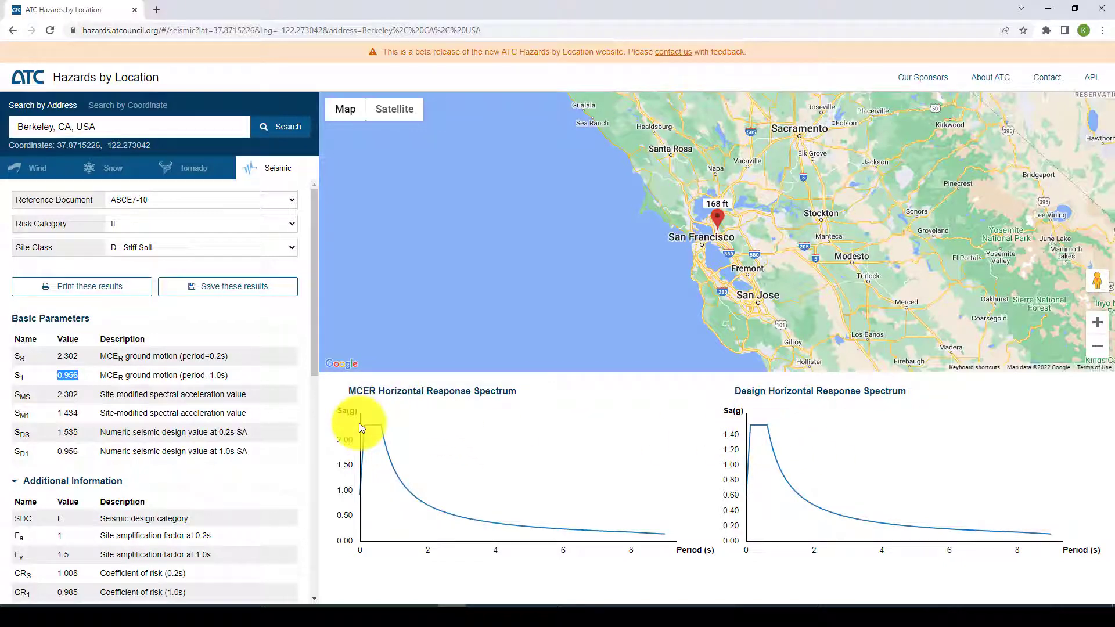
mouse_move(352, 504)
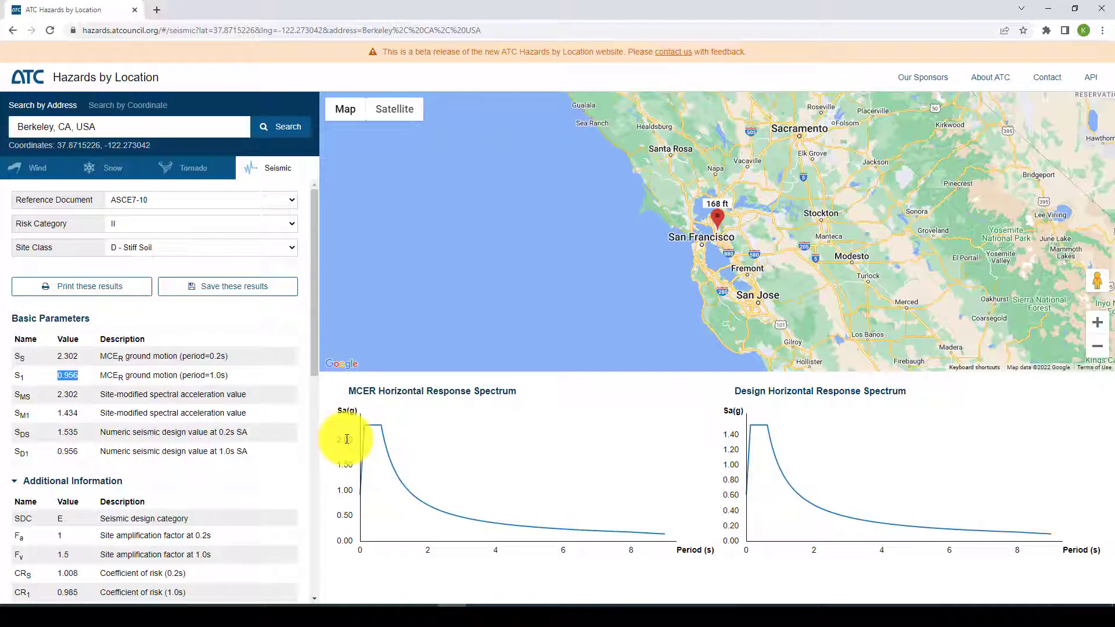
mouse_move(530, 567)
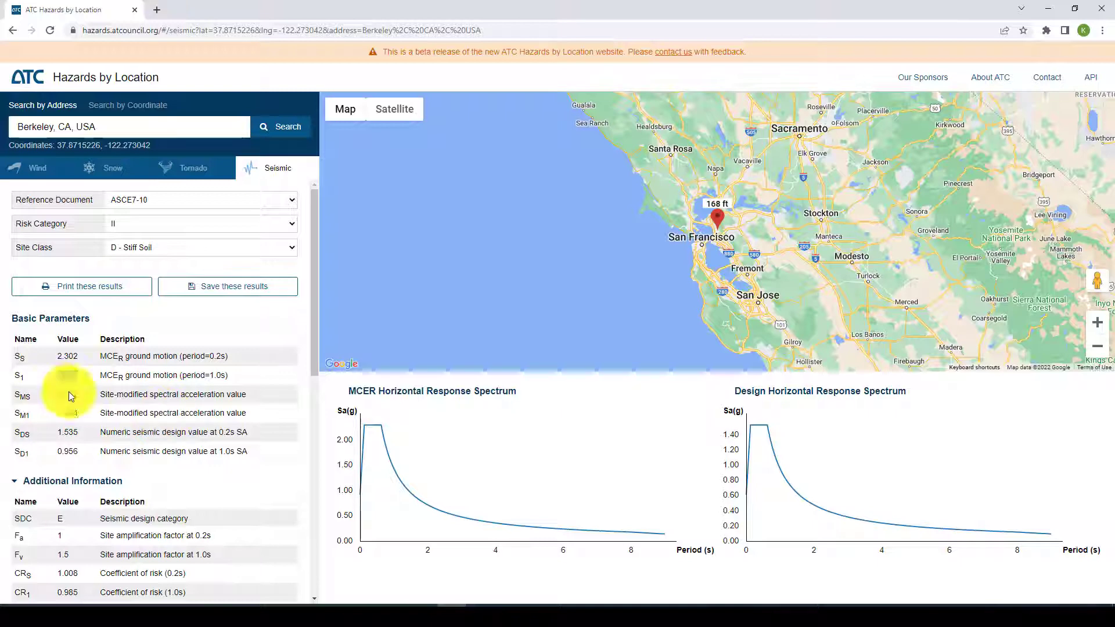
scroll(down, 3)
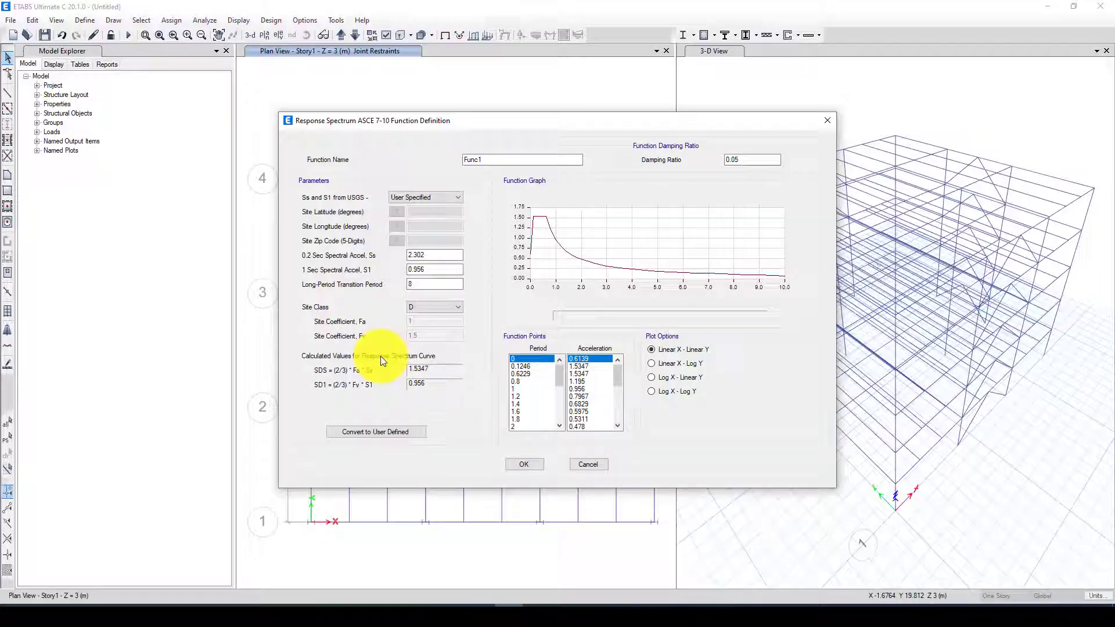
mouse_move(563, 227)
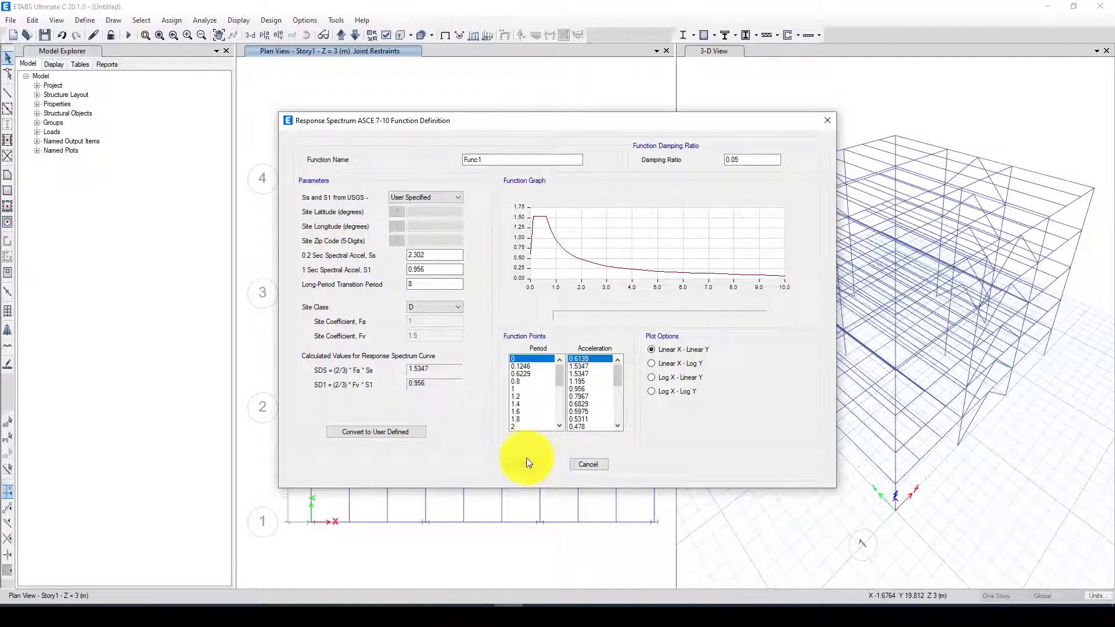
Confirm Func1 with S1 0.956 and site class D
click(588, 464)
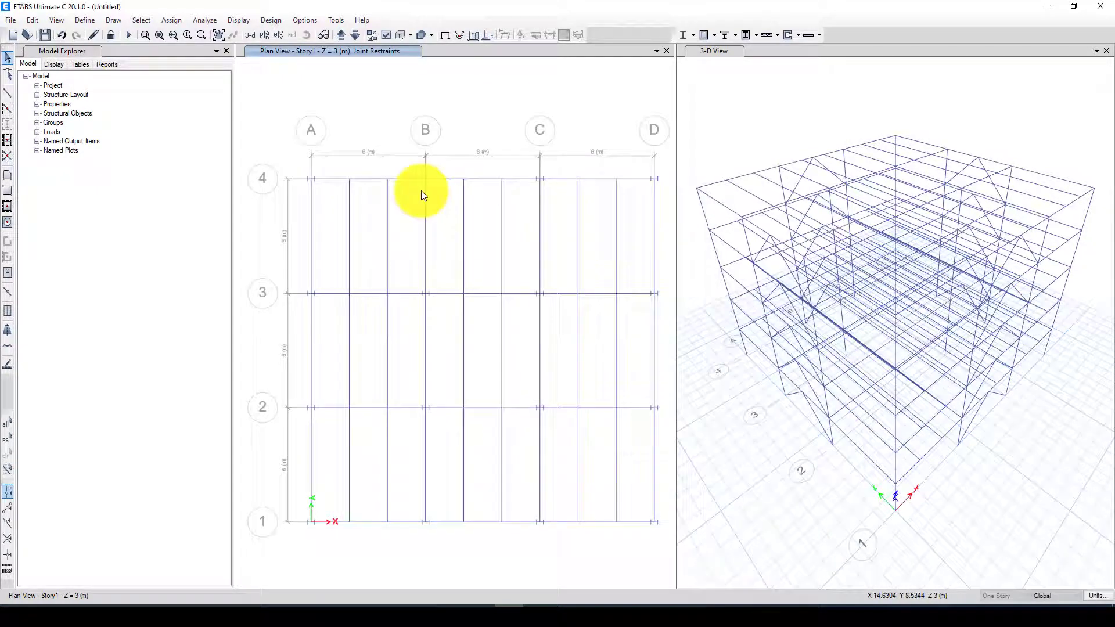
Make the Modal case a Ritz analysis with UX and UY accelerations, and start the RSA case
click(89, 19)
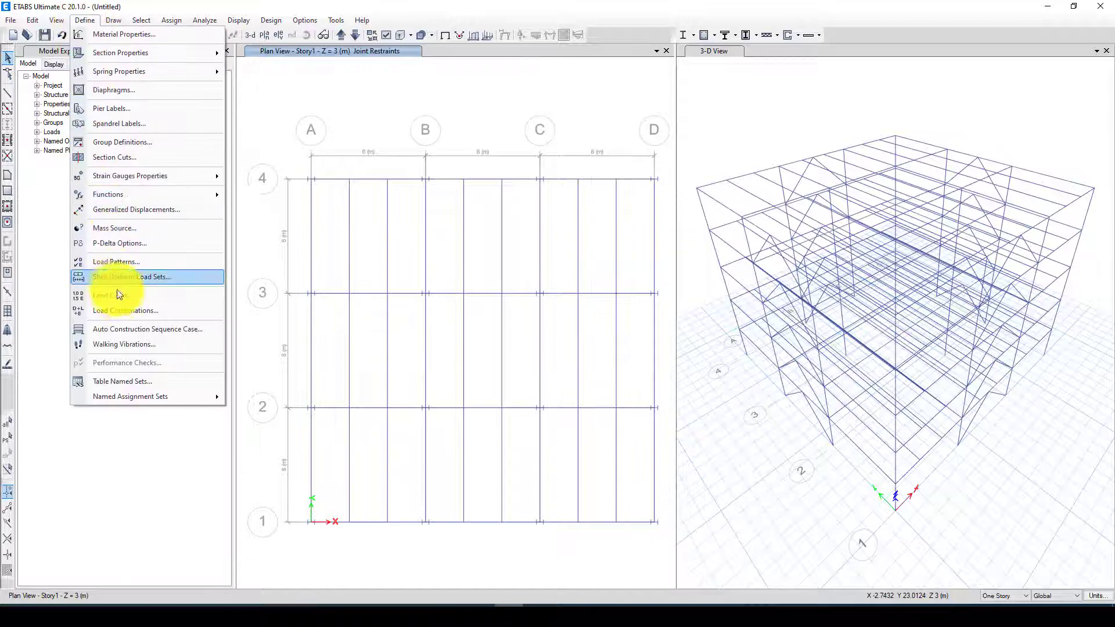
click(105, 295)
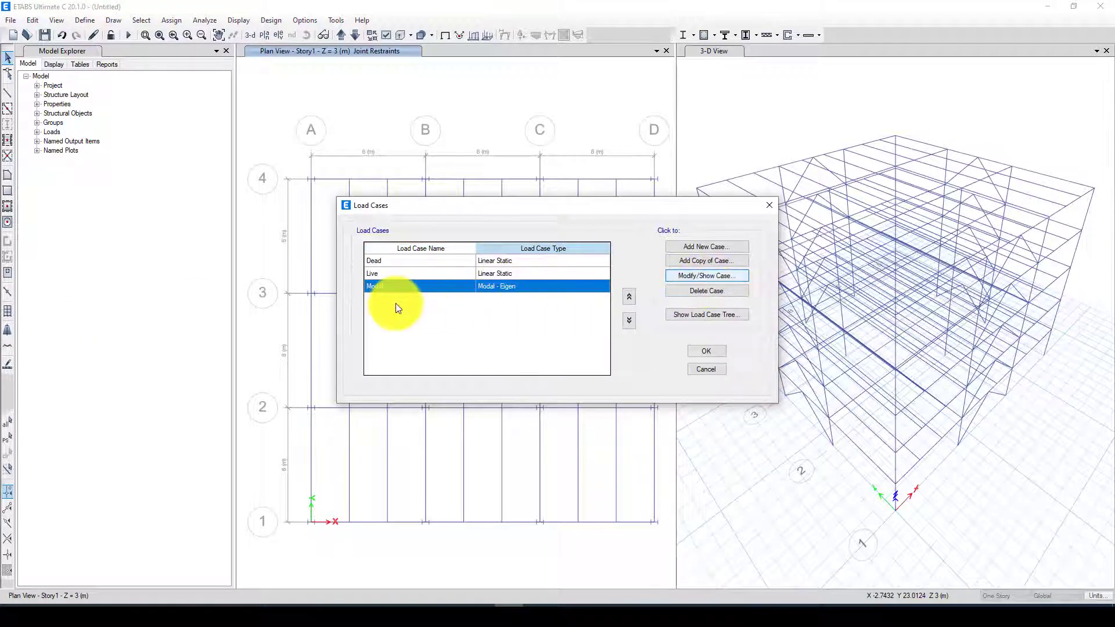
click(706, 276)
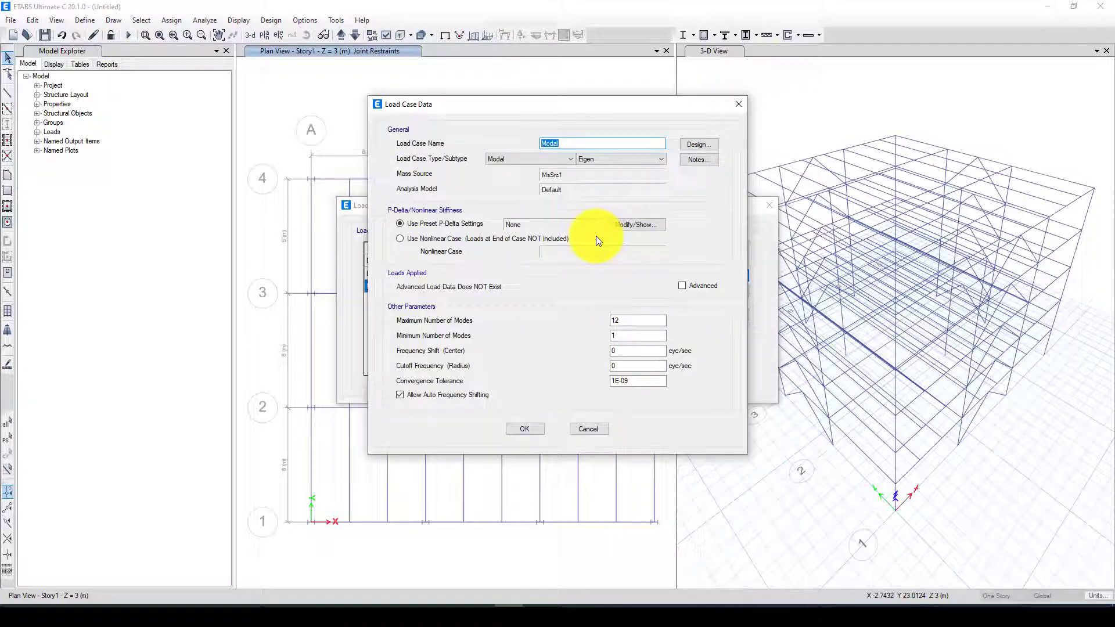
click(659, 158)
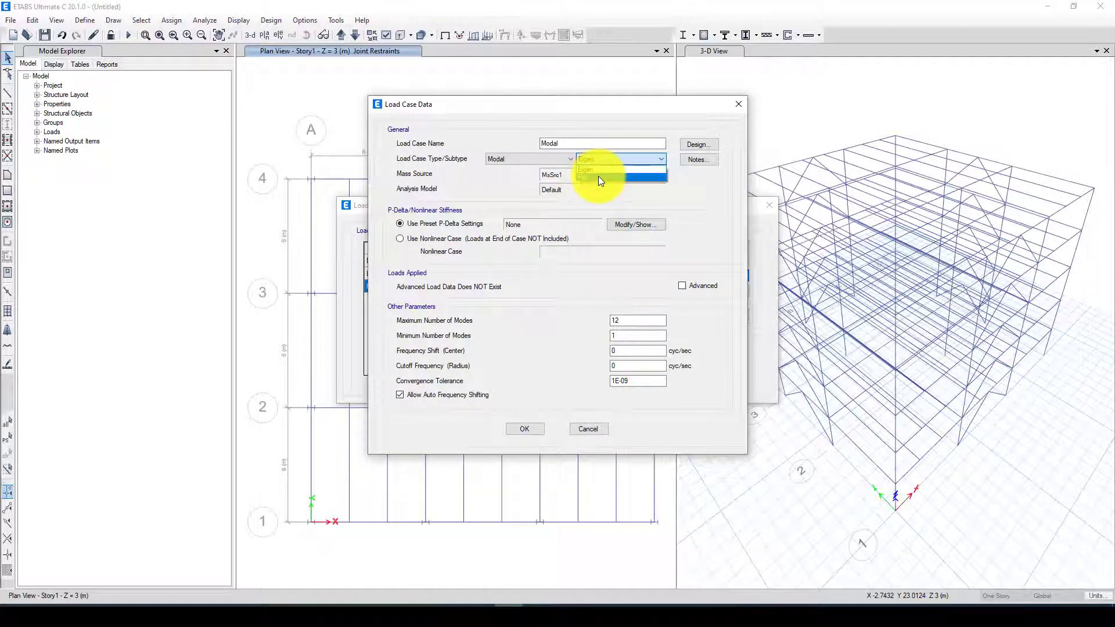
click(601, 177)
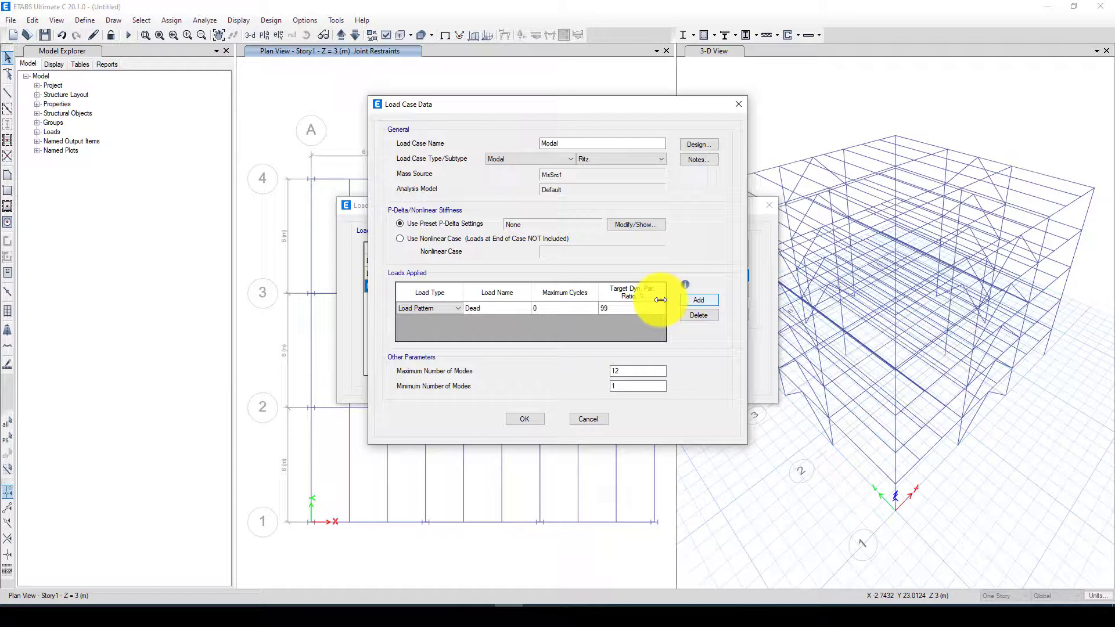
click(461, 308)
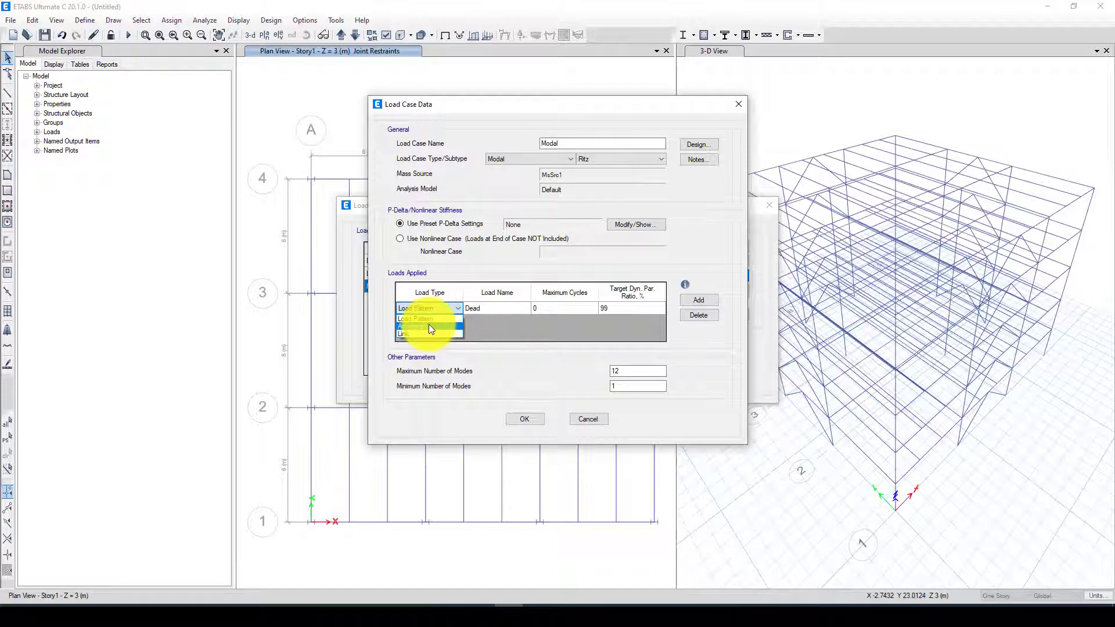
click(419, 318)
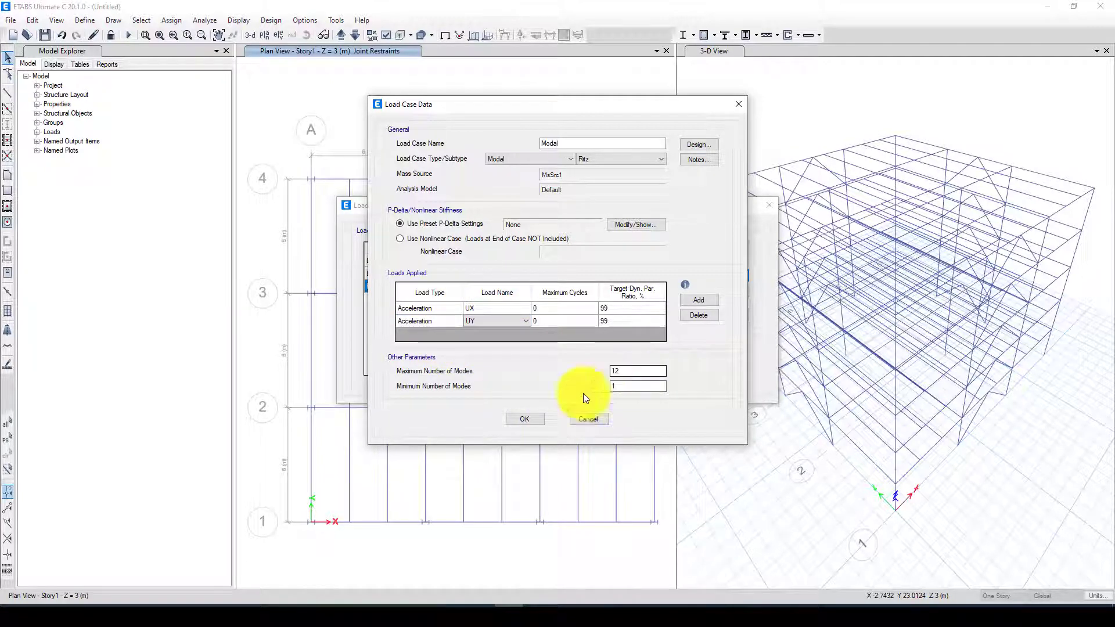
click(524, 419)
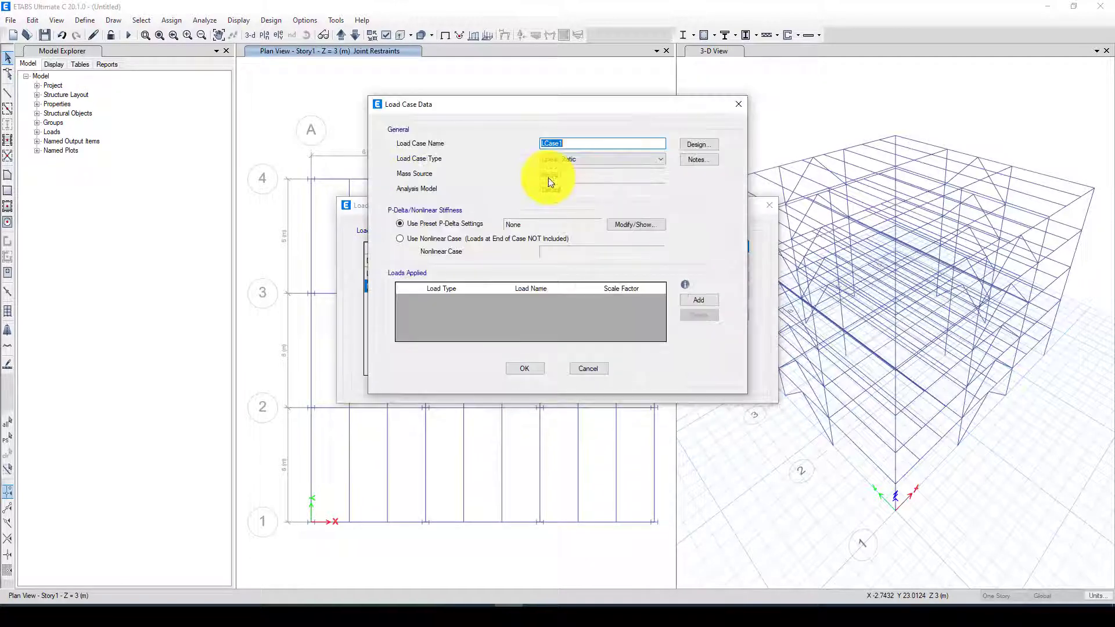
text(RSA)
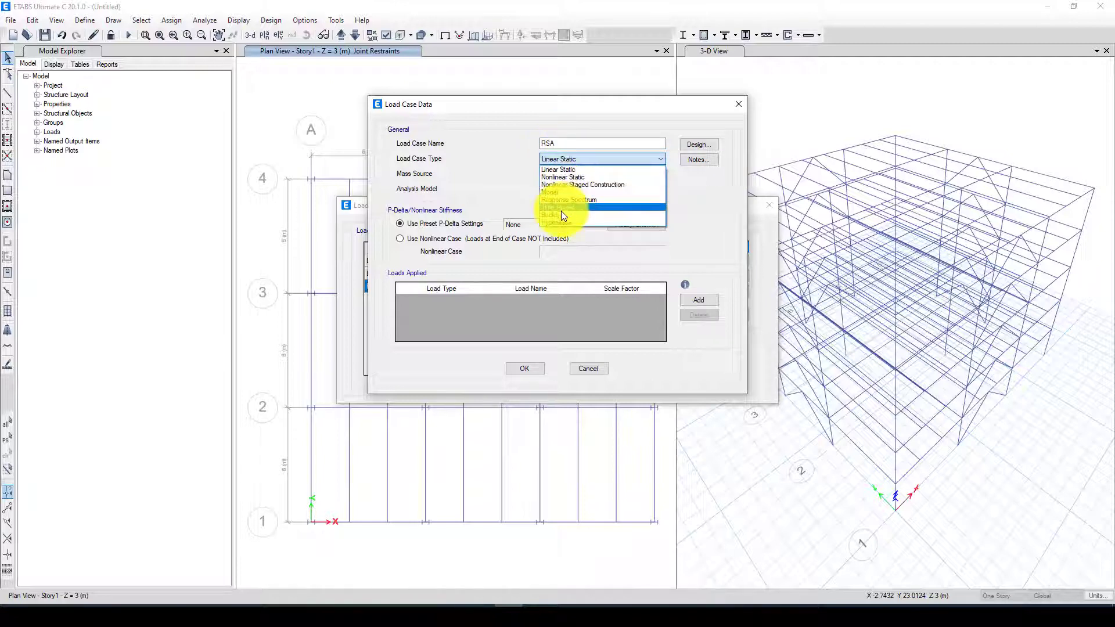
Make RSA a Response Spectrum case applying Func1 to U1 at scale 9806.65
click(568, 200)
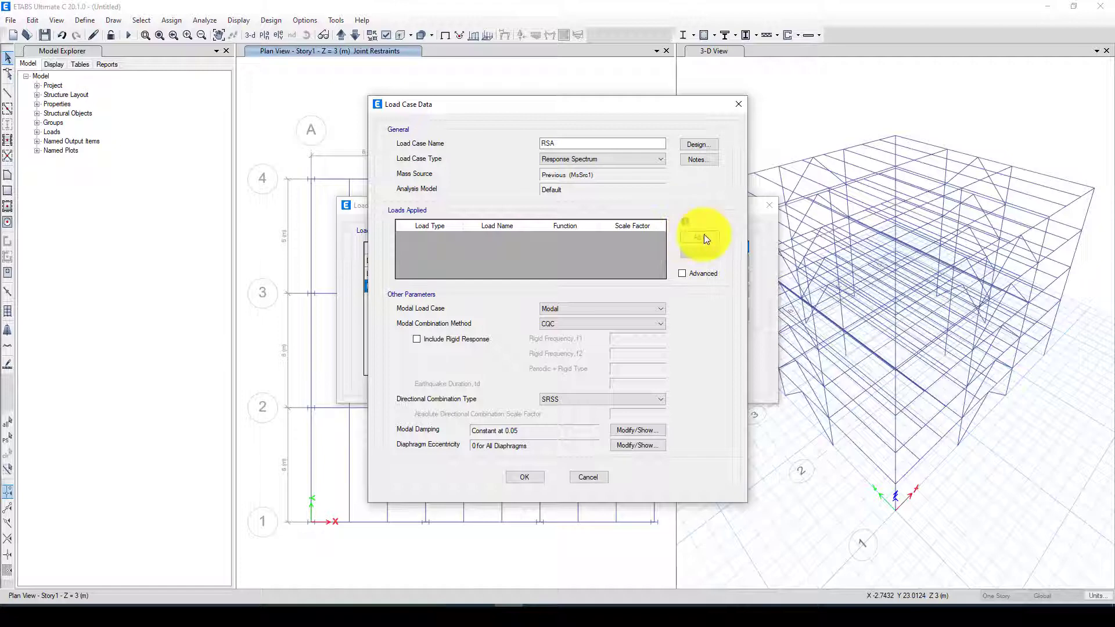
click(698, 237)
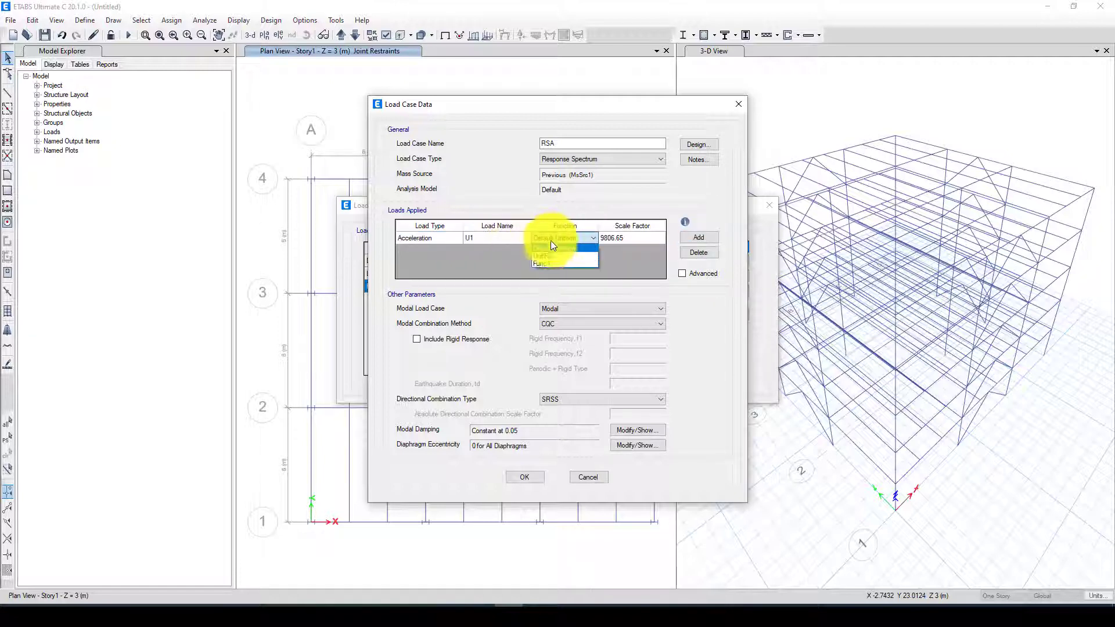
click(540, 264)
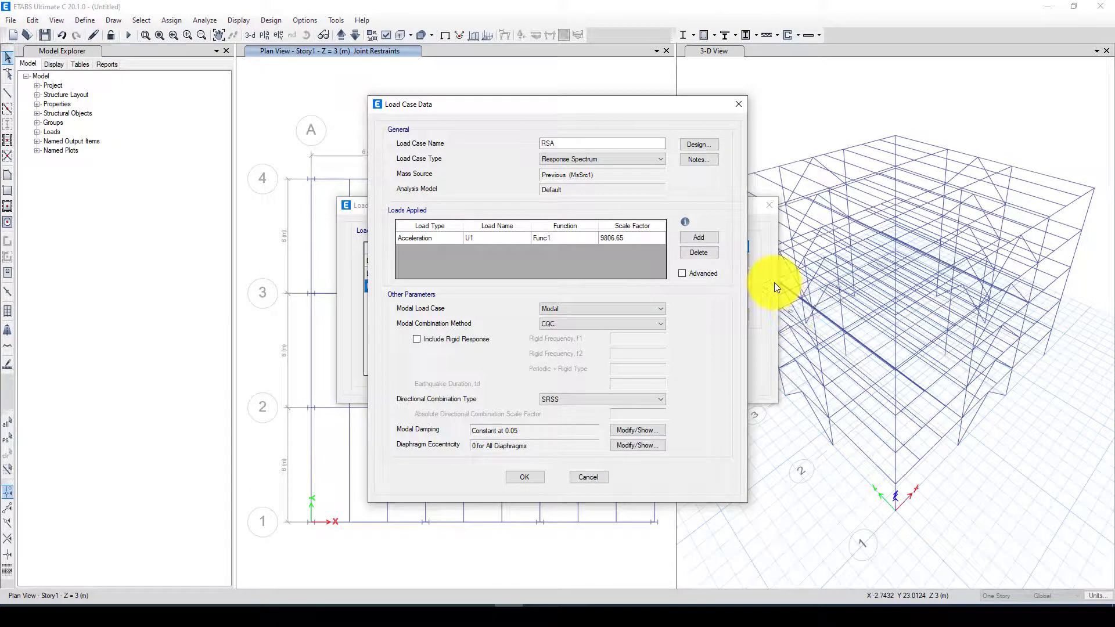
mouse_move(527, 132)
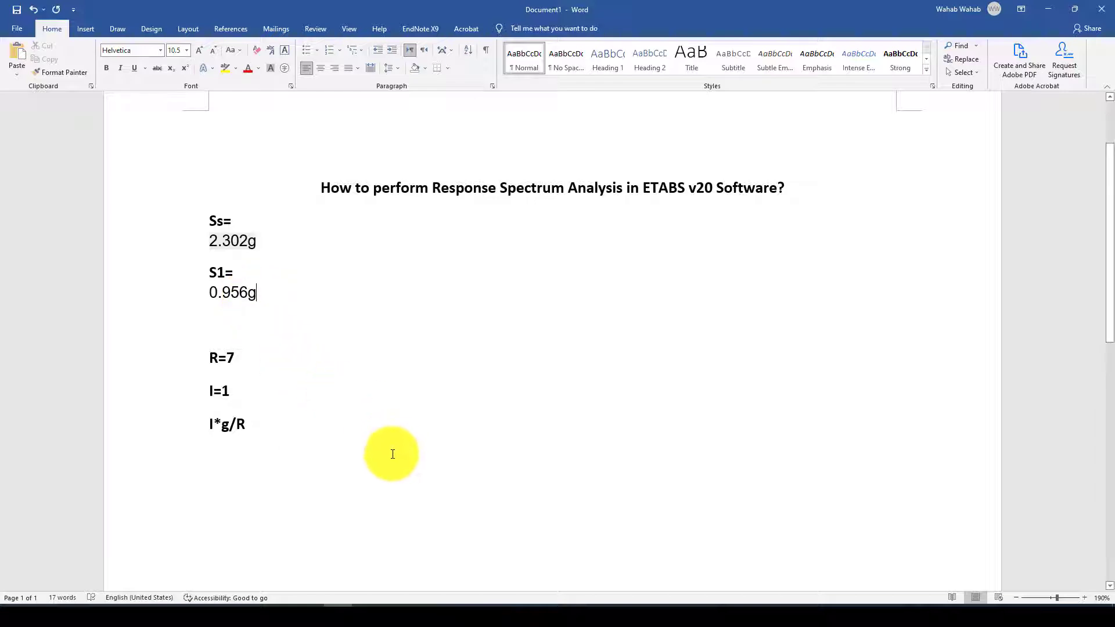
mouse_move(446, 472)
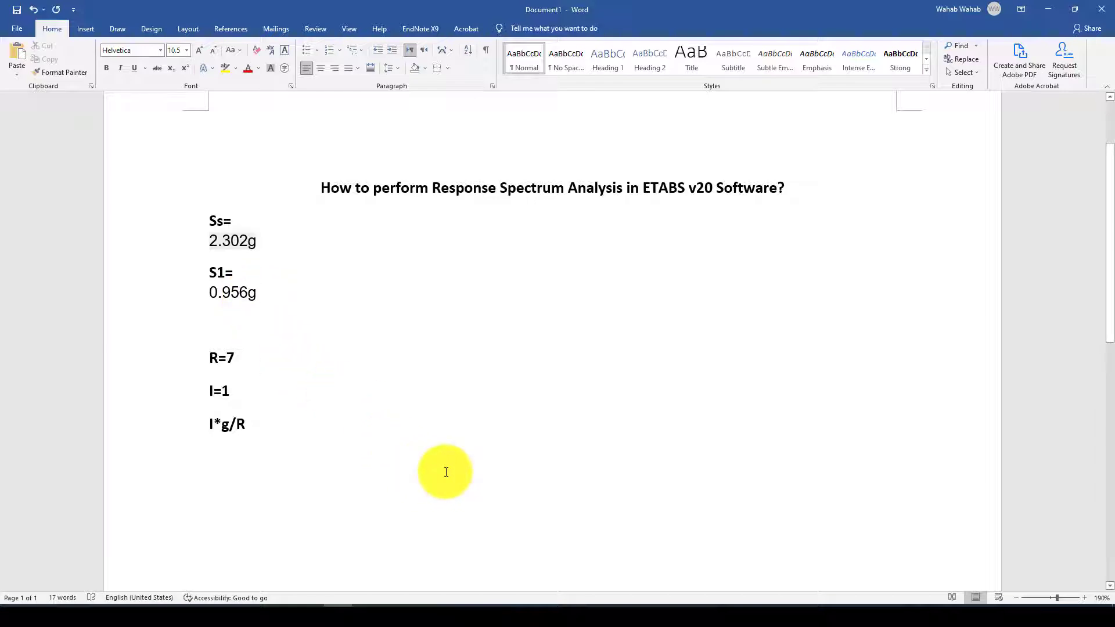
mouse_move(501, 563)
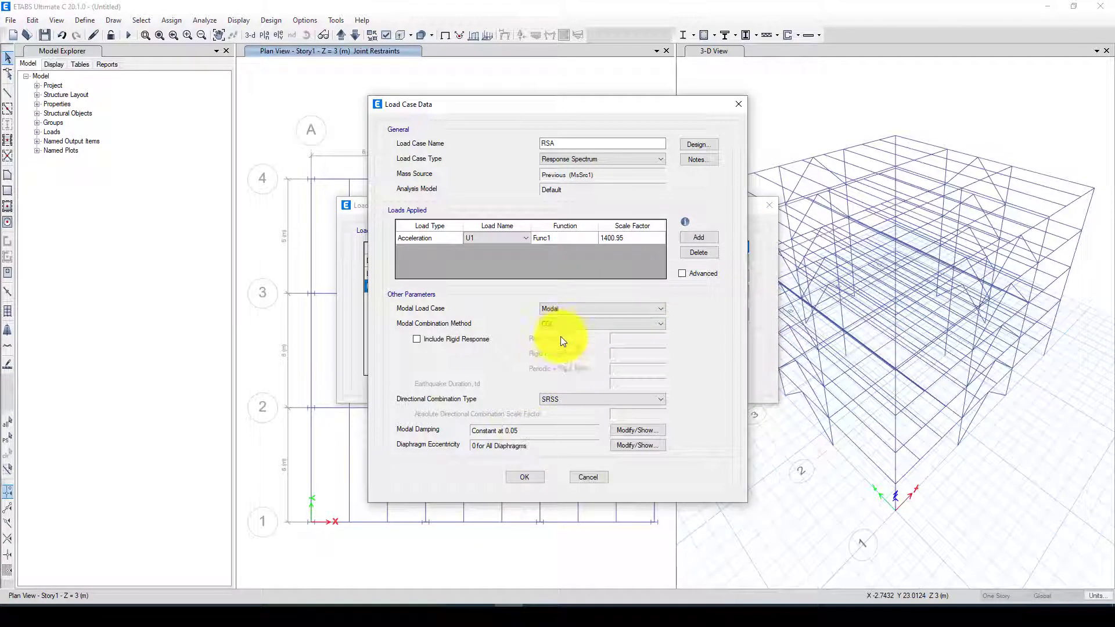
Set the RSA scale factor to 1400.95 with SRSS modal combination
click(602, 323)
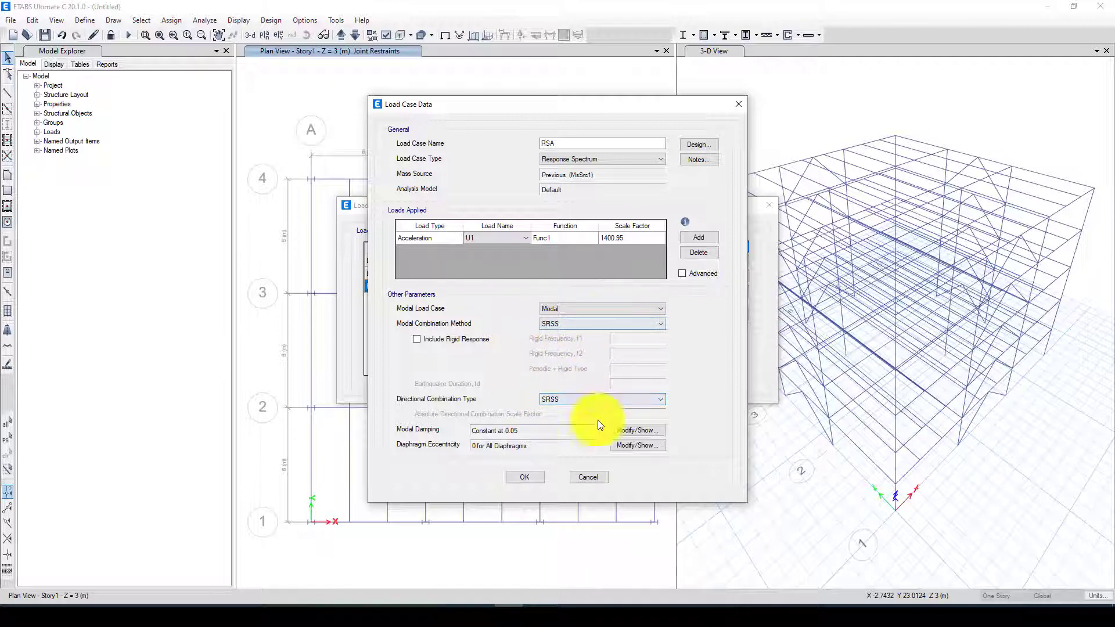
mouse_move(508, 446)
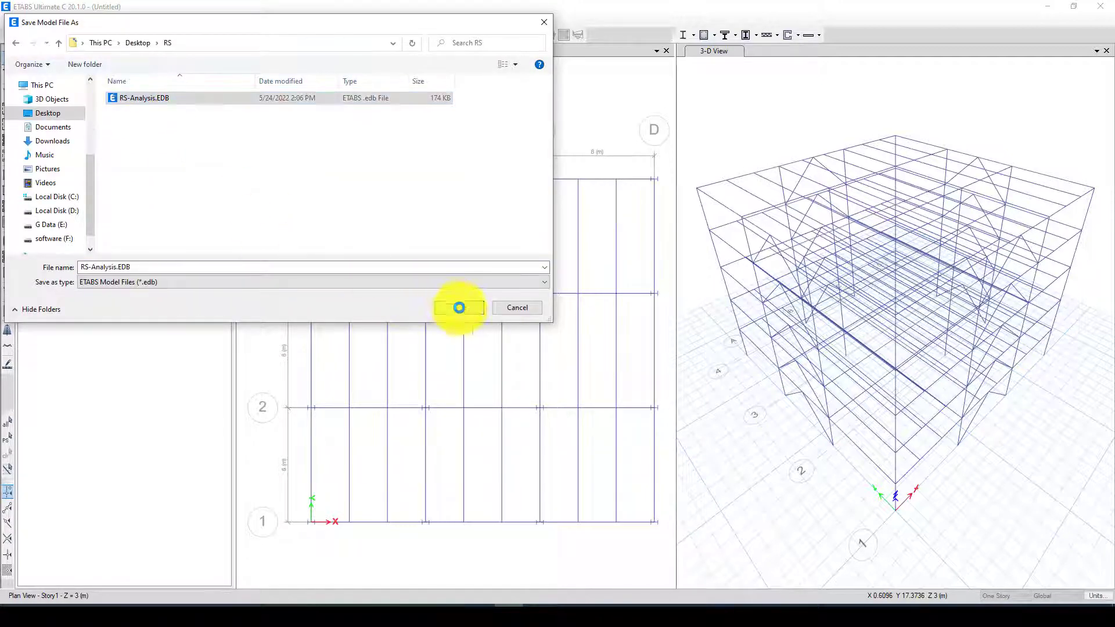
Save the model as RS-Analysis.EDB in Desktop\RS and run the analysis
click(458, 307)
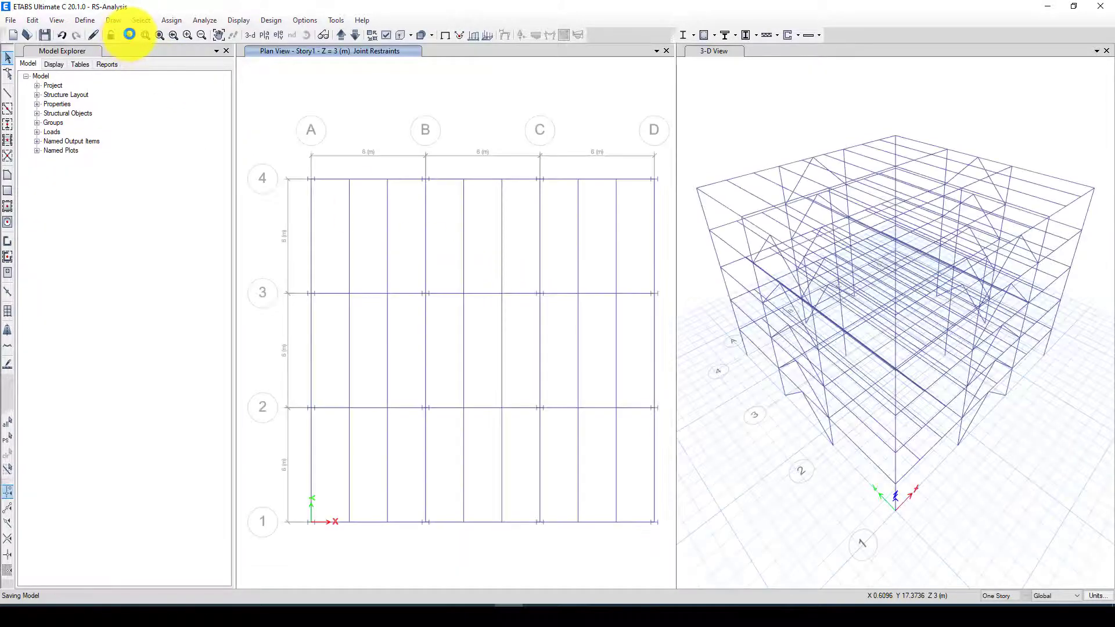
mouse_move(129, 36)
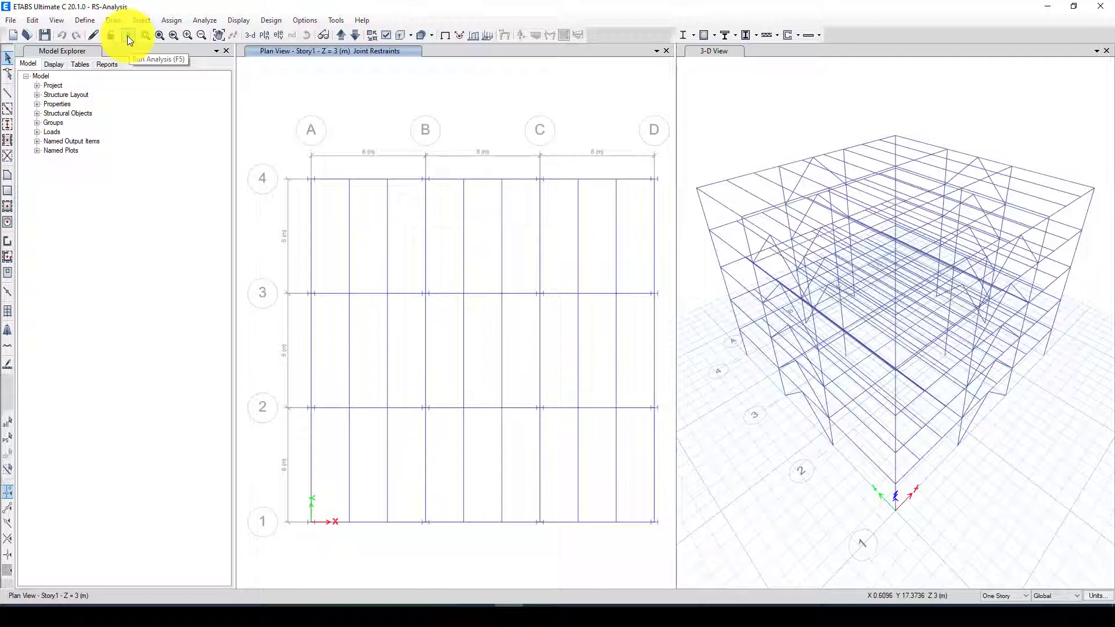
click(129, 35)
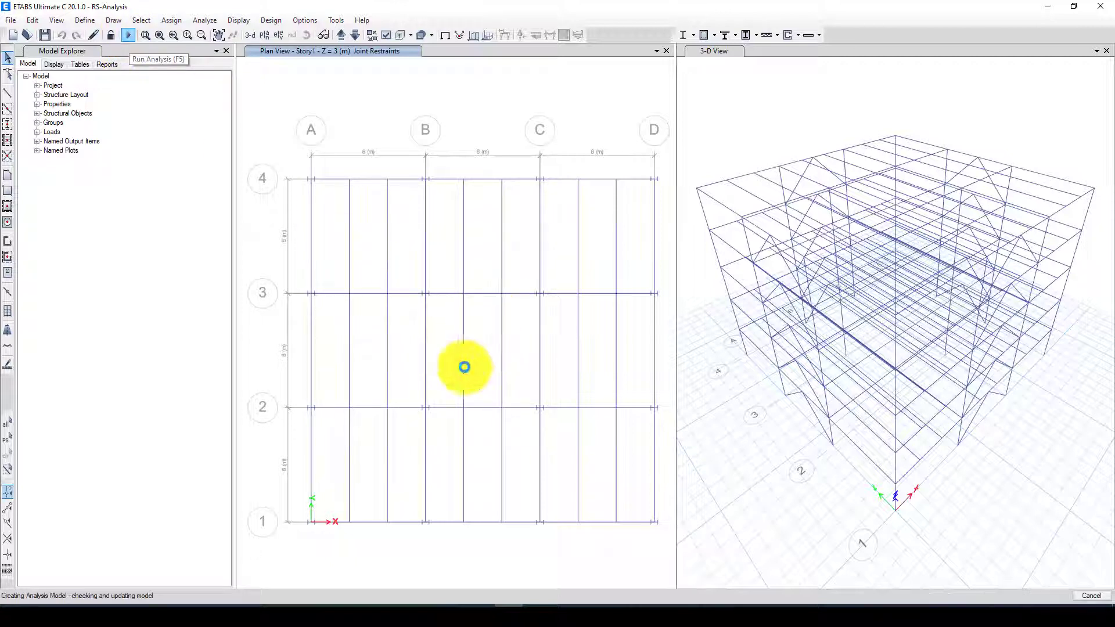
mouse_move(195, 519)
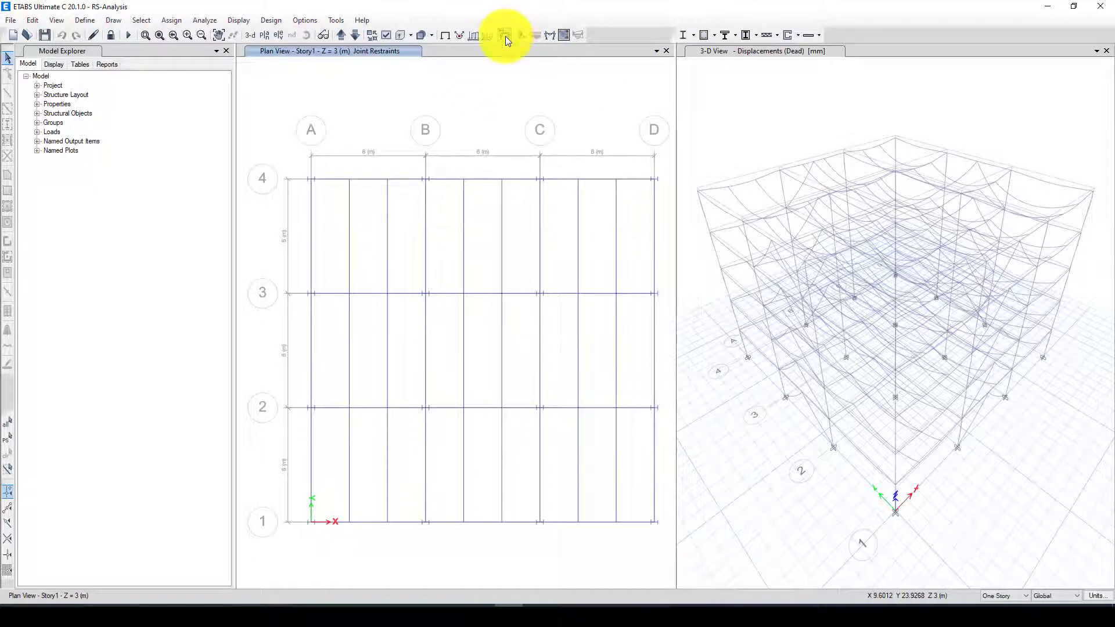
Show the first mode shape in a 3D view with displacement contours
click(501, 34)
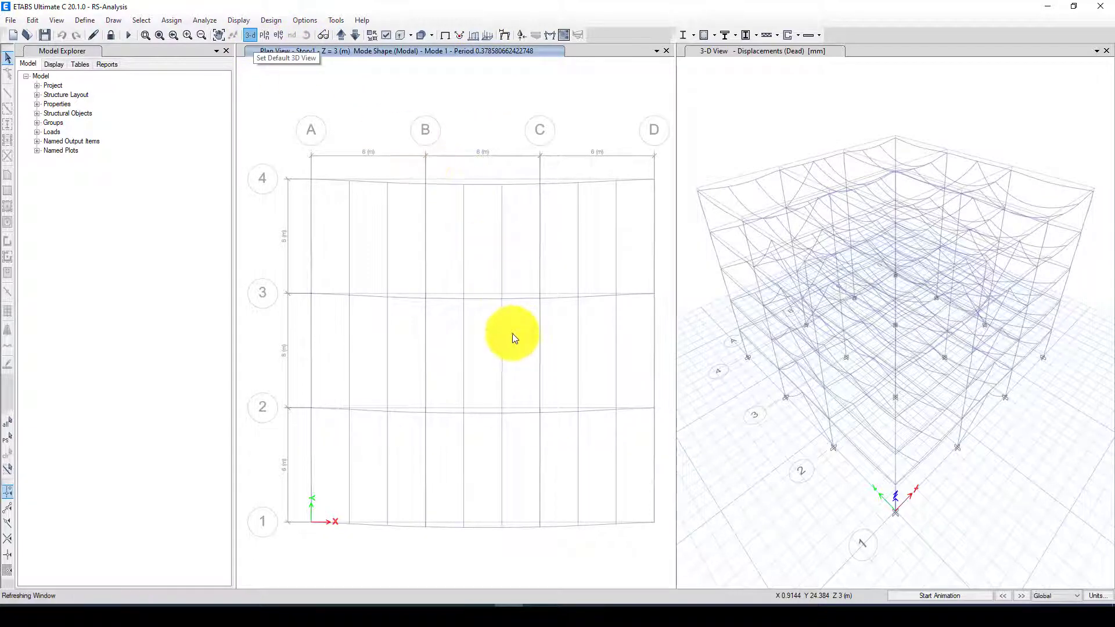
click(251, 34)
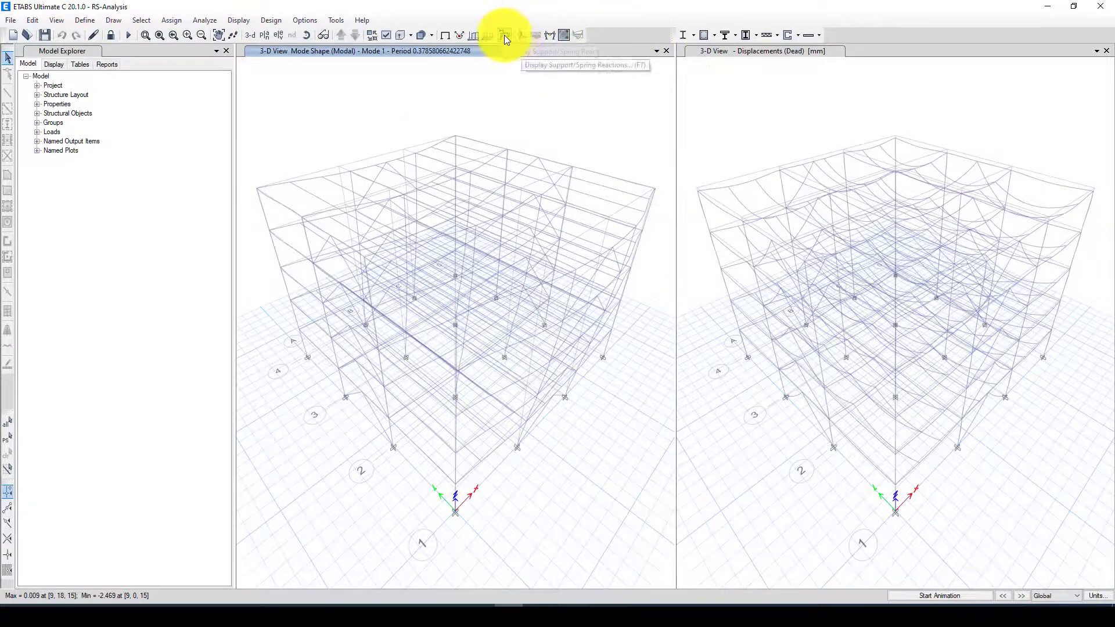
click(477, 34)
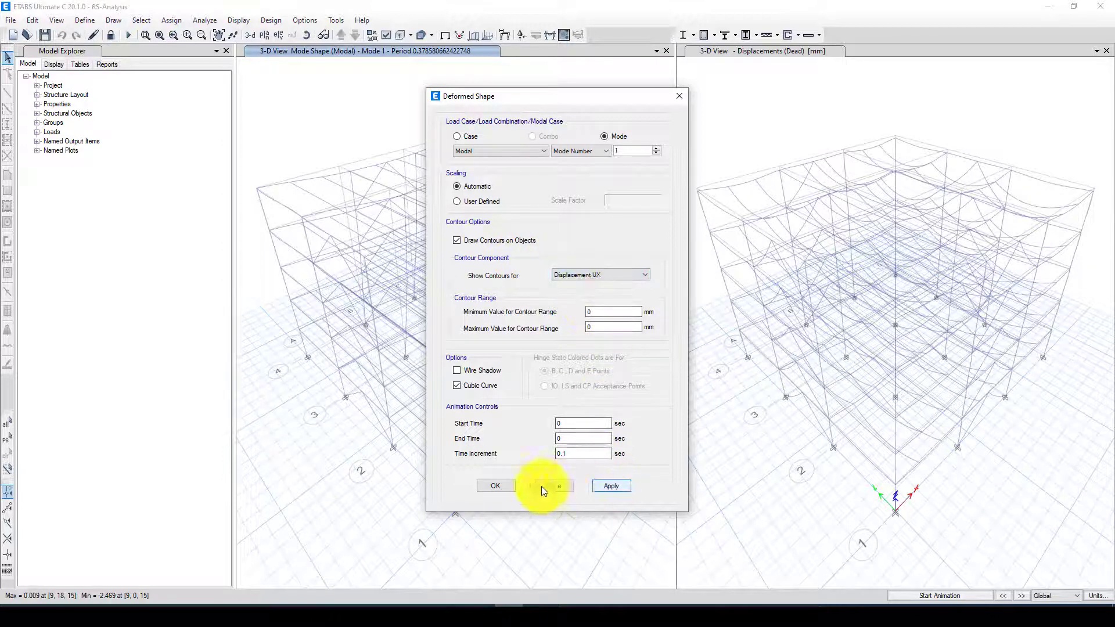
click(612, 485)
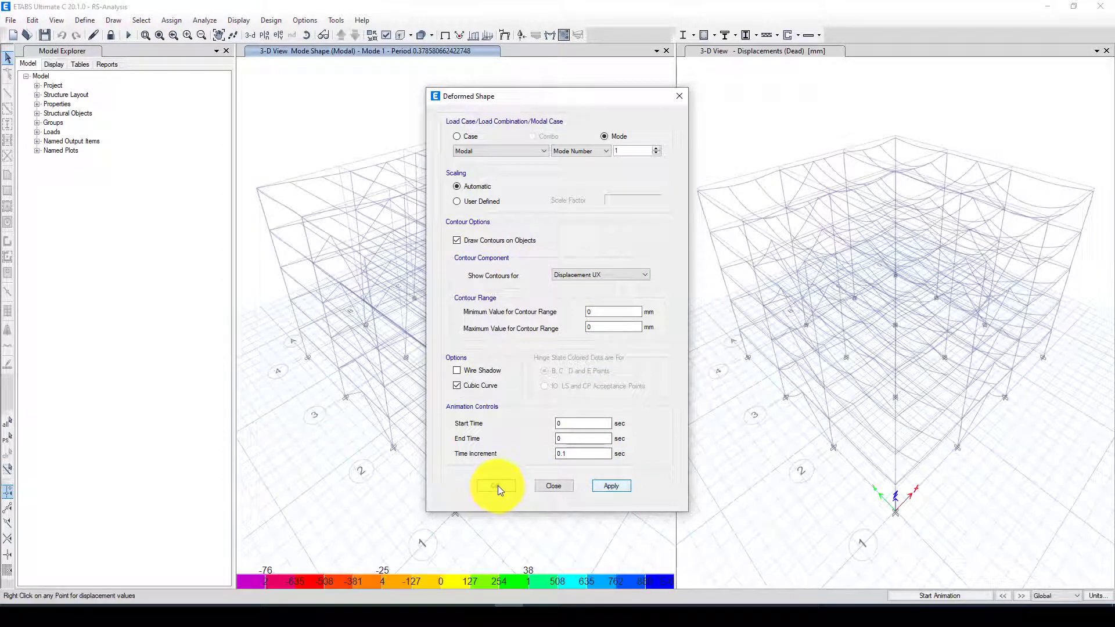
click(497, 486)
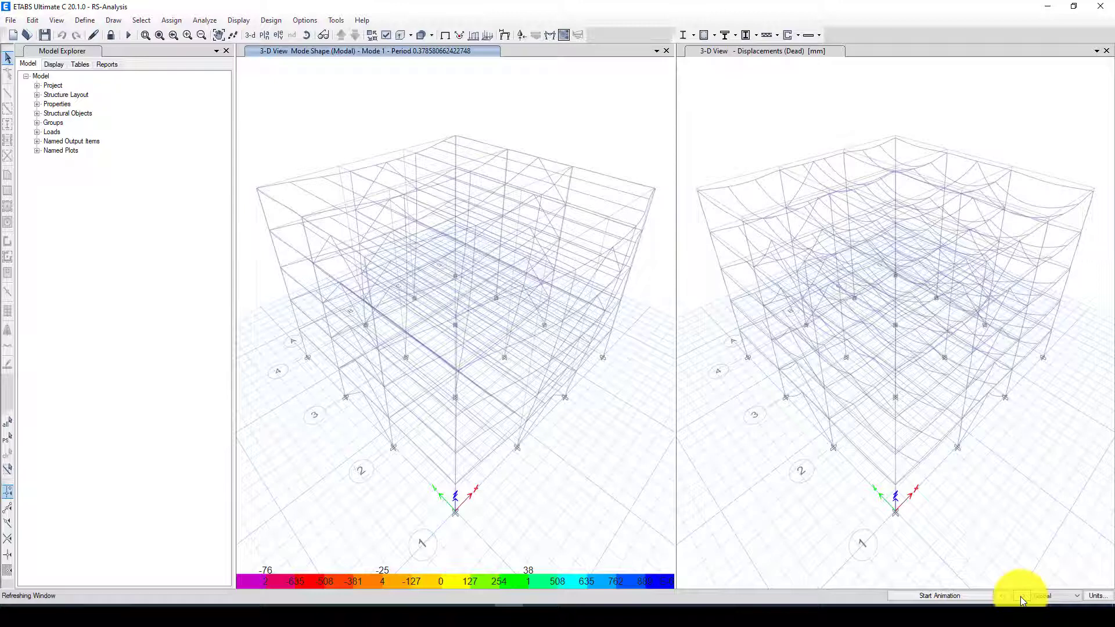
Step through the next mode shapes up to Mode 5
click(1022, 612)
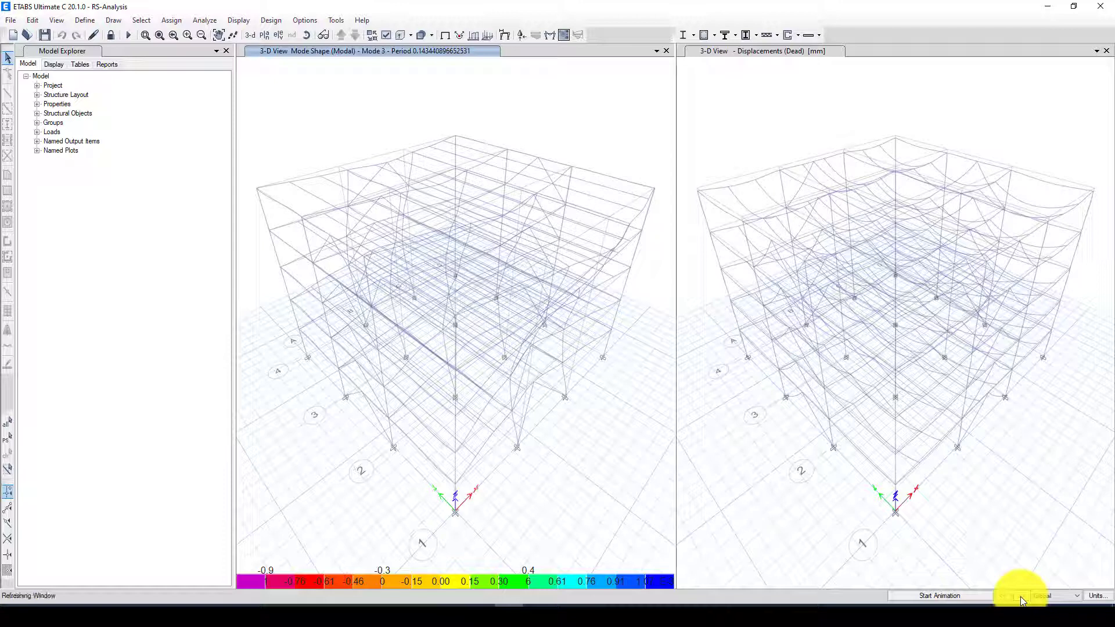
click(1021, 595)
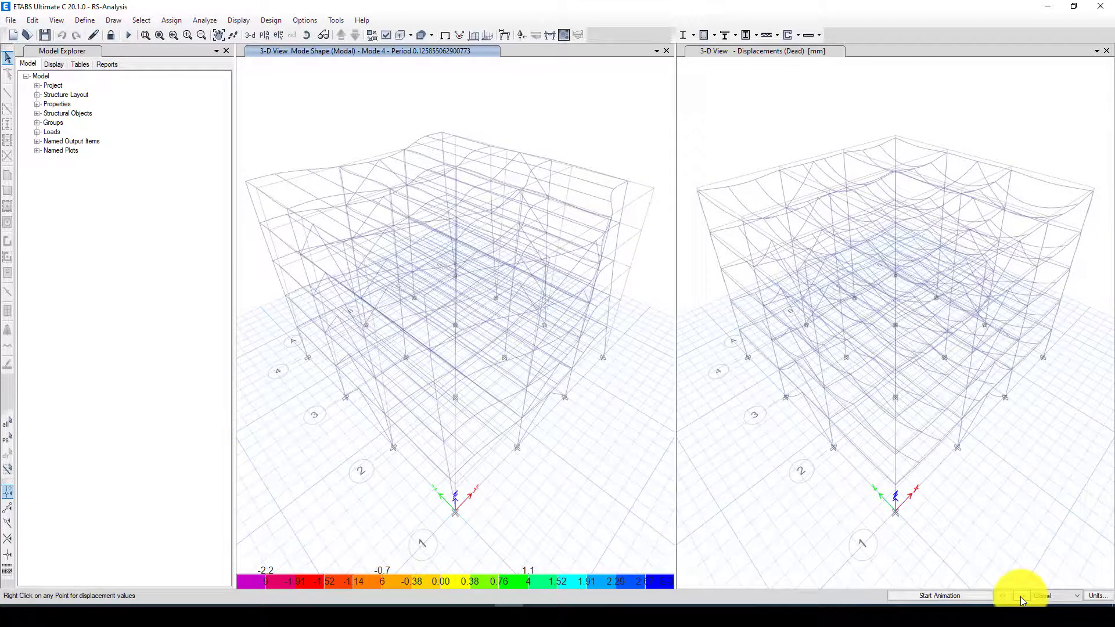
click(1022, 595)
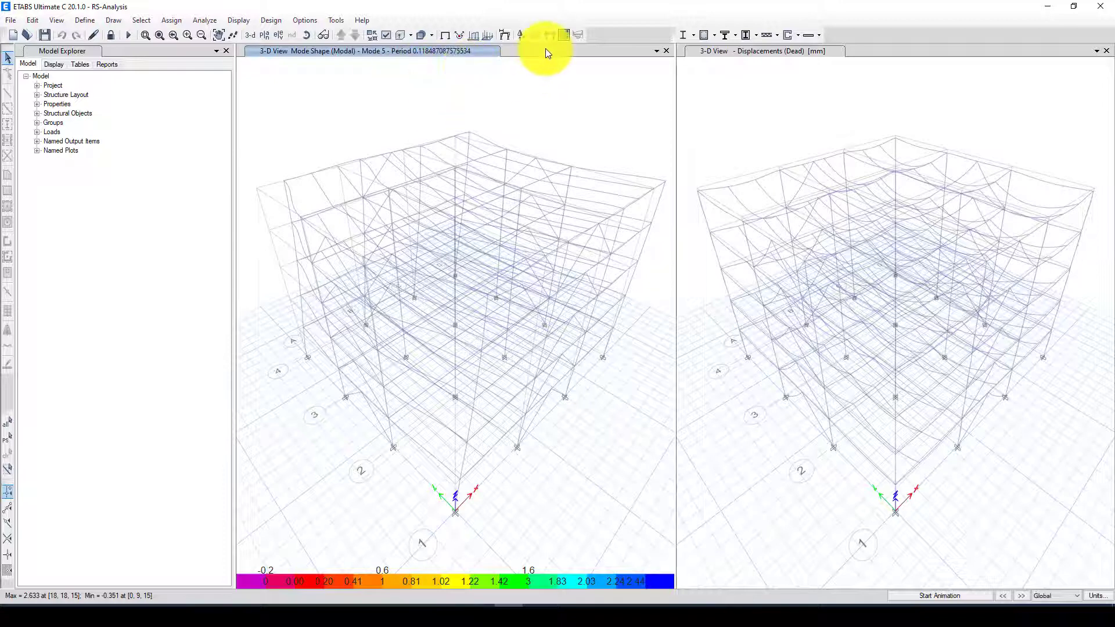
click(504, 34)
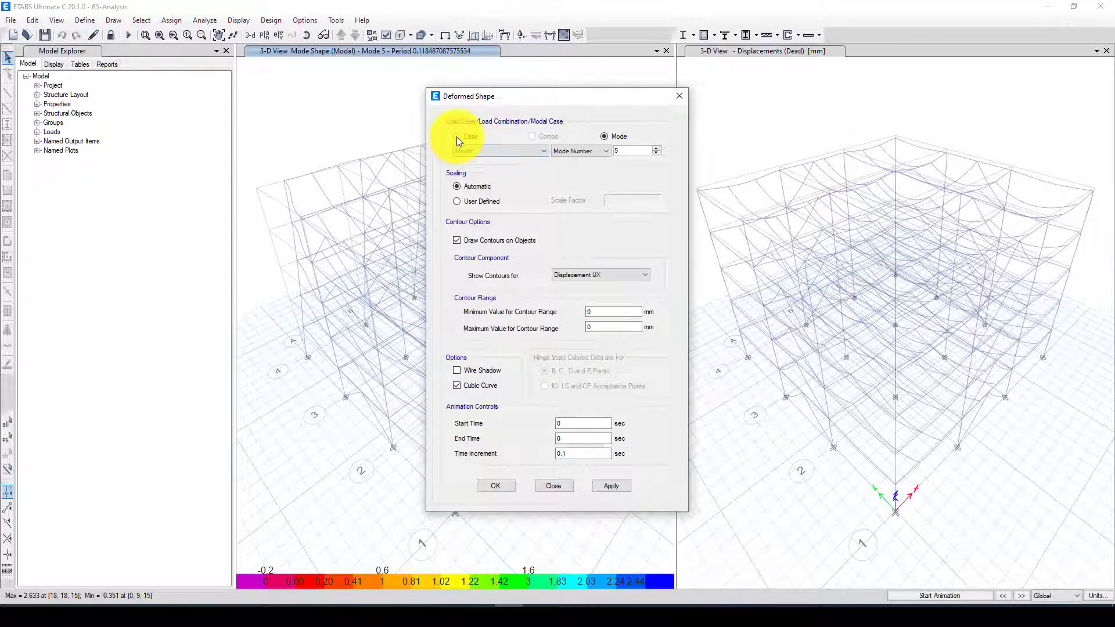
Switch the deformed shape to the RSA load case with UX displacement contours
click(456, 136)
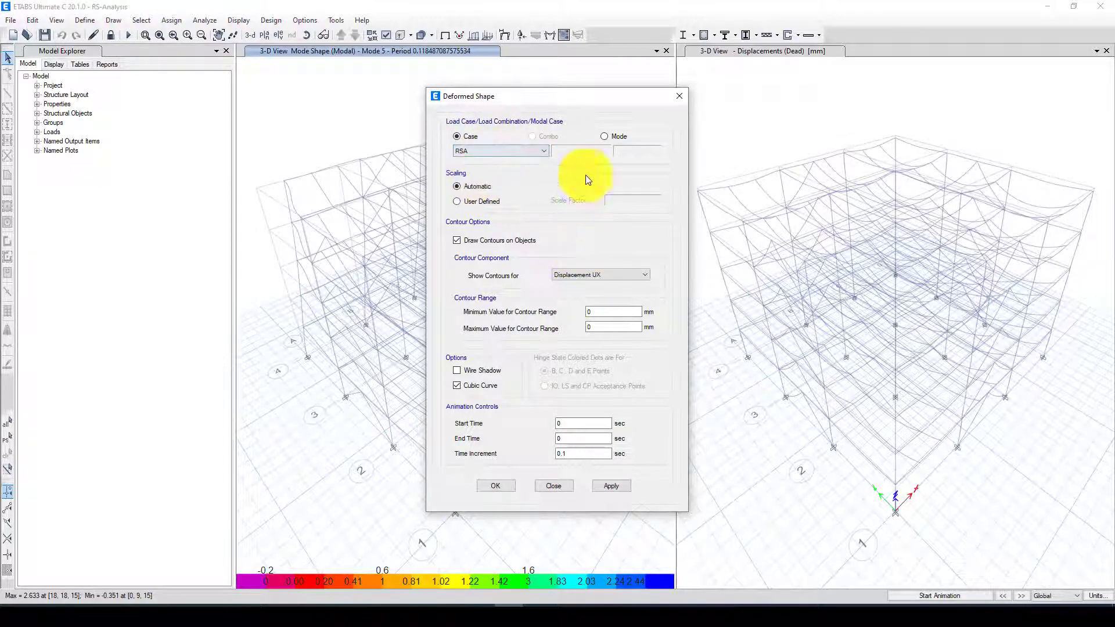
click(612, 485)
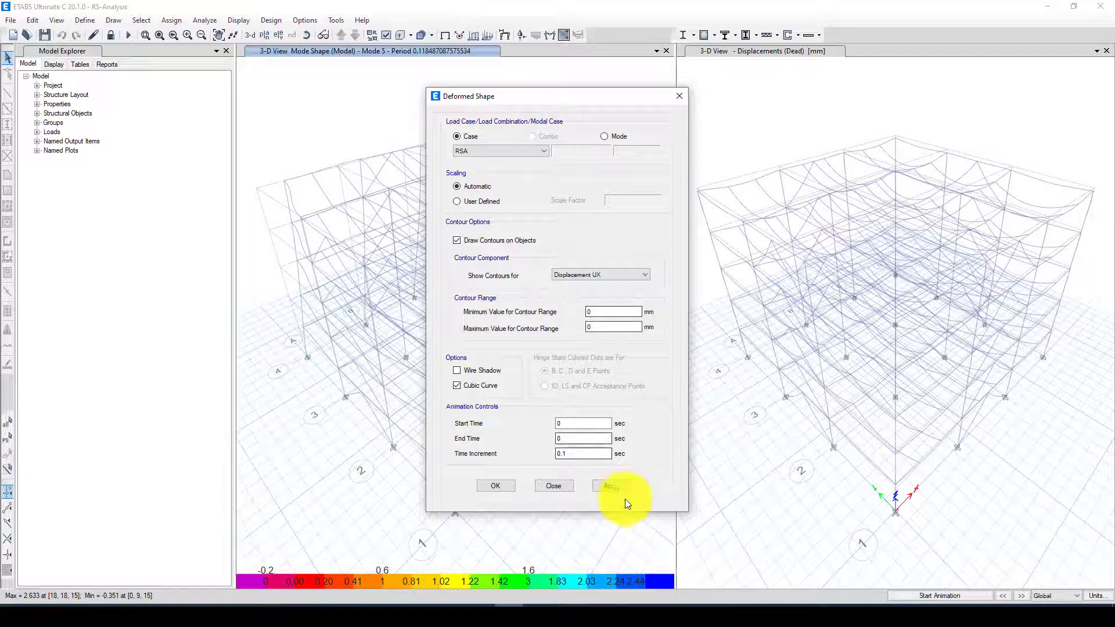
click(610, 486)
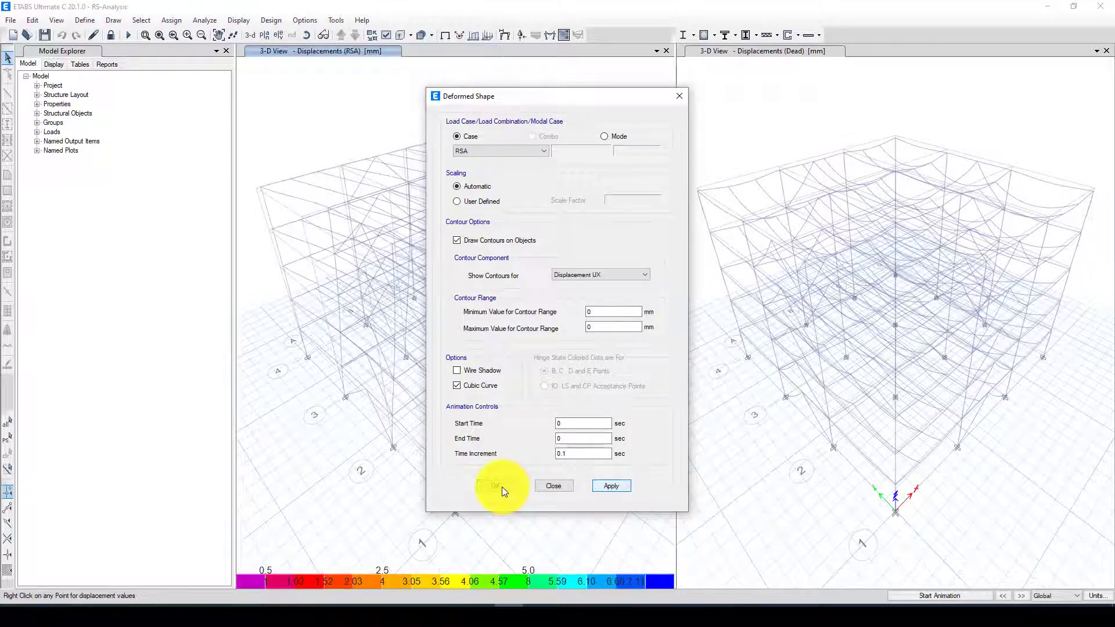
click(497, 486)
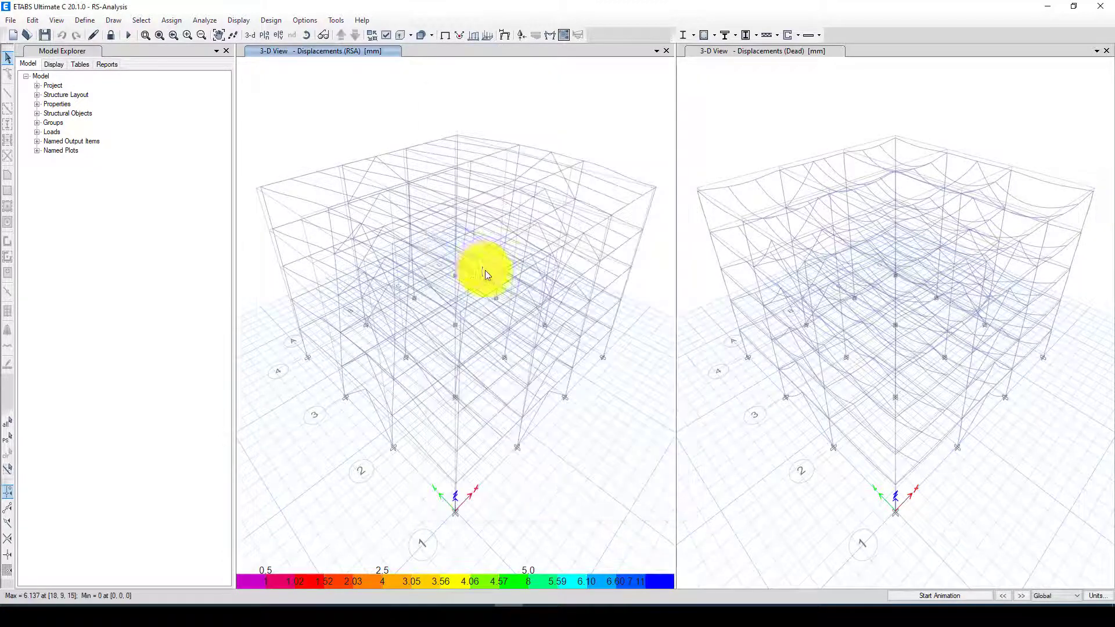
click(504, 34)
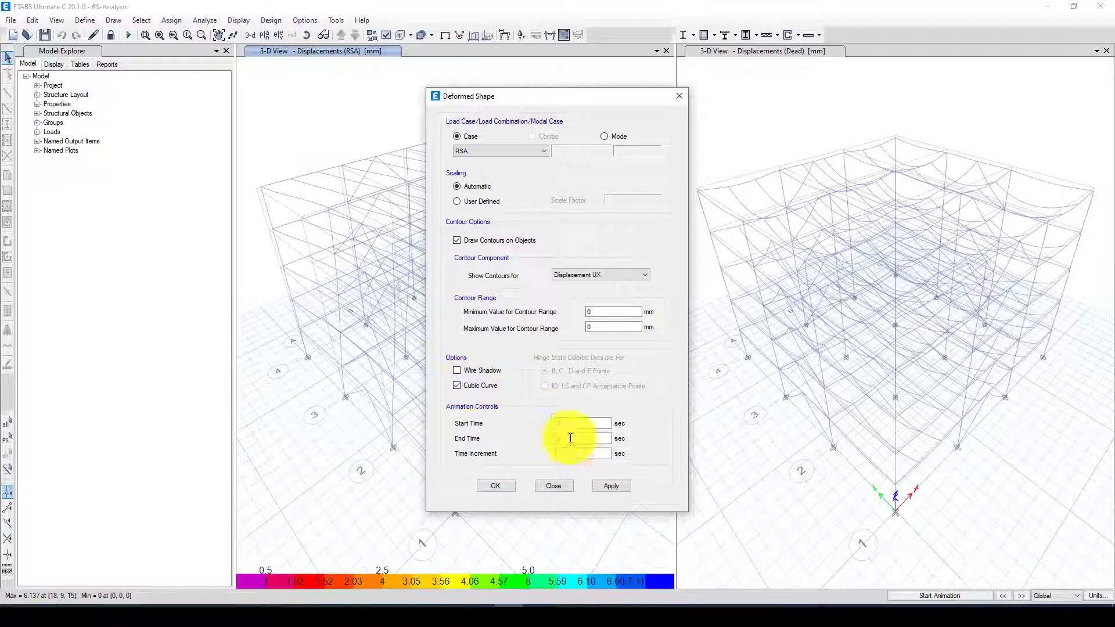
click(611, 486)
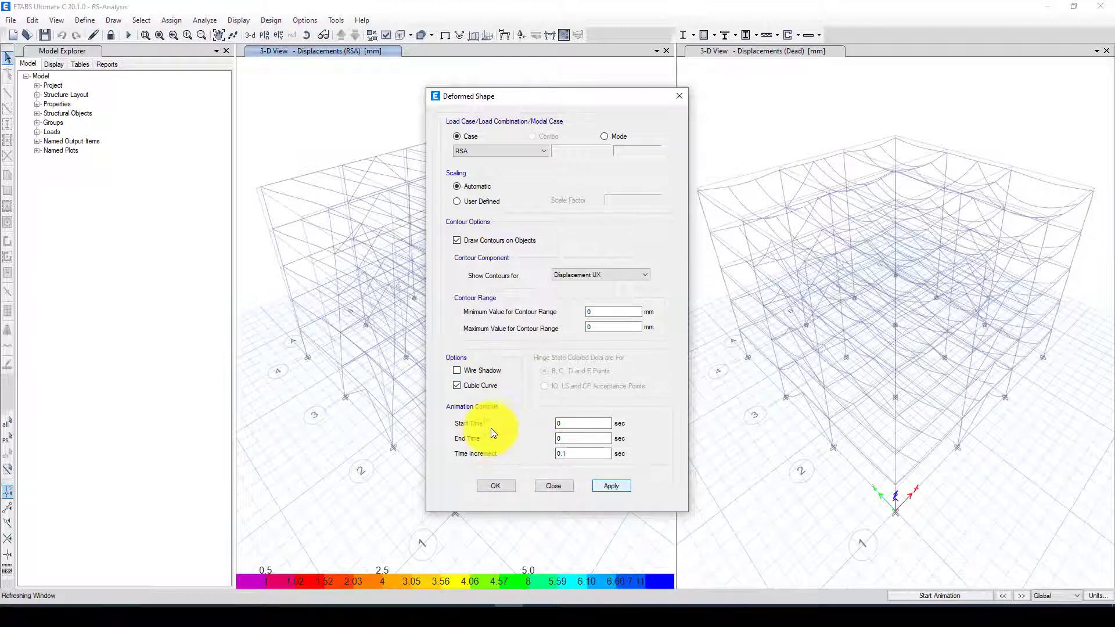
click(496, 486)
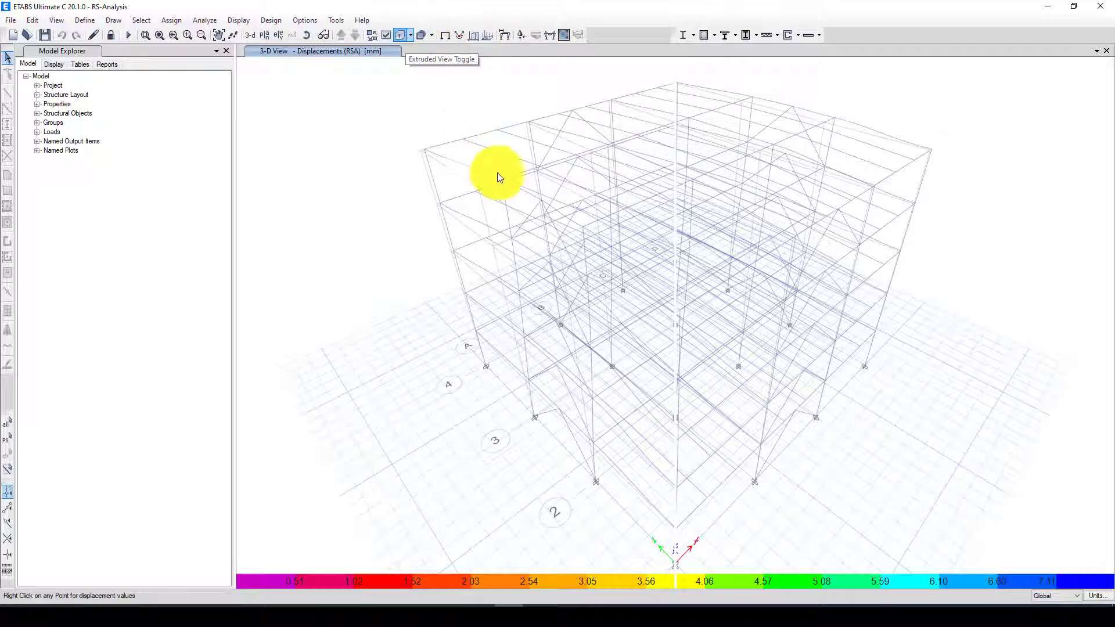
Toggle the extruded view so members render as solid sections with RSA contours
click(400, 35)
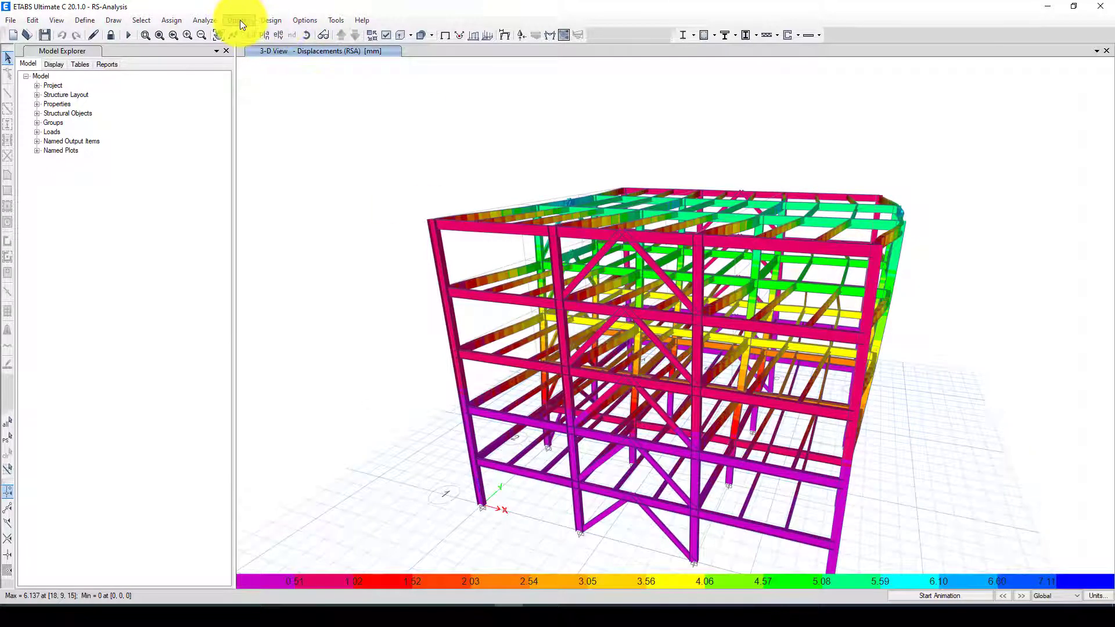
Create a story response plot of maximum story displacement for RSA, peaking near 6.14 mm
click(238, 20)
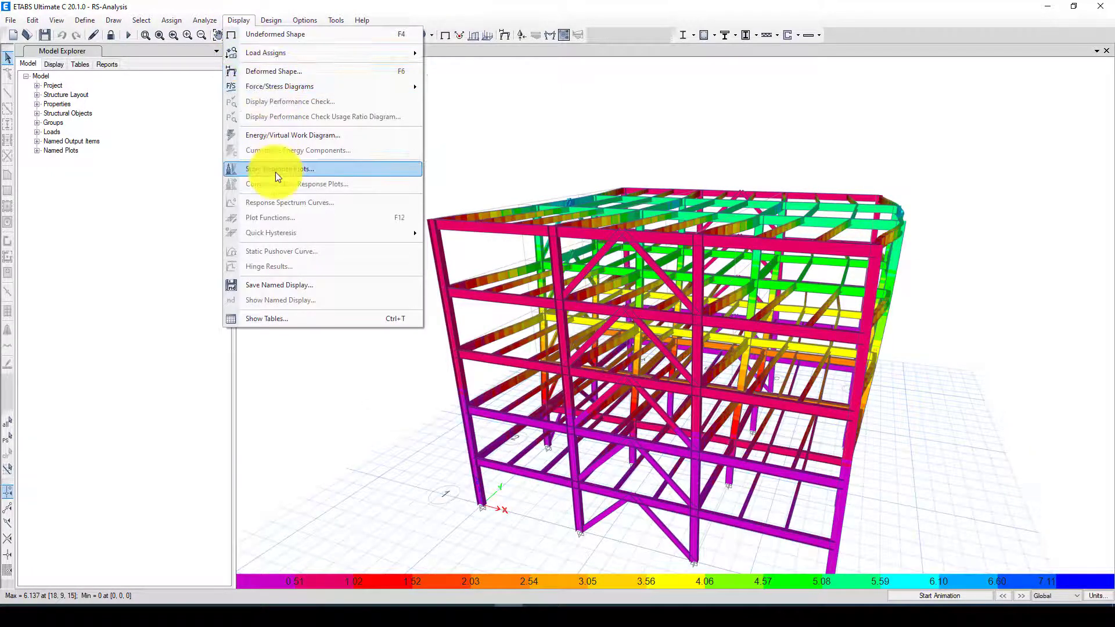
click(280, 169)
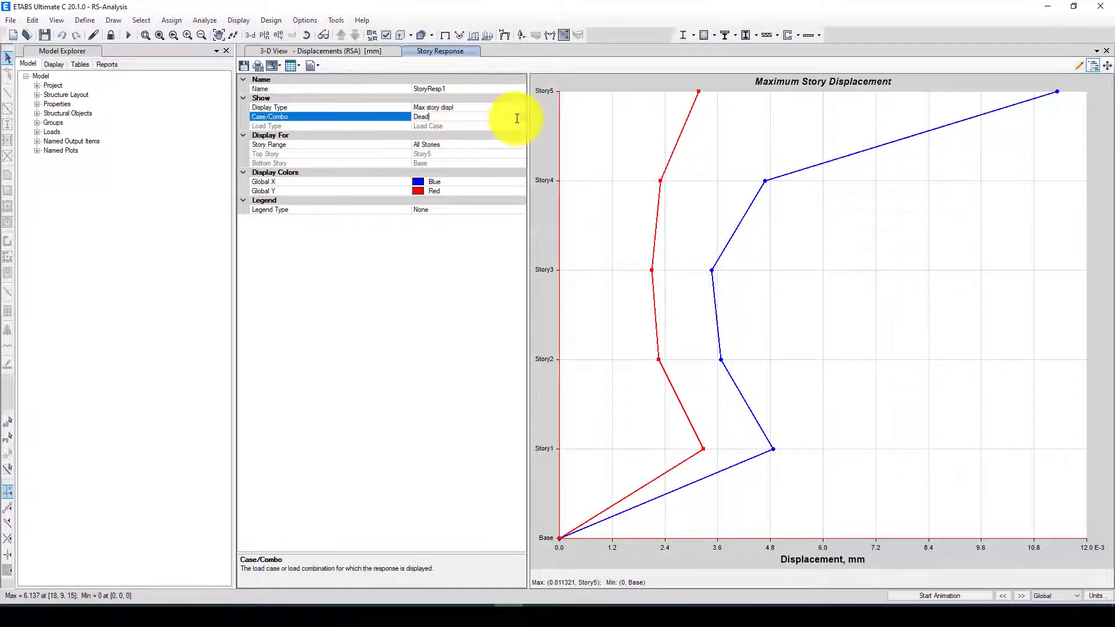
click(520, 117)
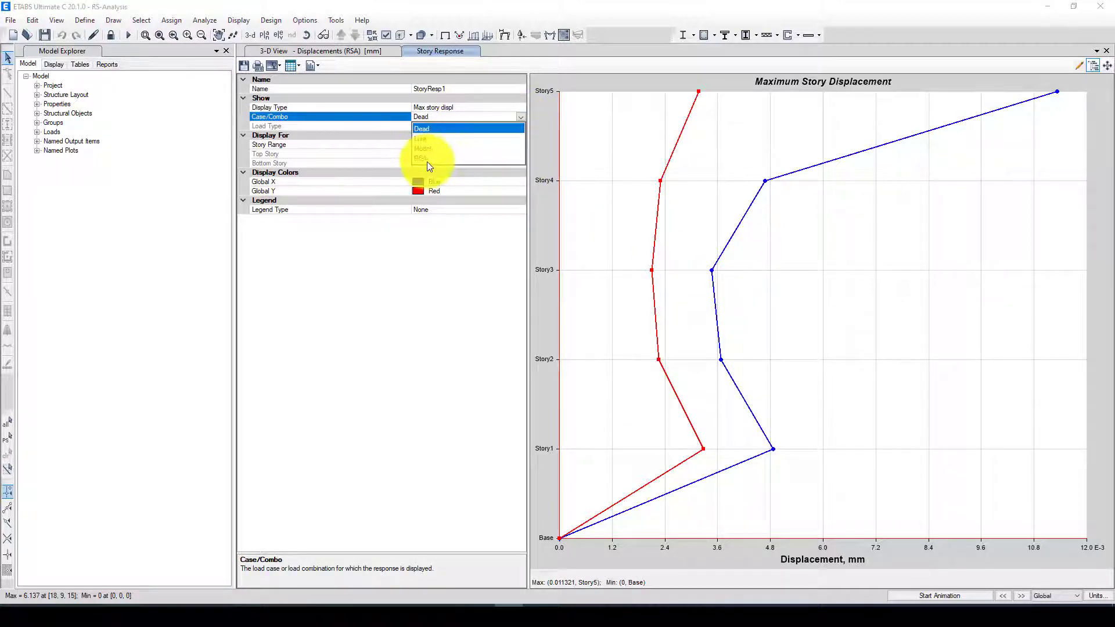
click(427, 158)
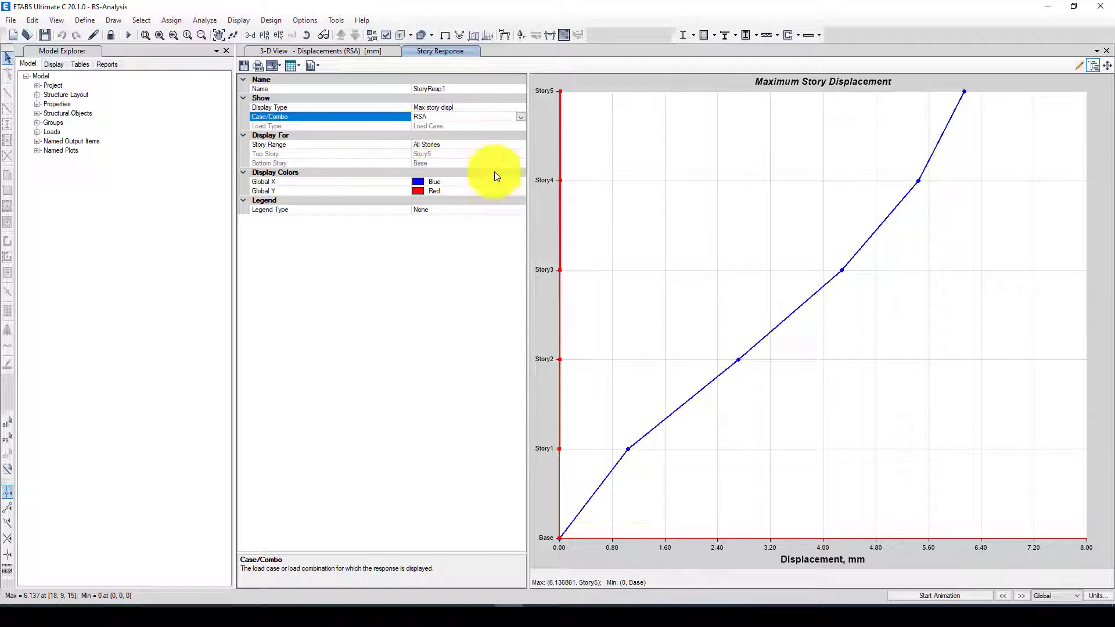
click(238, 20)
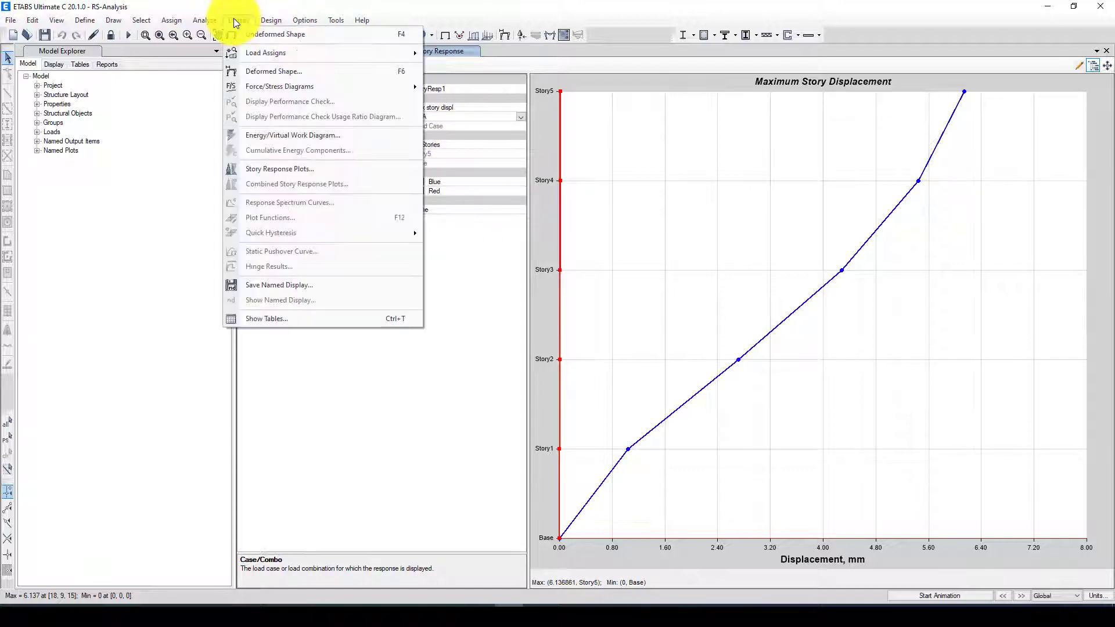
mouse_move(280, 168)
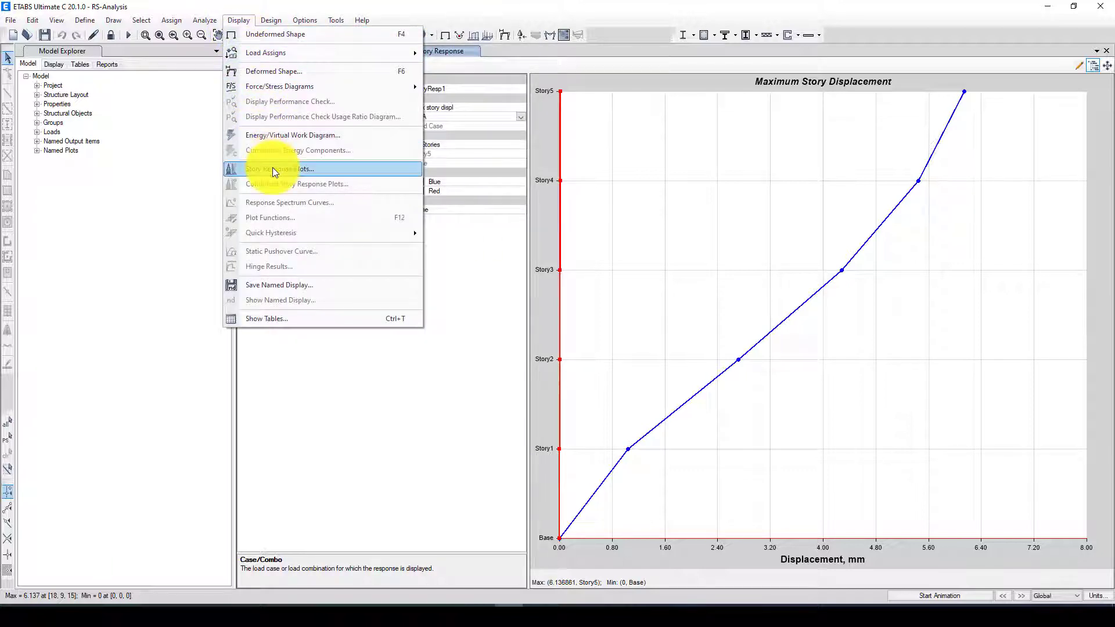
Create StoryResp2, trying diaphragm drifts, then plotting maximum story displacement for RSA
click(279, 168)
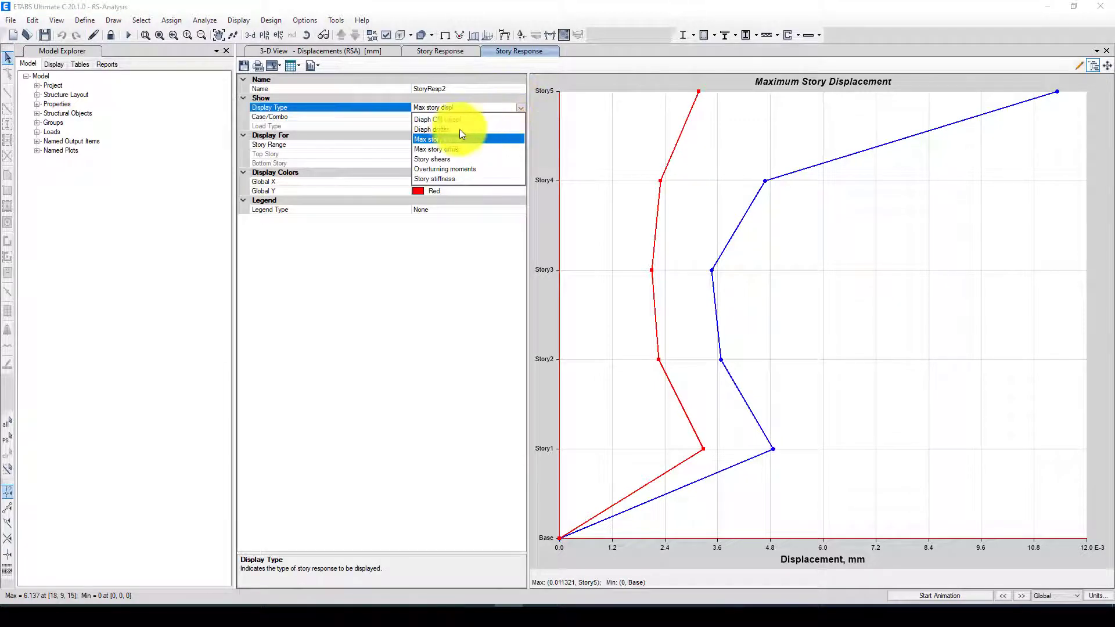
click(441, 129)
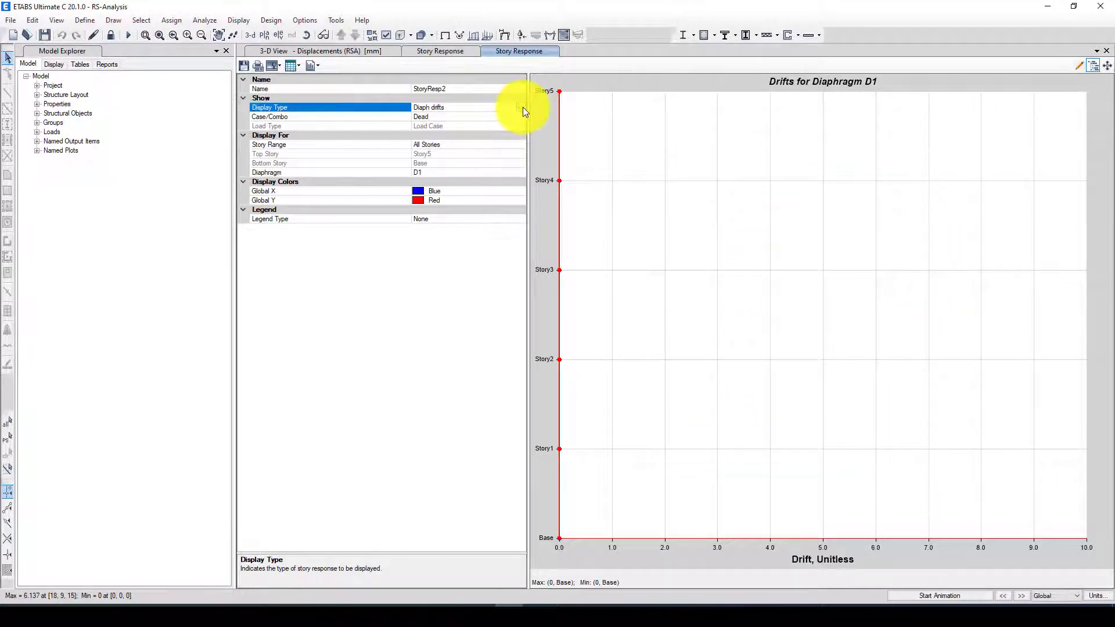
click(520, 107)
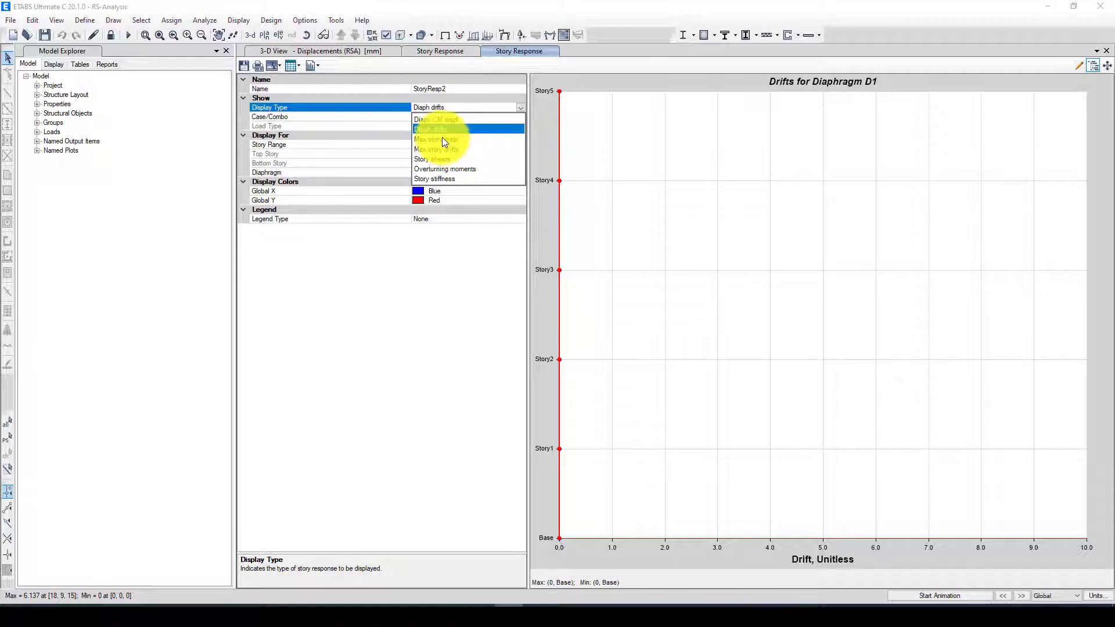
click(435, 140)
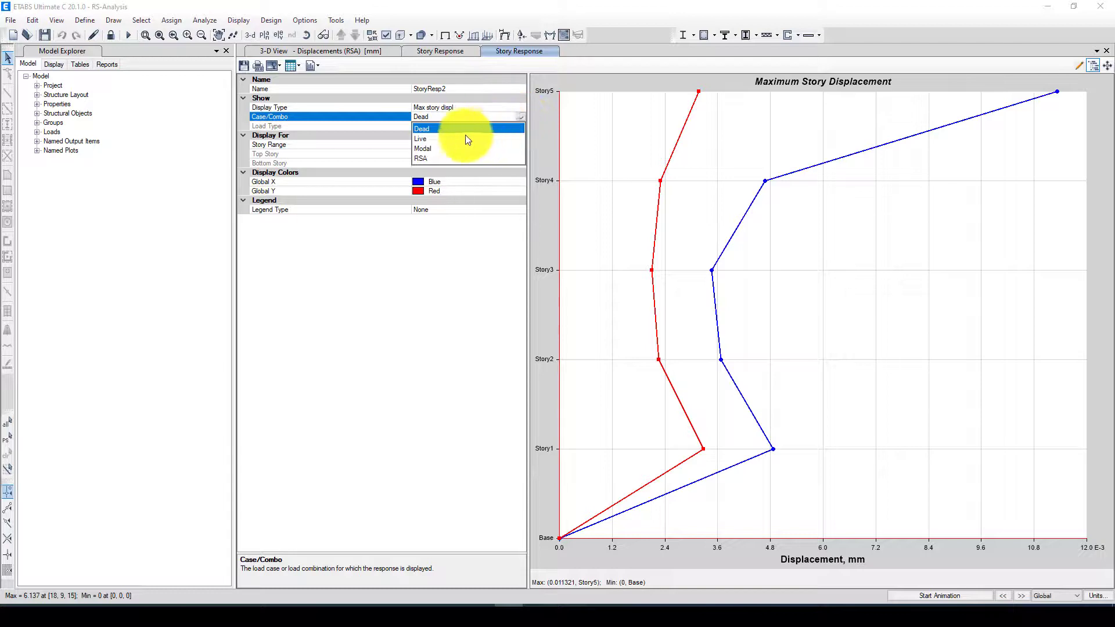
click(421, 158)
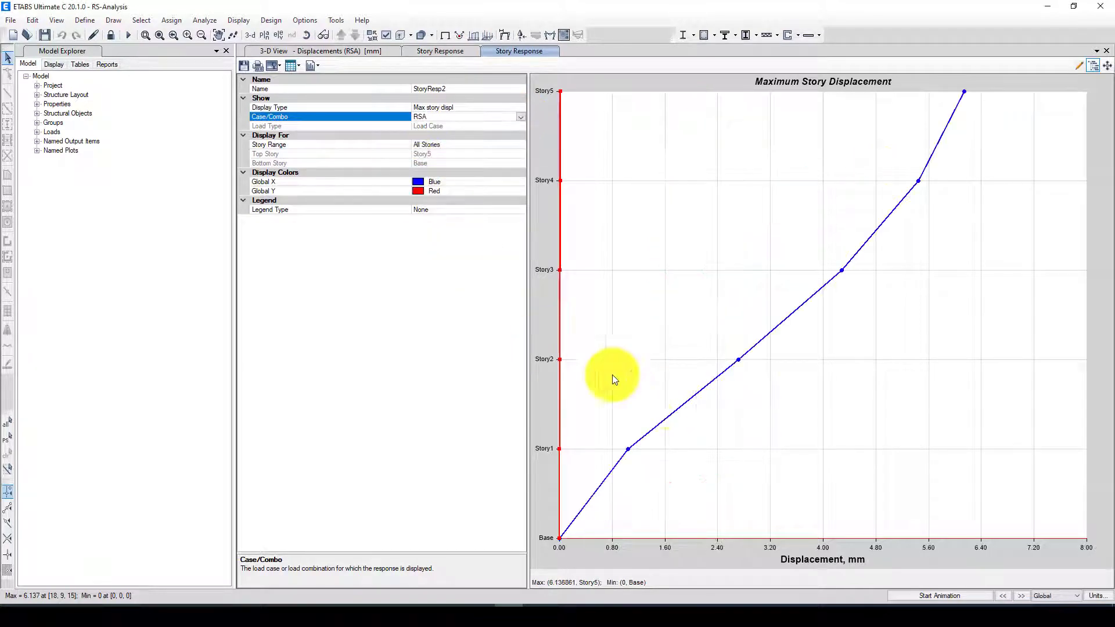
mouse_move(829, 83)
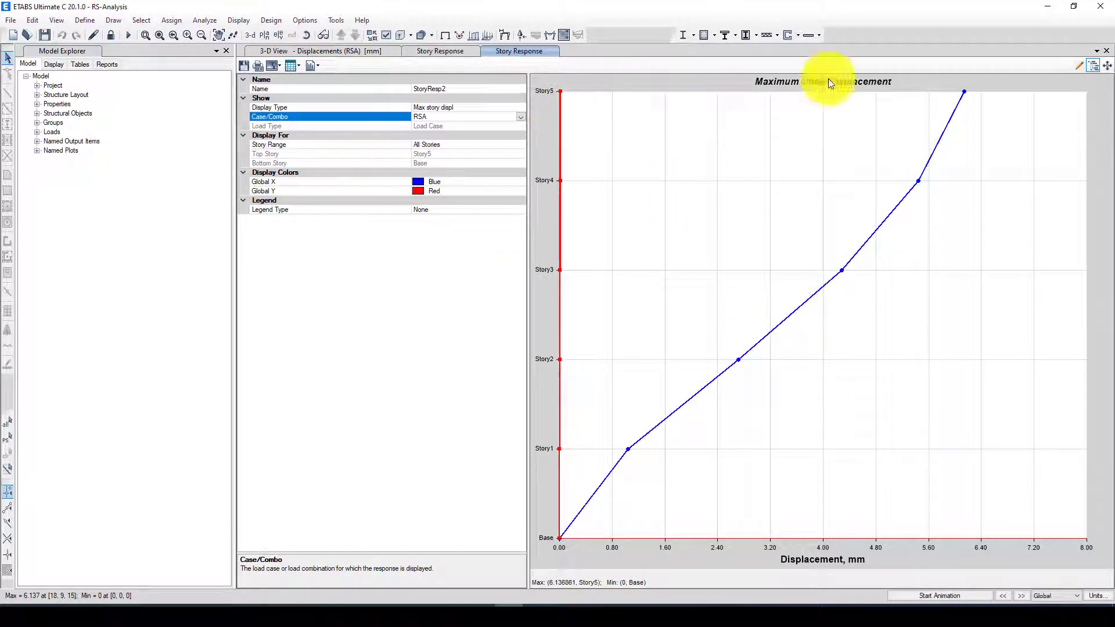